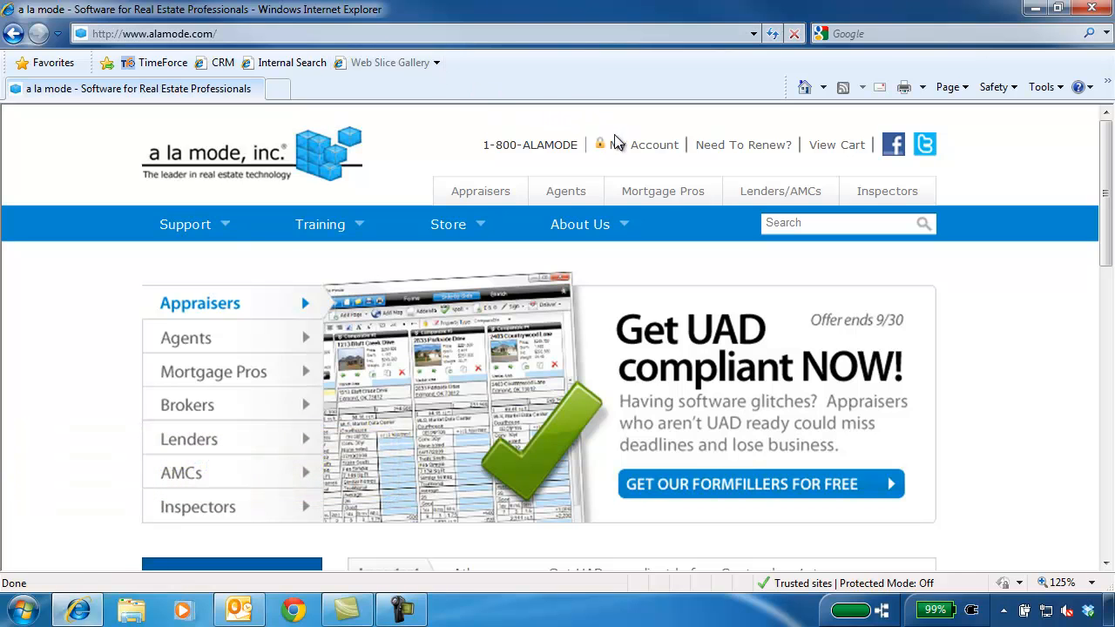
Sign in to the a la mode My Account page with username 'joel@' and the account password.
left_click(655, 145)
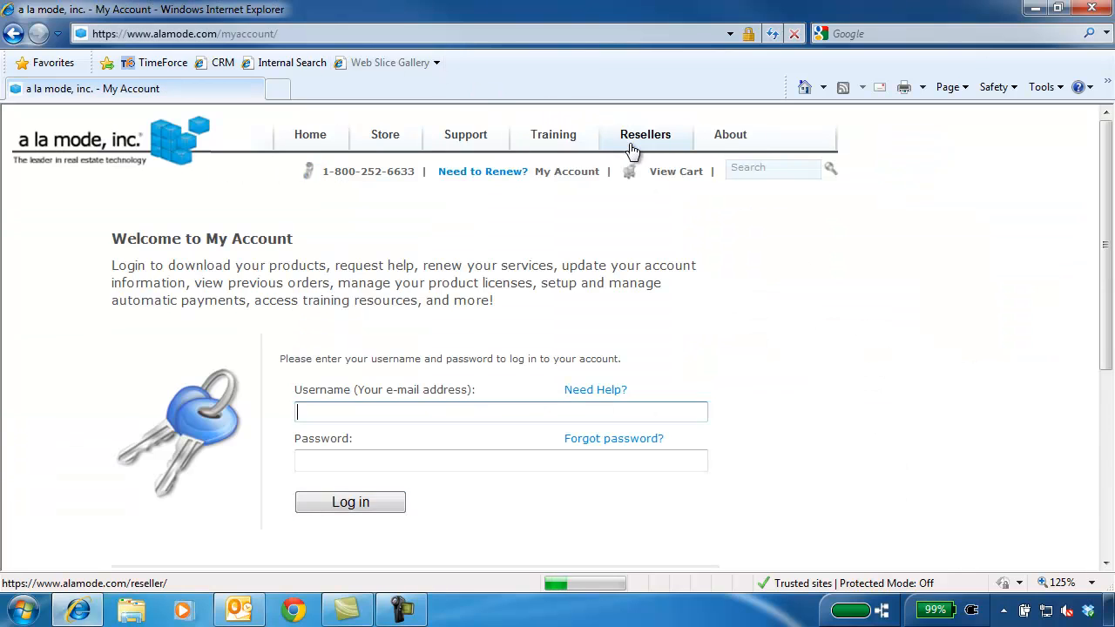
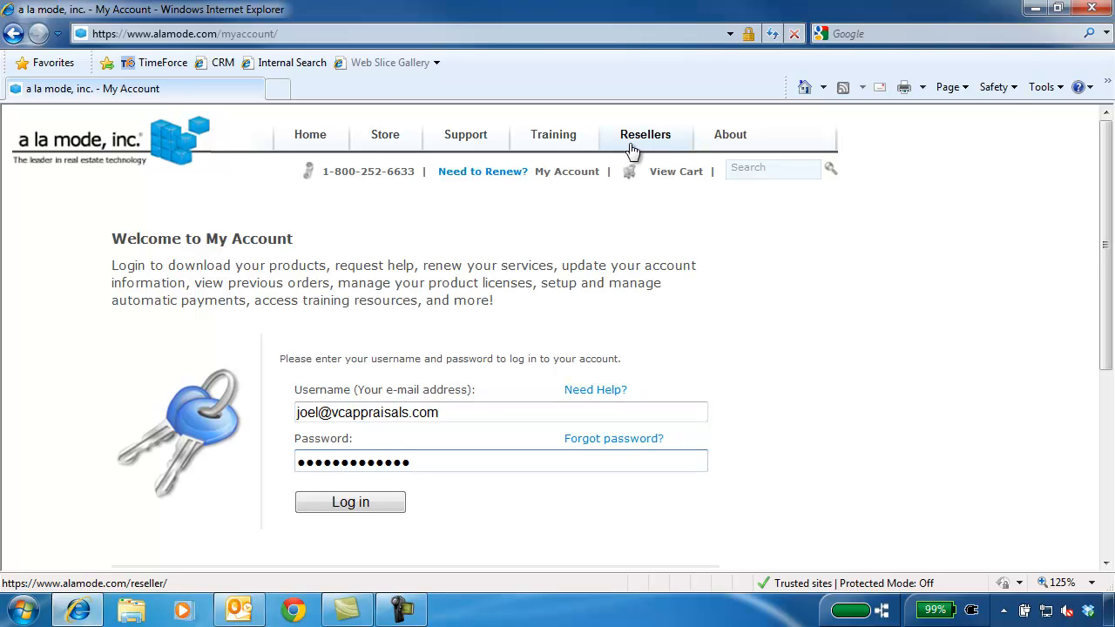
left_click(350, 502)
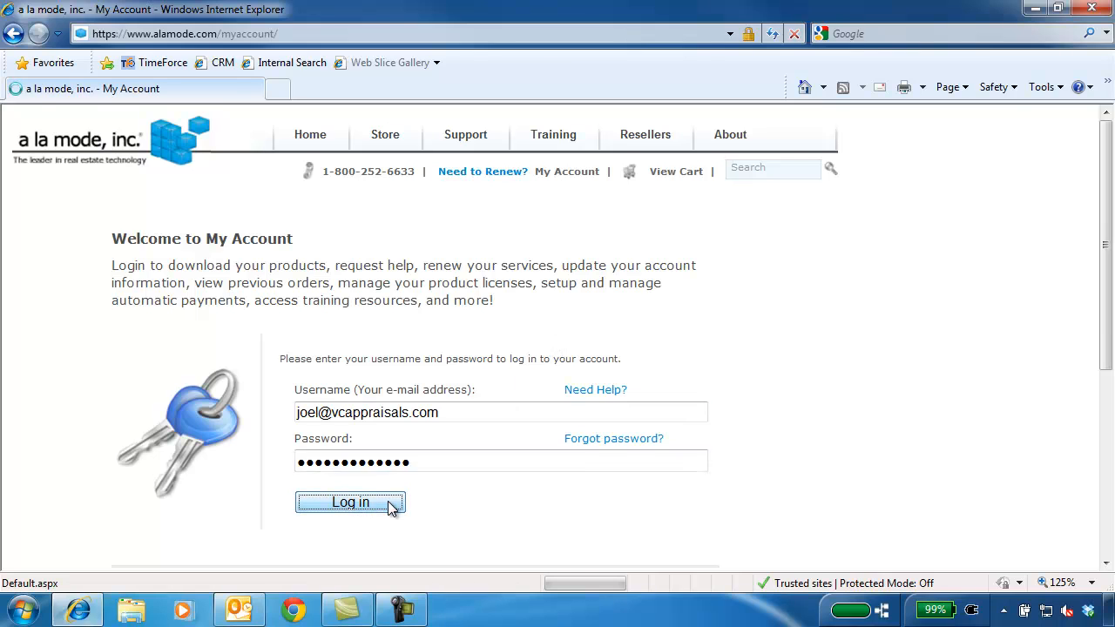
From My Downloads, start downloading the TOTAL 2011 installer.
left_click(348, 502)
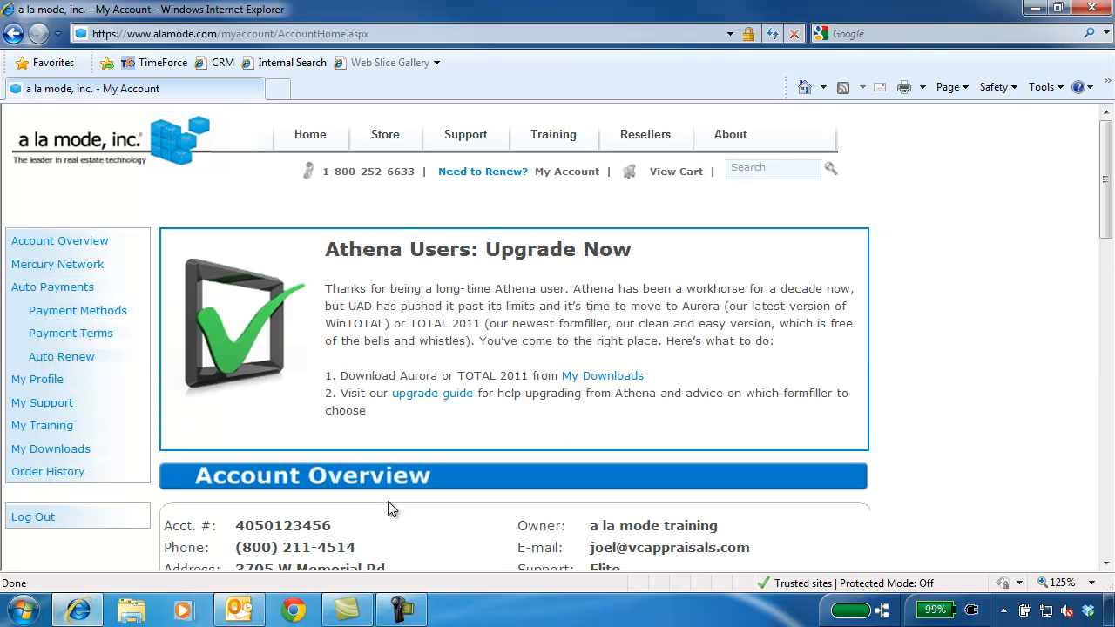
mouse_move(49, 449)
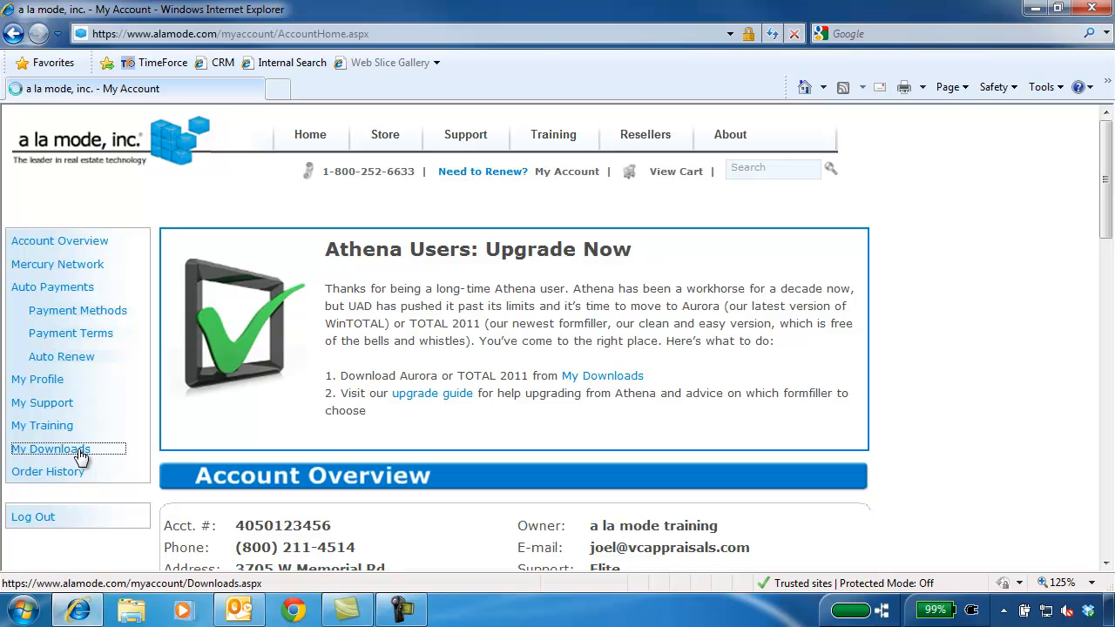
left_click(49, 449)
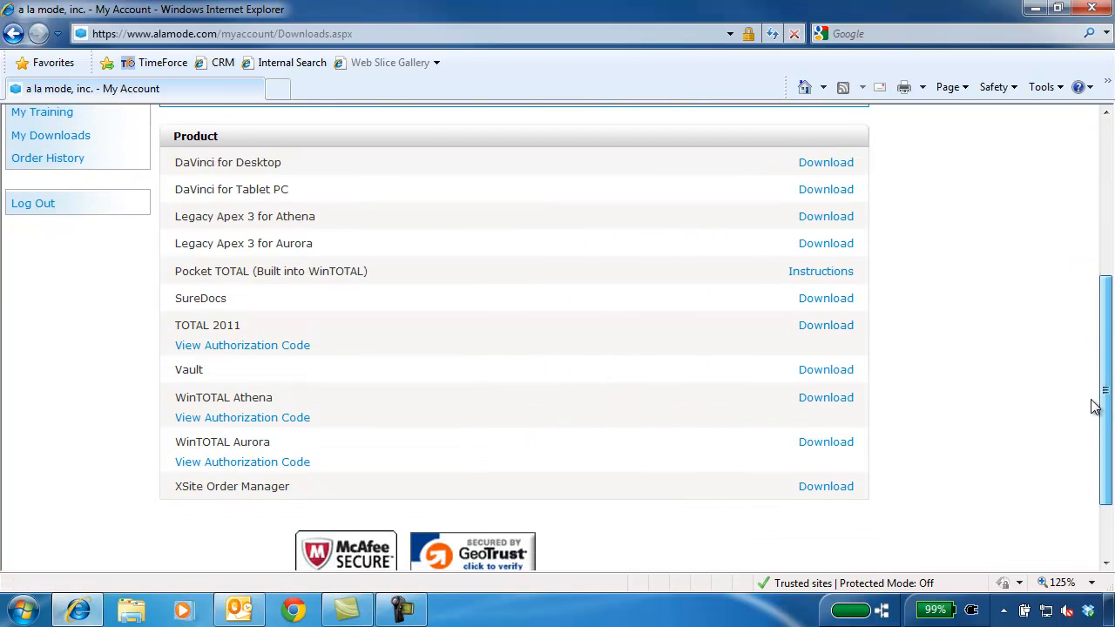
scroll("down", 3)
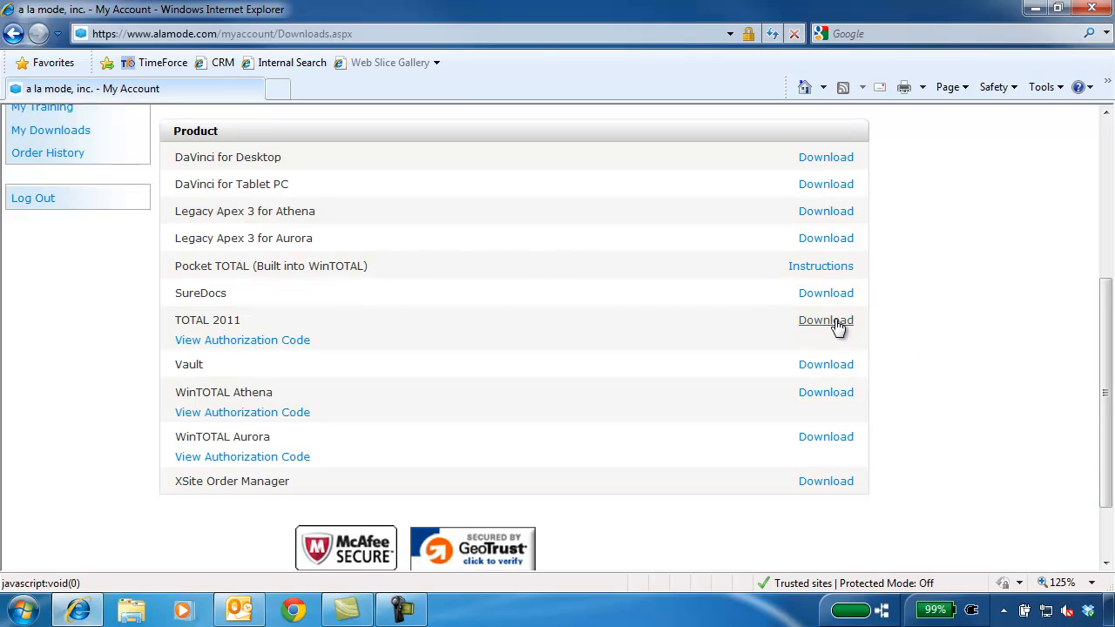
left_click(826, 320)
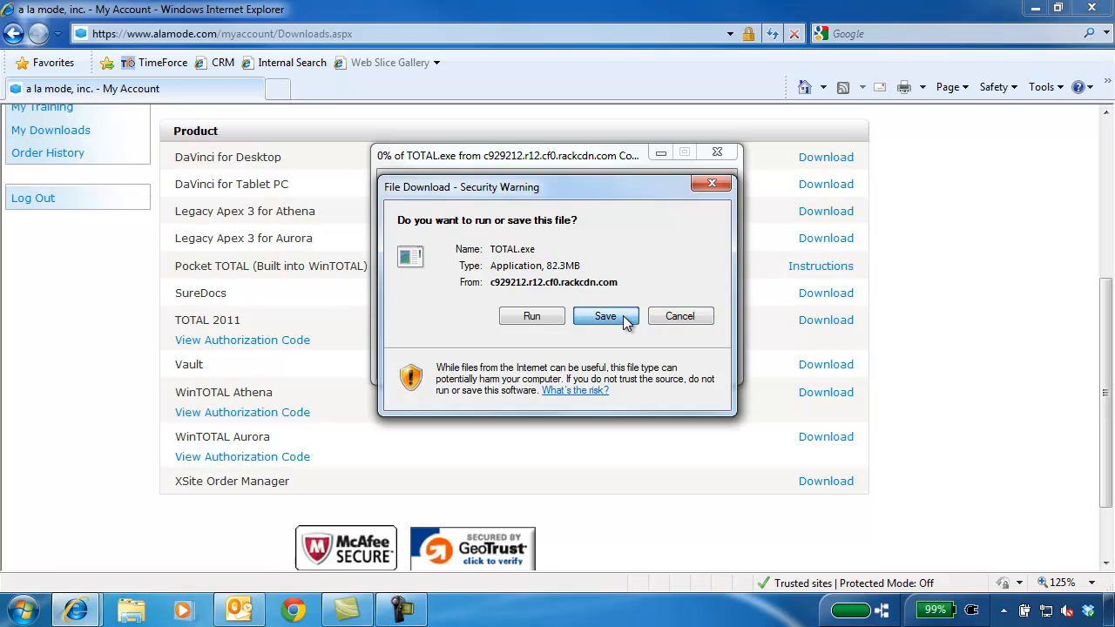
Save the TOTAL.exe installer to the desktop and return to the desktop.
left_click(606, 315)
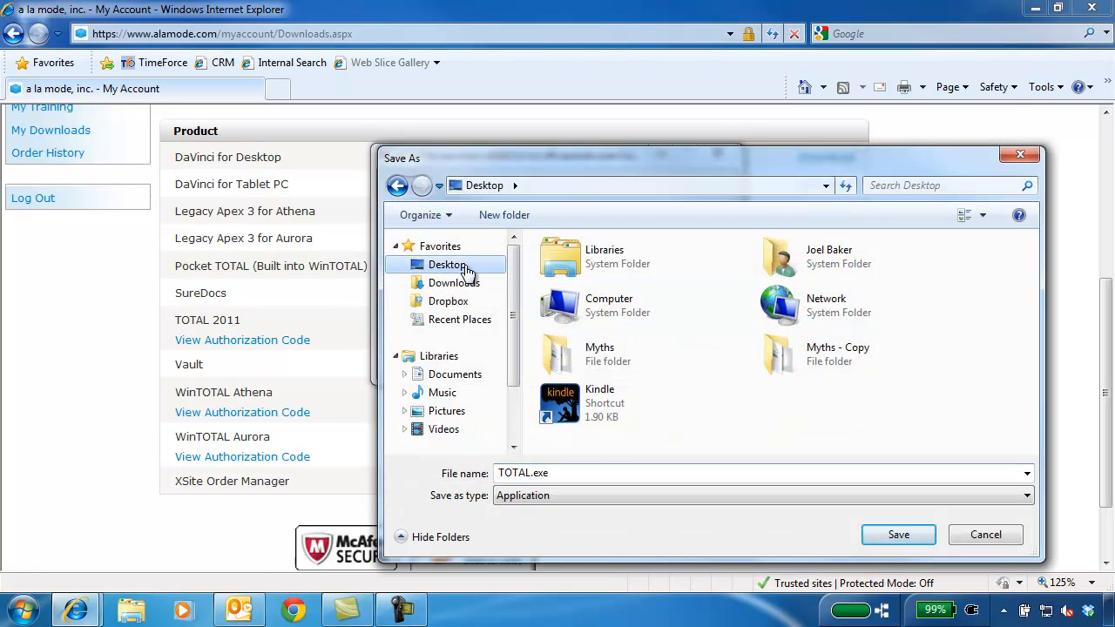
left_click(898, 533)
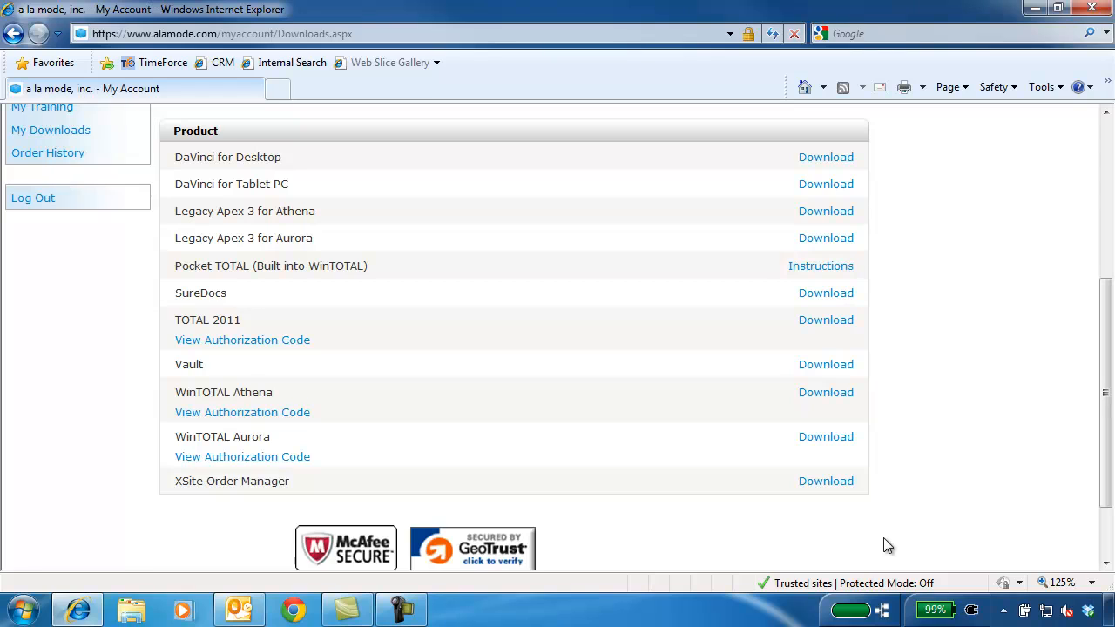
mouse_move(293, 376)
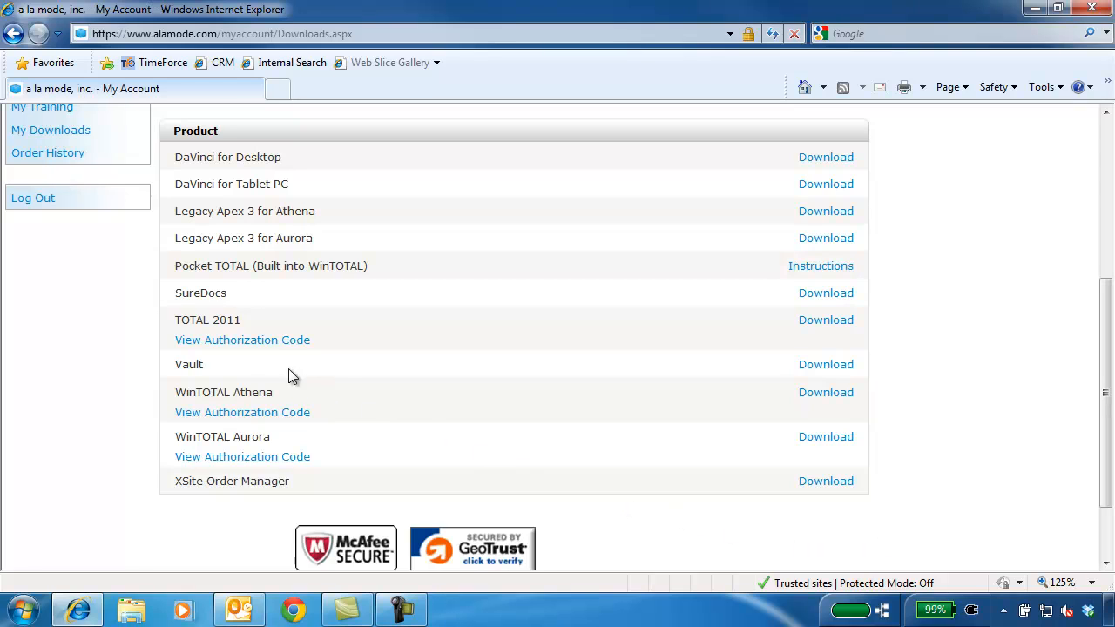
left_click(242, 340)
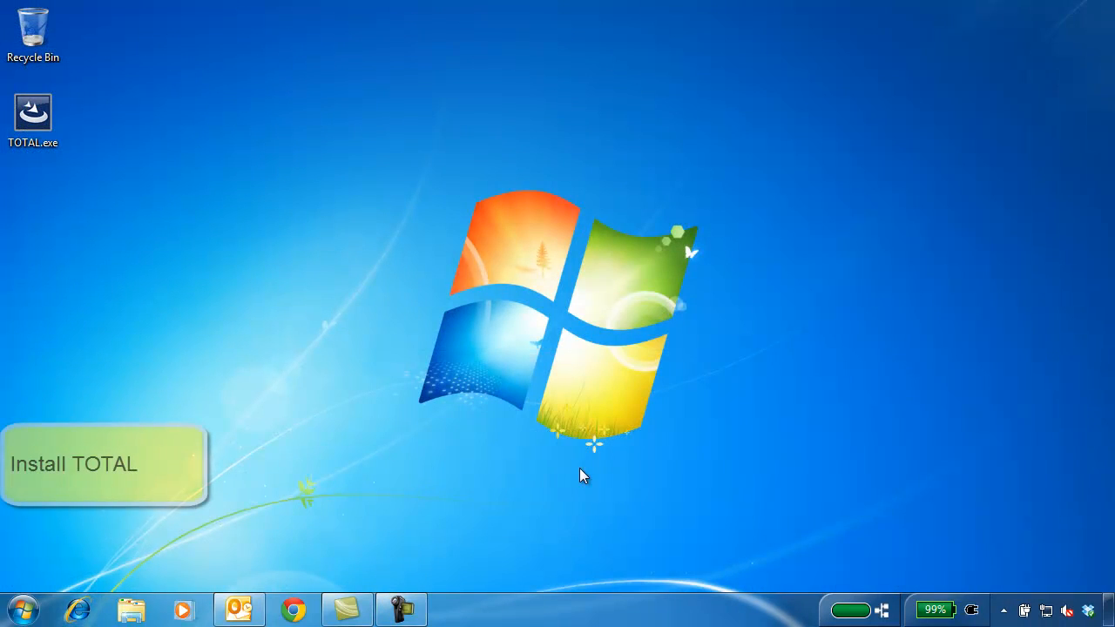
Launch TOTAL.exe from the desktop and allow it to run past the security warning.
left_click(31, 113)
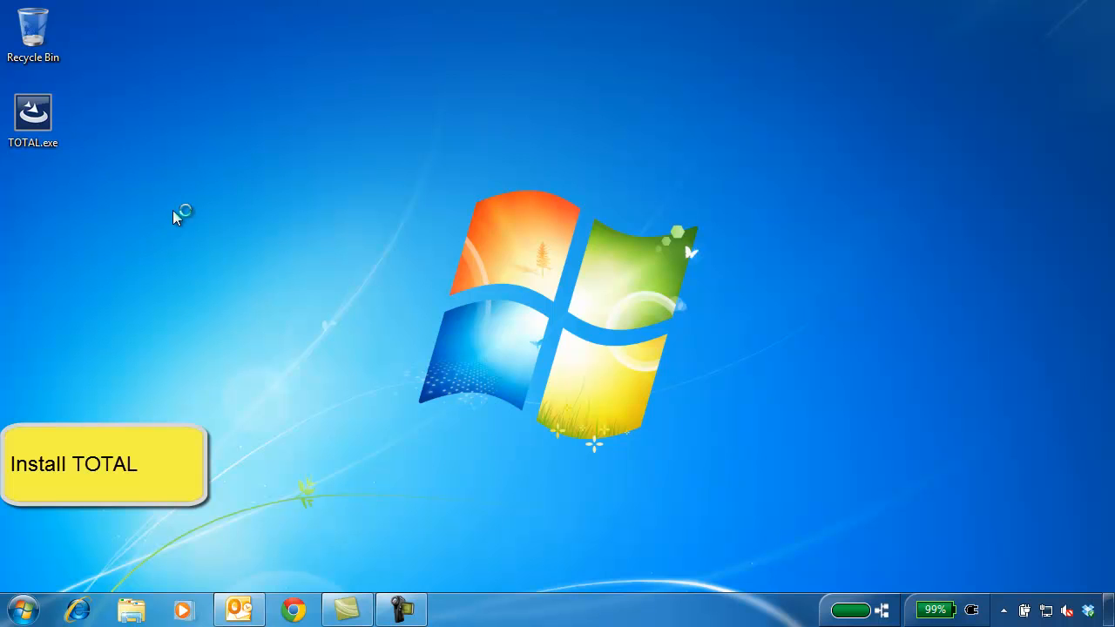
double_click(33, 111)
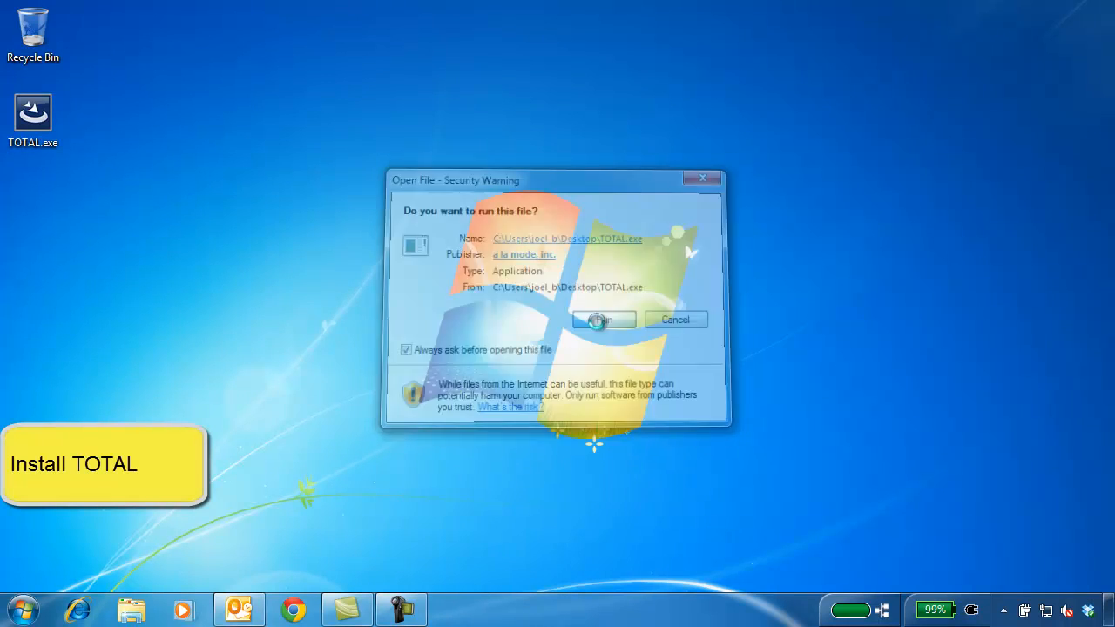
left_click(603, 320)
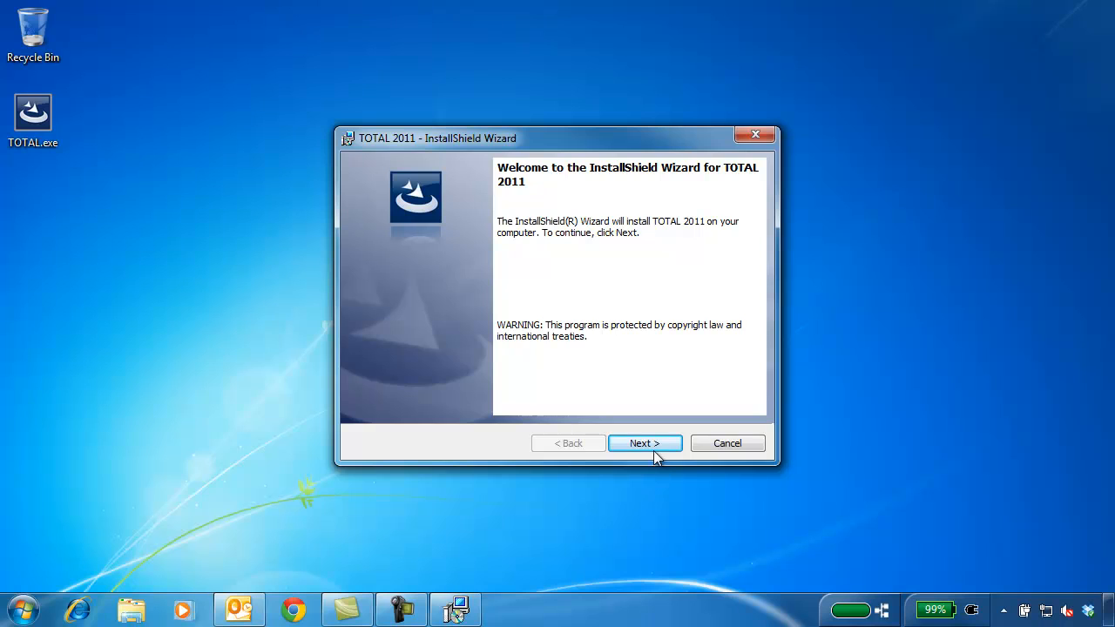
Accept the license agreement and keep the Stand-alone installation type.
left_click(645, 444)
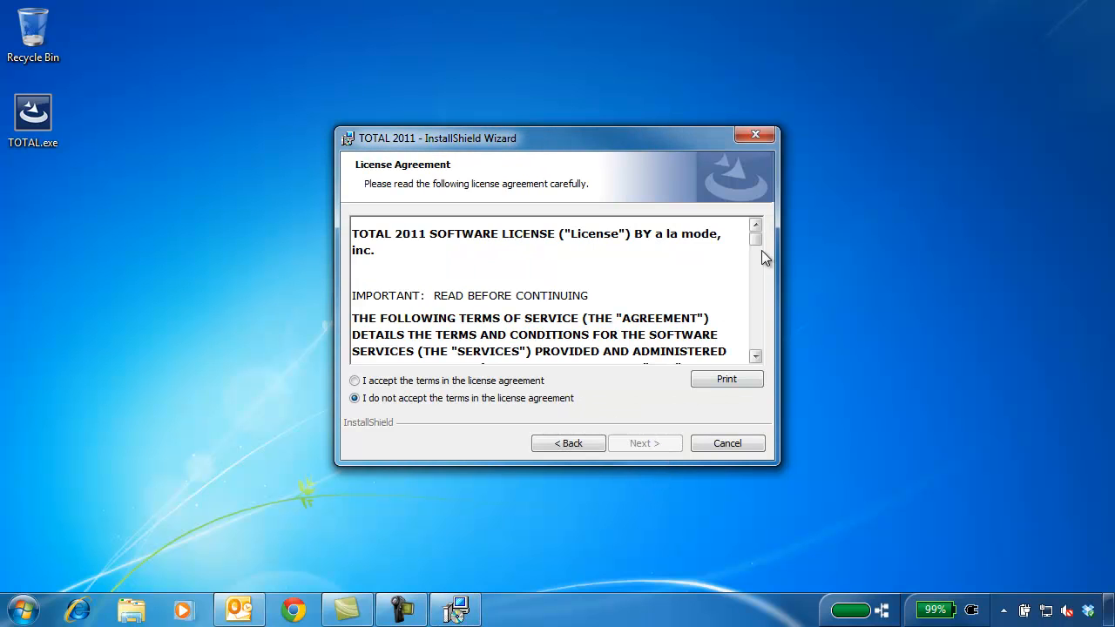
scroll("down", 3)
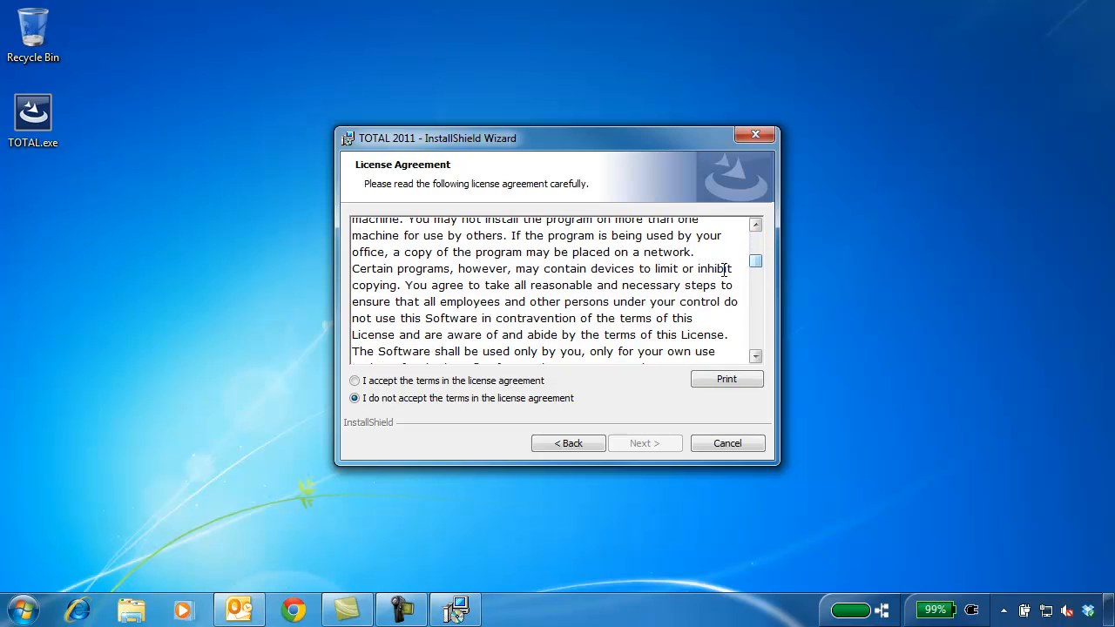
left_click(355, 380)
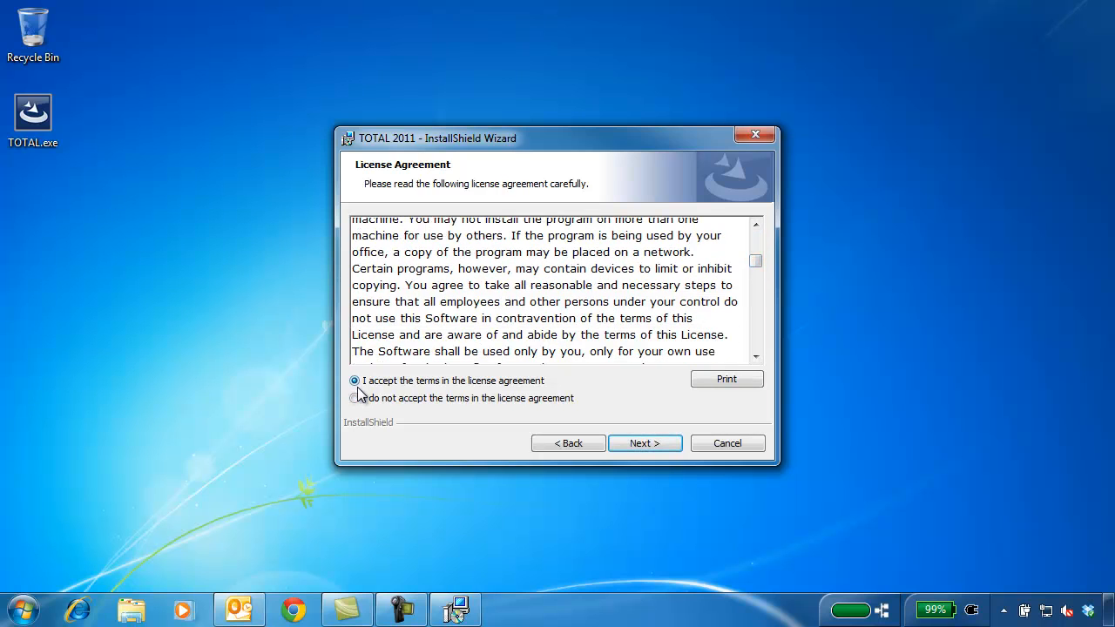
left_click(645, 442)
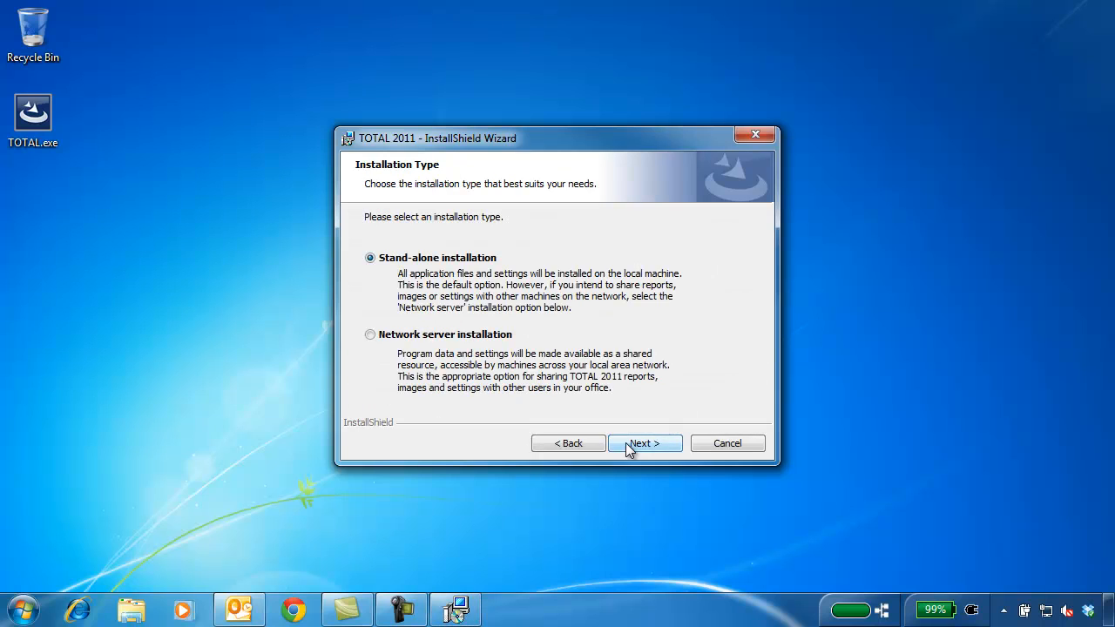
left_click(645, 442)
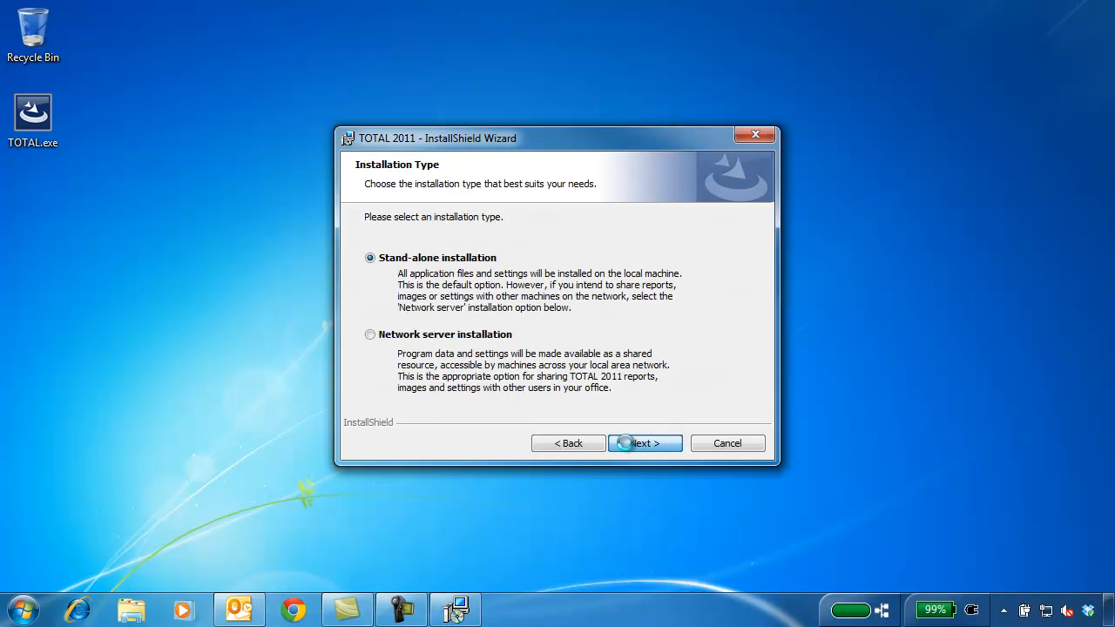
Install TOTAL 2011 into the default folder and finish the wizard.
left_click(645, 442)
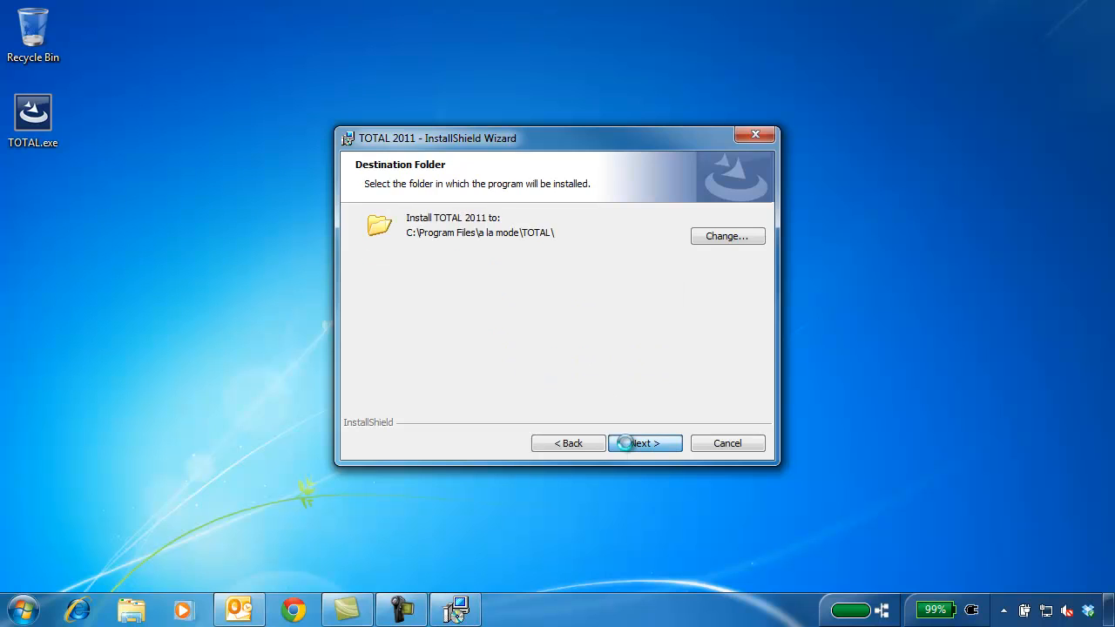
left_click(644, 445)
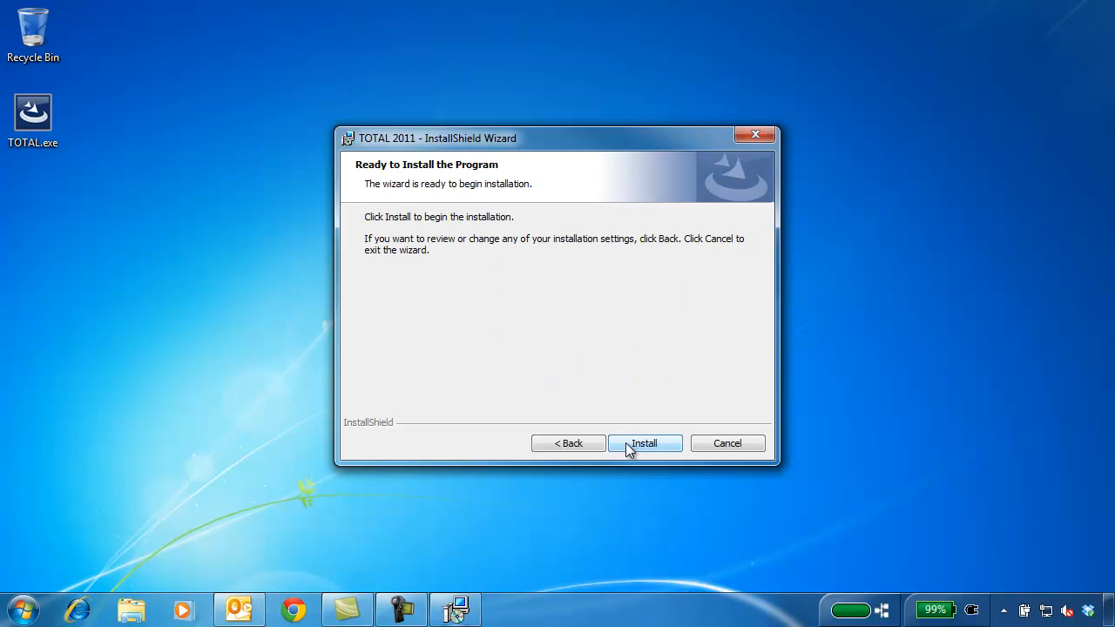
left_click(645, 442)
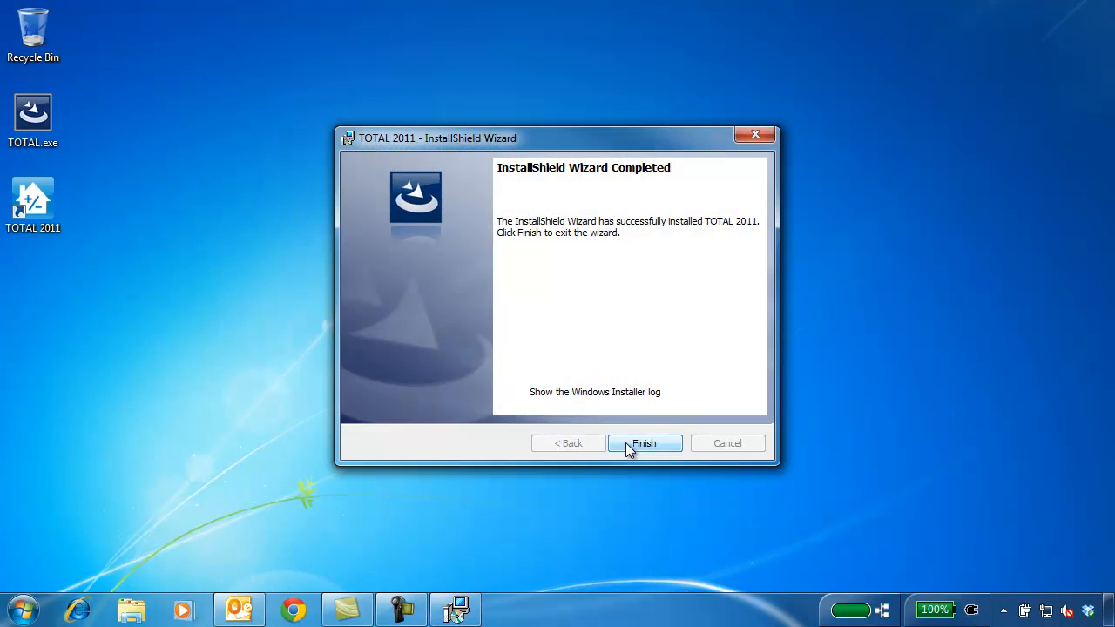
left_click(645, 444)
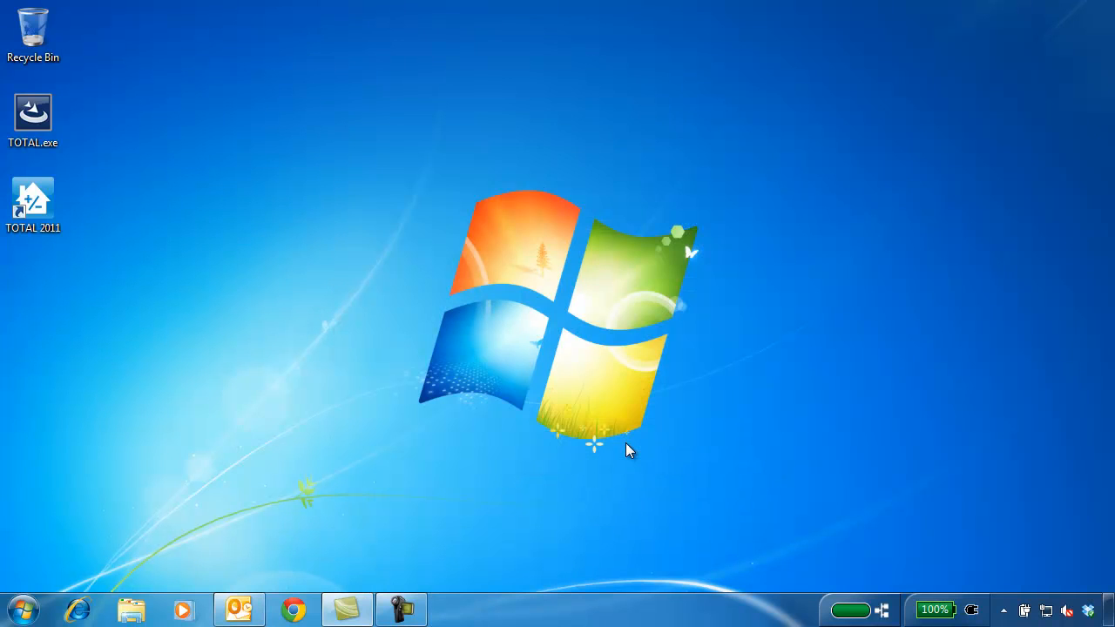
left_click(32, 114)
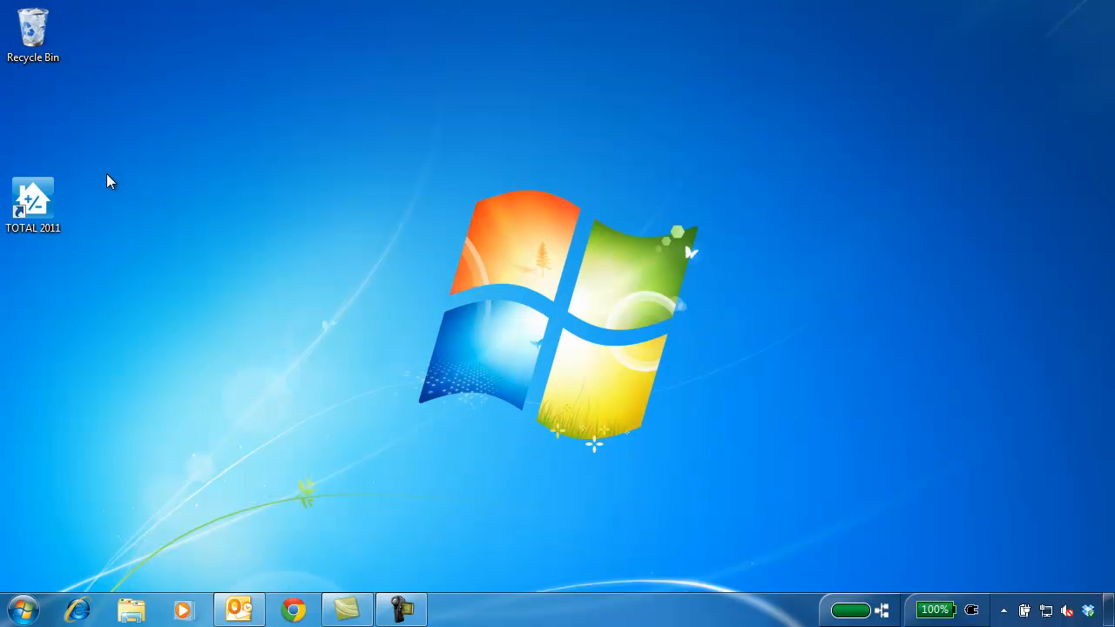
Launch TOTAL 2011 and register it with the customer number and activation code.
left_click(32, 201)
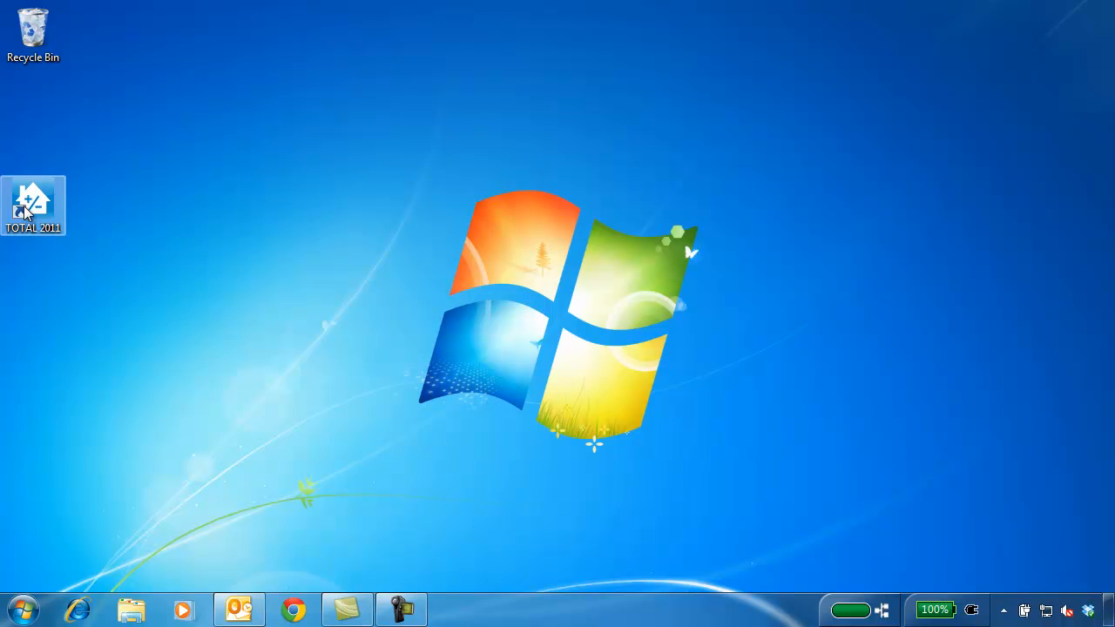
double_click(33, 205)
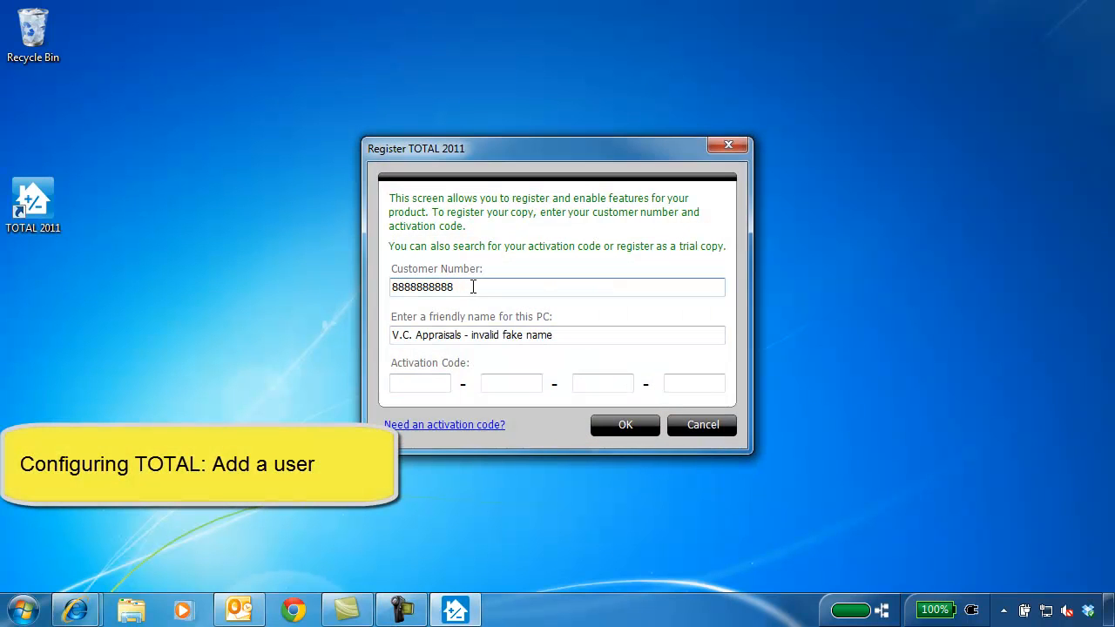
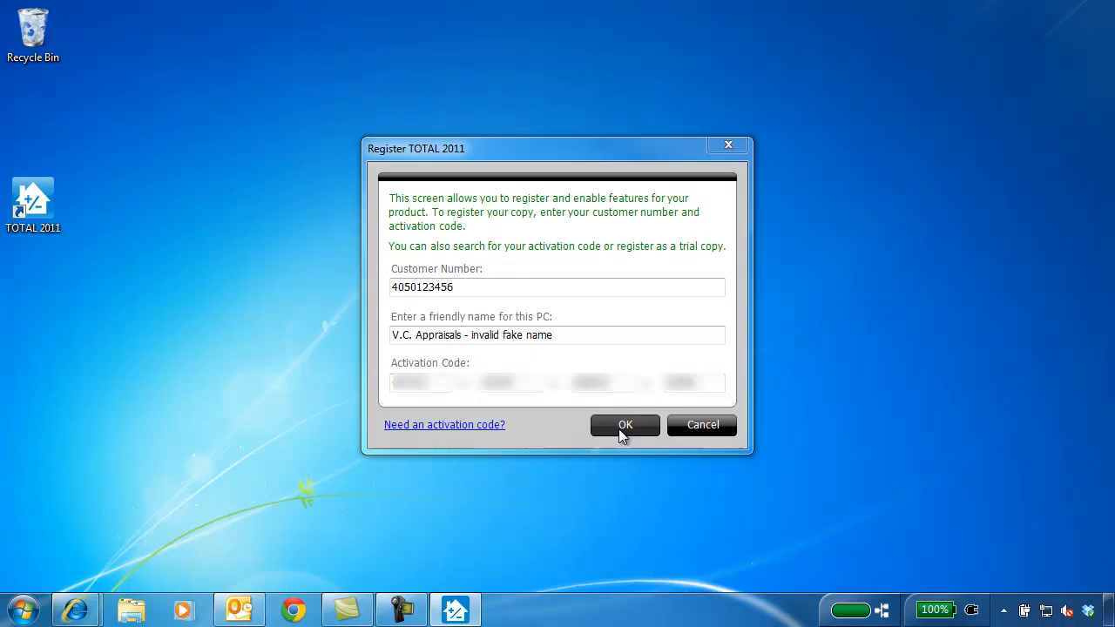
left_click(624, 425)
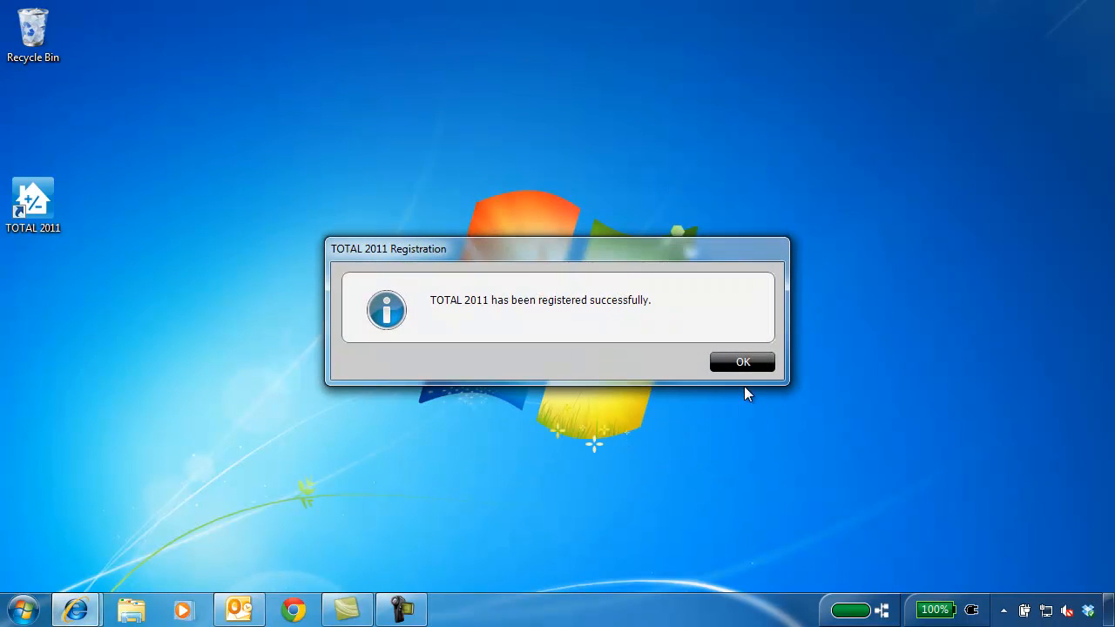
Add a new user 'Baker' with a V C Appraisals company contact.
left_click(742, 360)
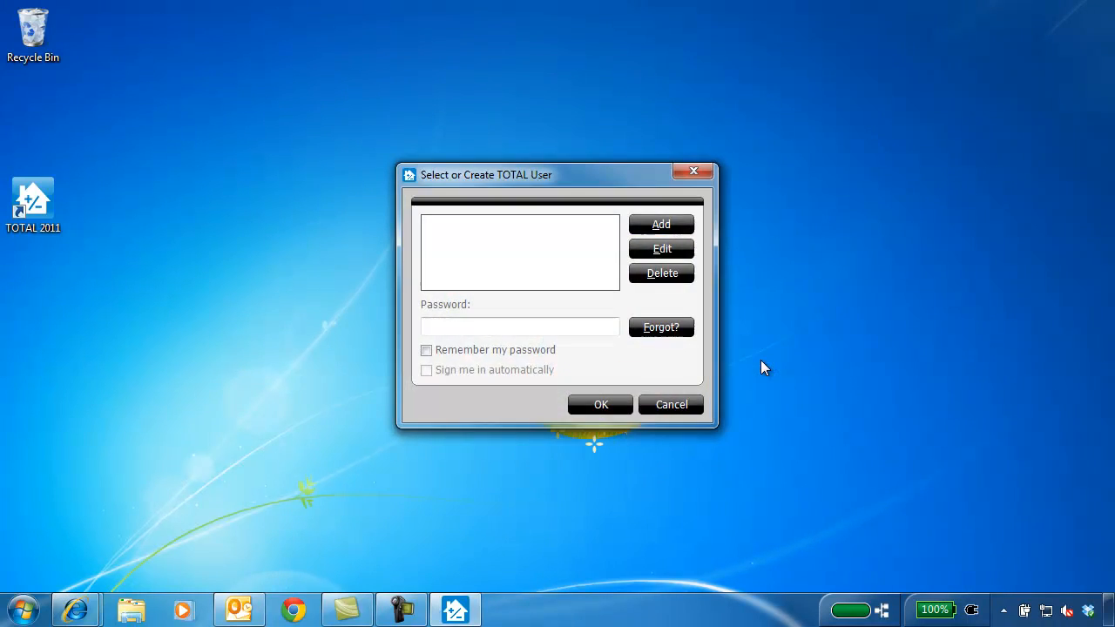
mouse_move(738, 241)
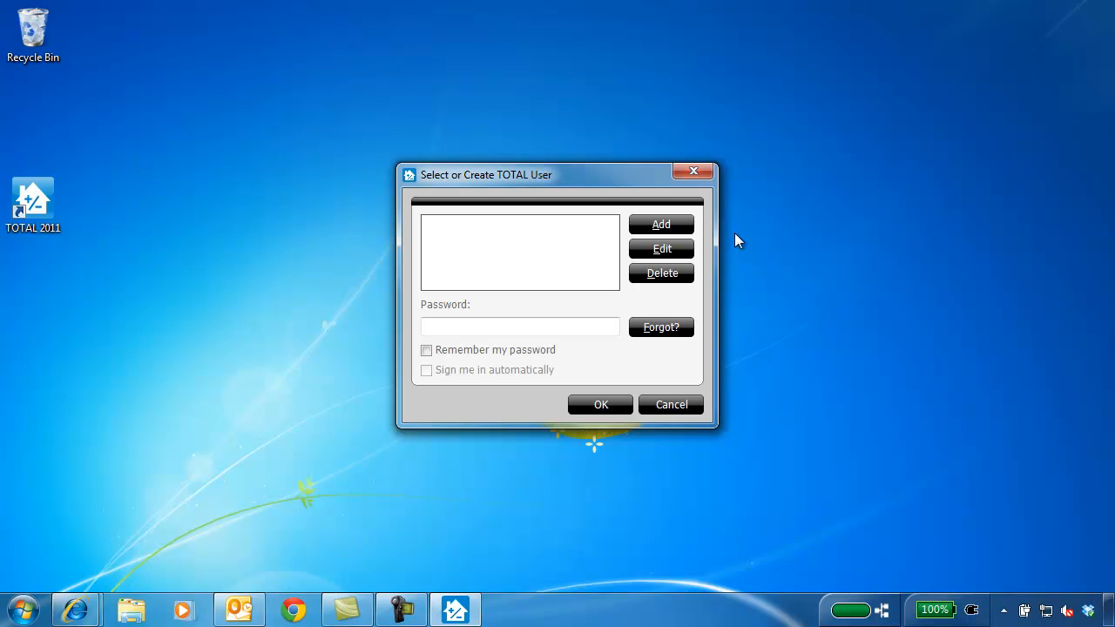
left_click(662, 223)
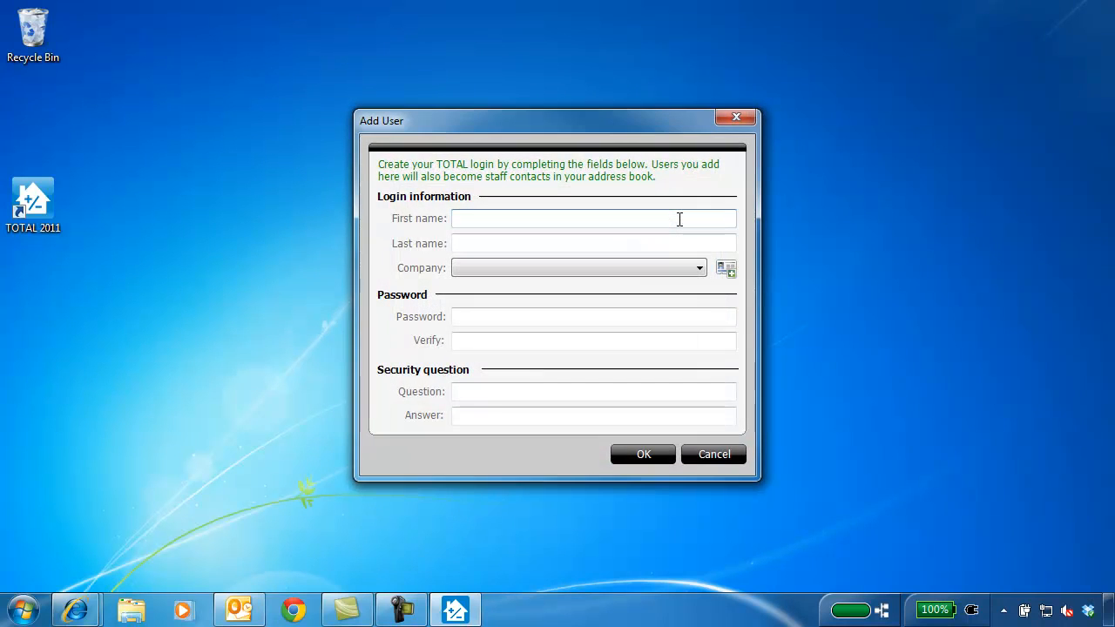
type("Baker")
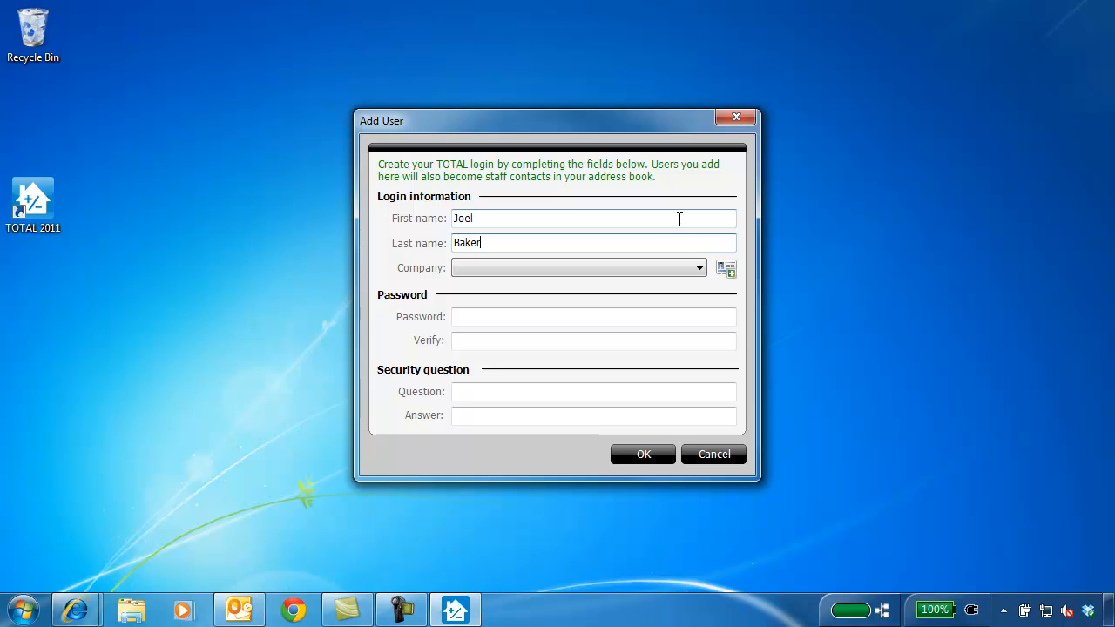
mouse_move(727, 268)
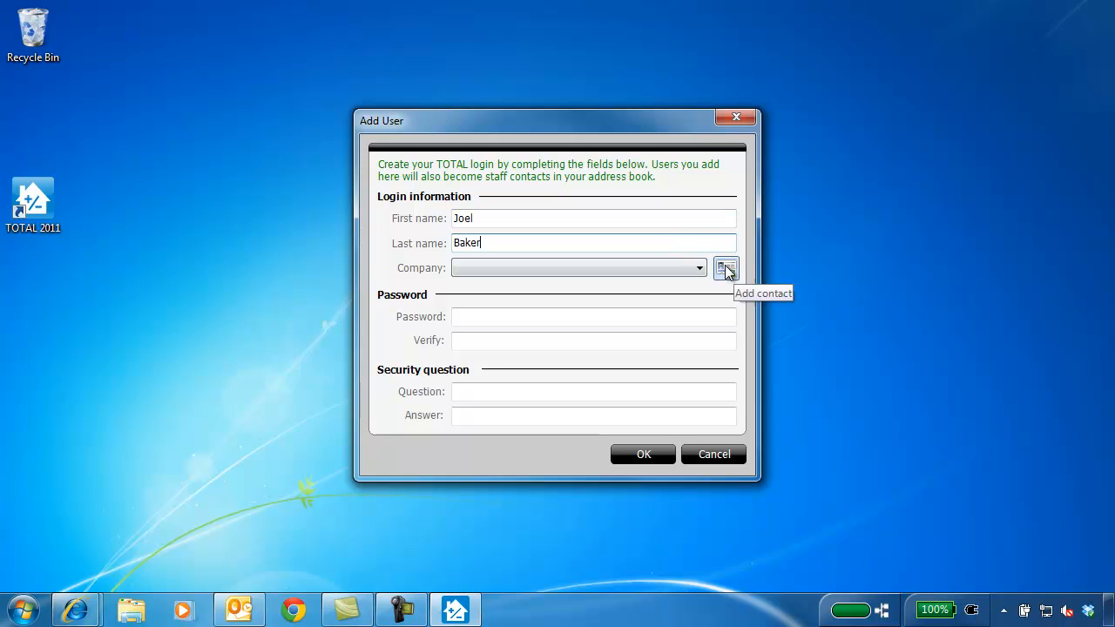
left_click(725, 268)
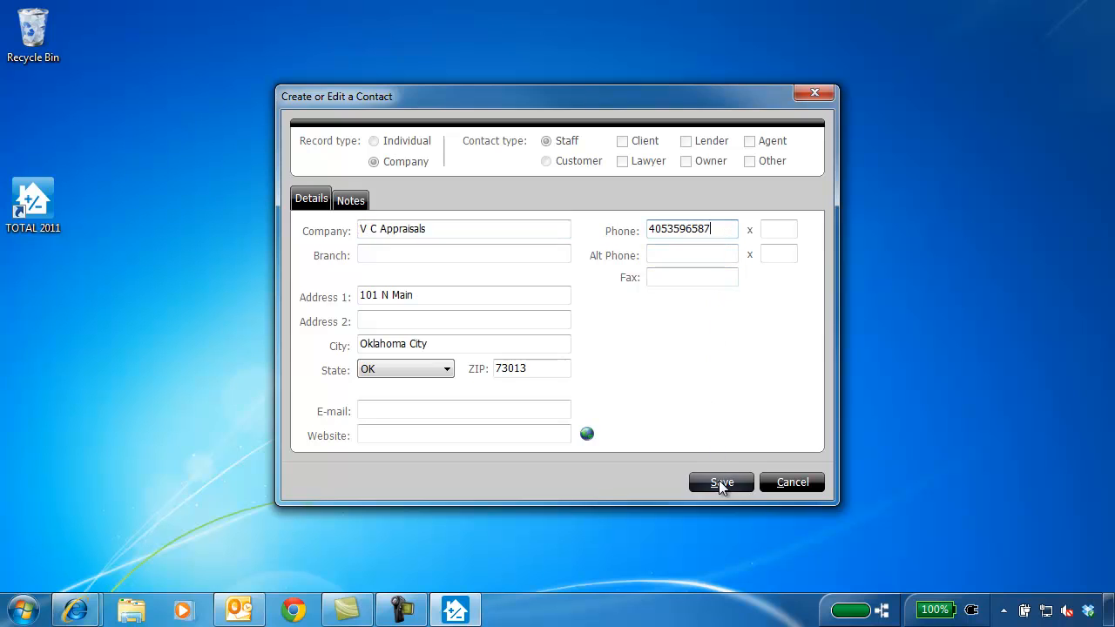
left_click(721, 482)
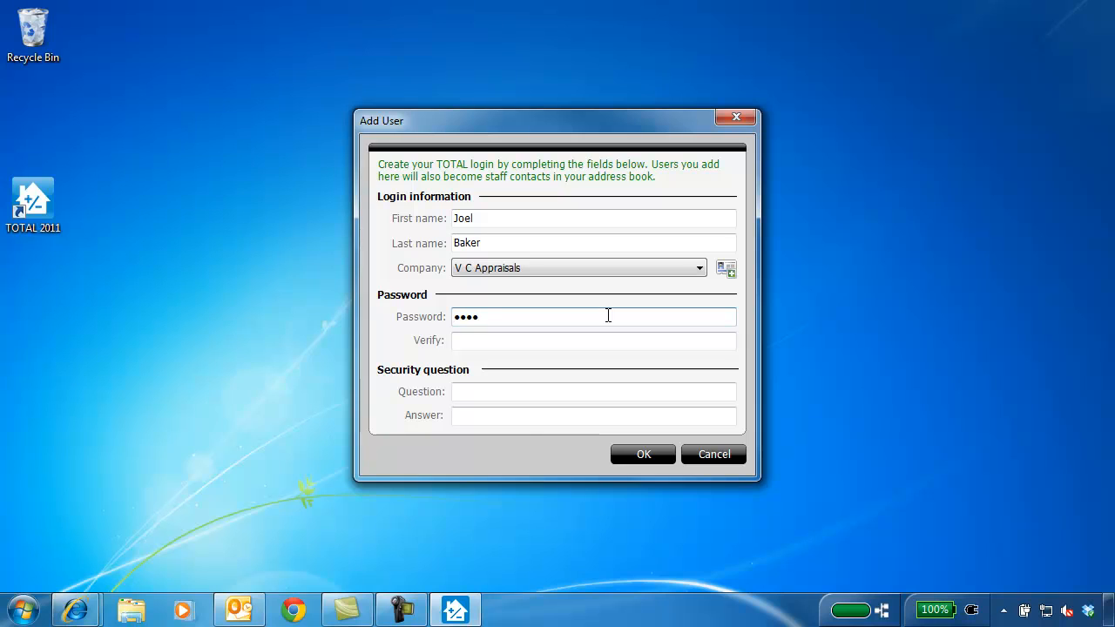
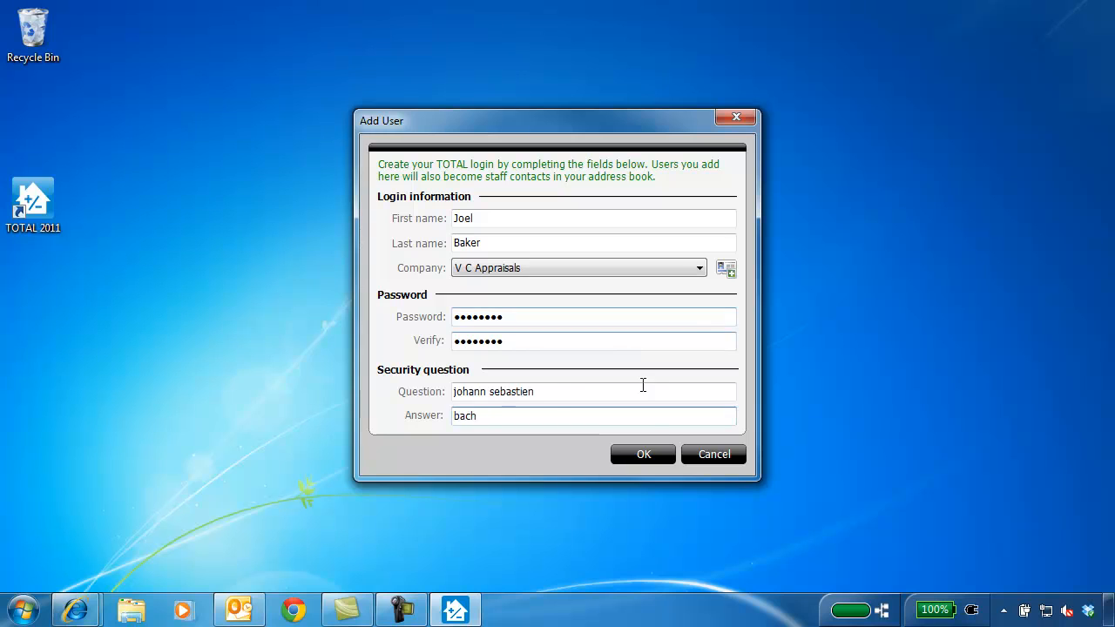
left_click(643, 453)
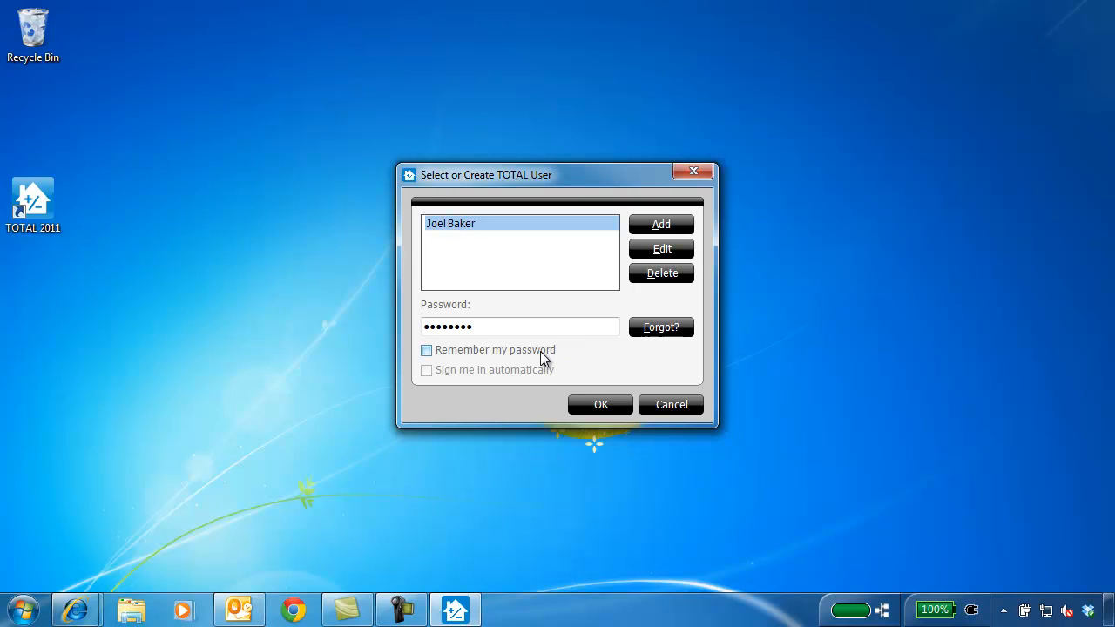
left_click(425, 348)
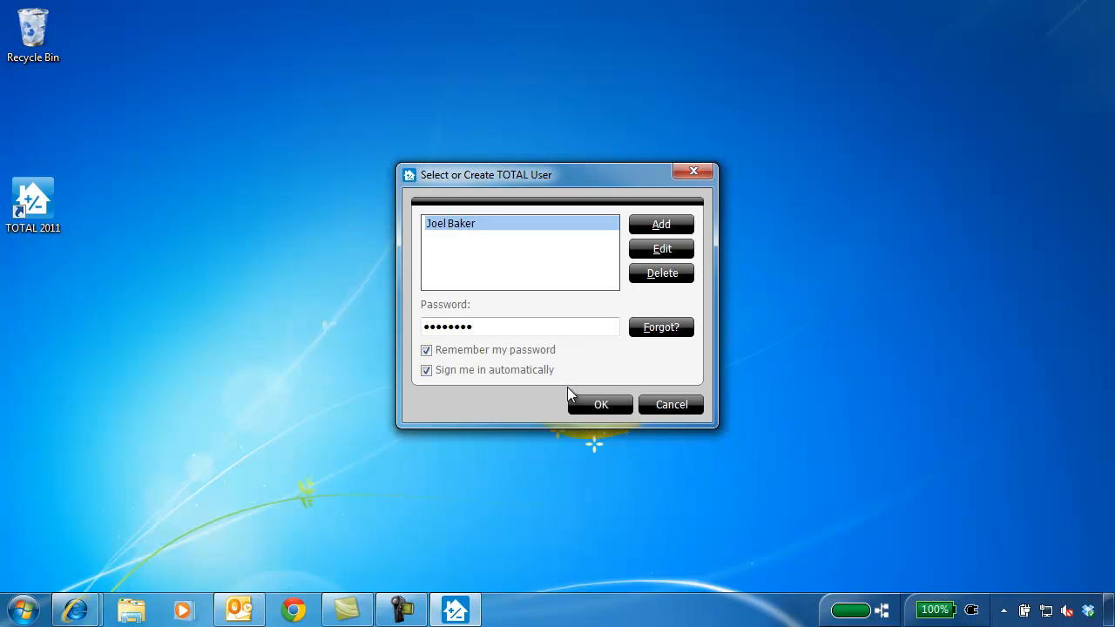
left_click(600, 404)
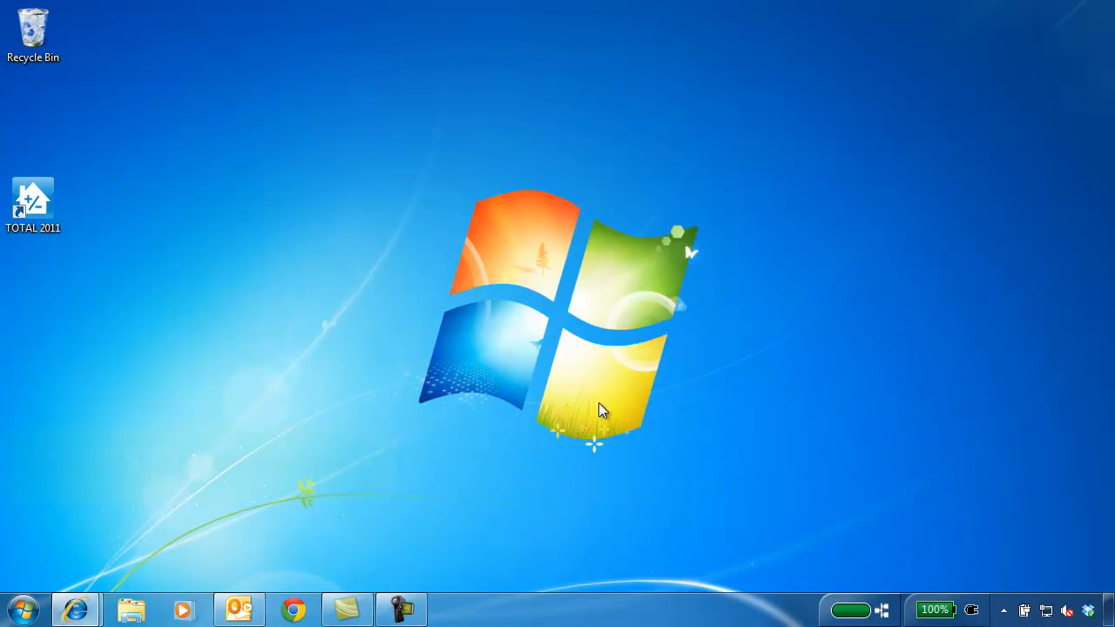
double_click(31, 199)
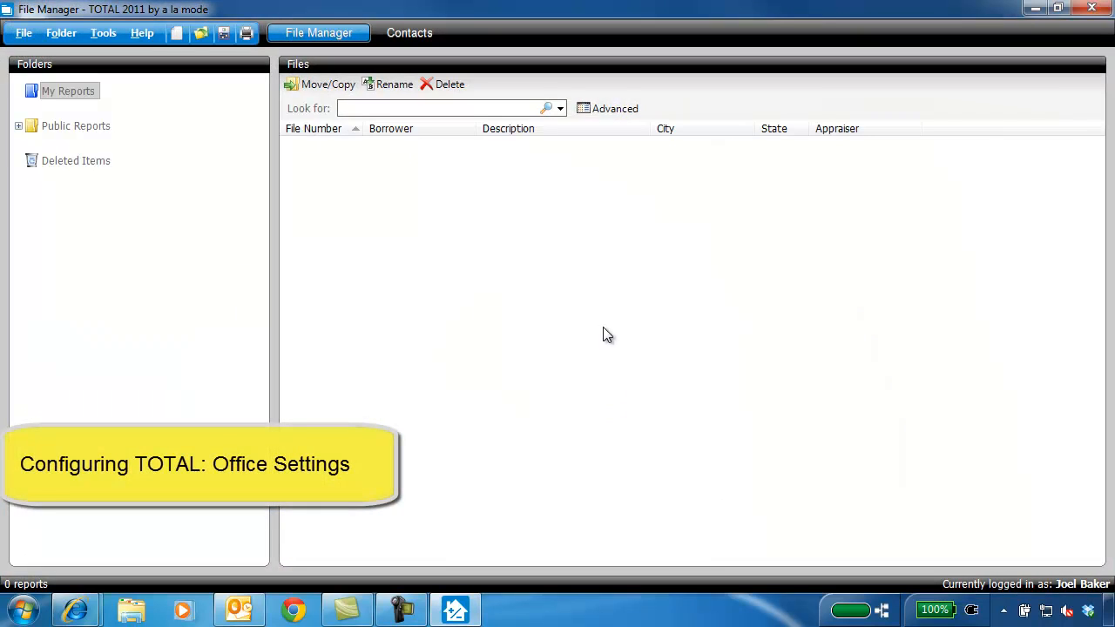
mouse_move(599, 338)
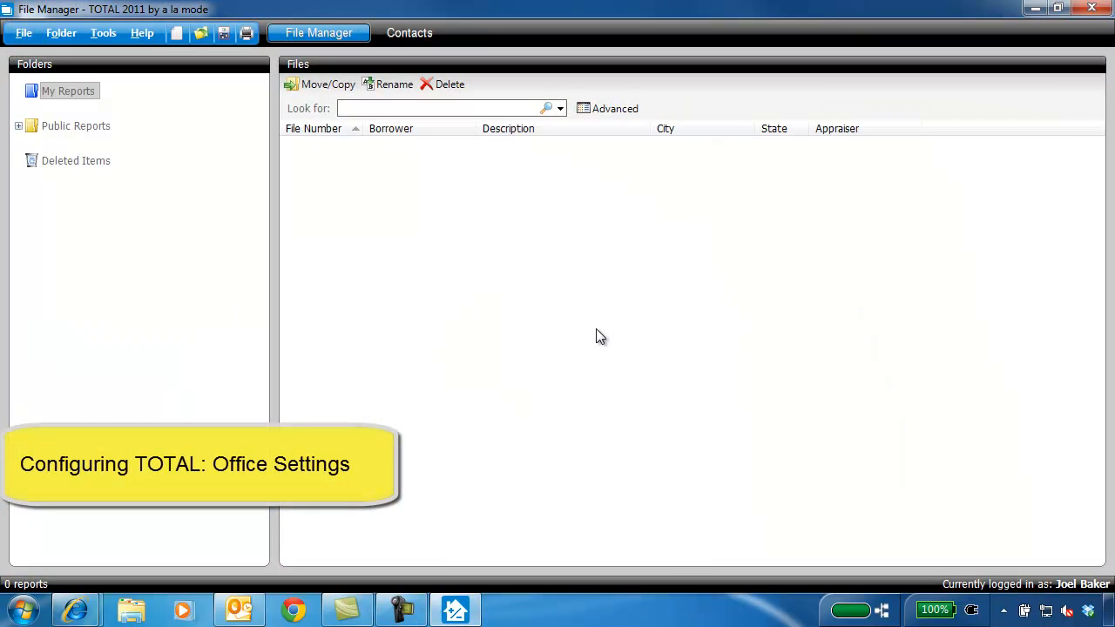
left_click(103, 33)
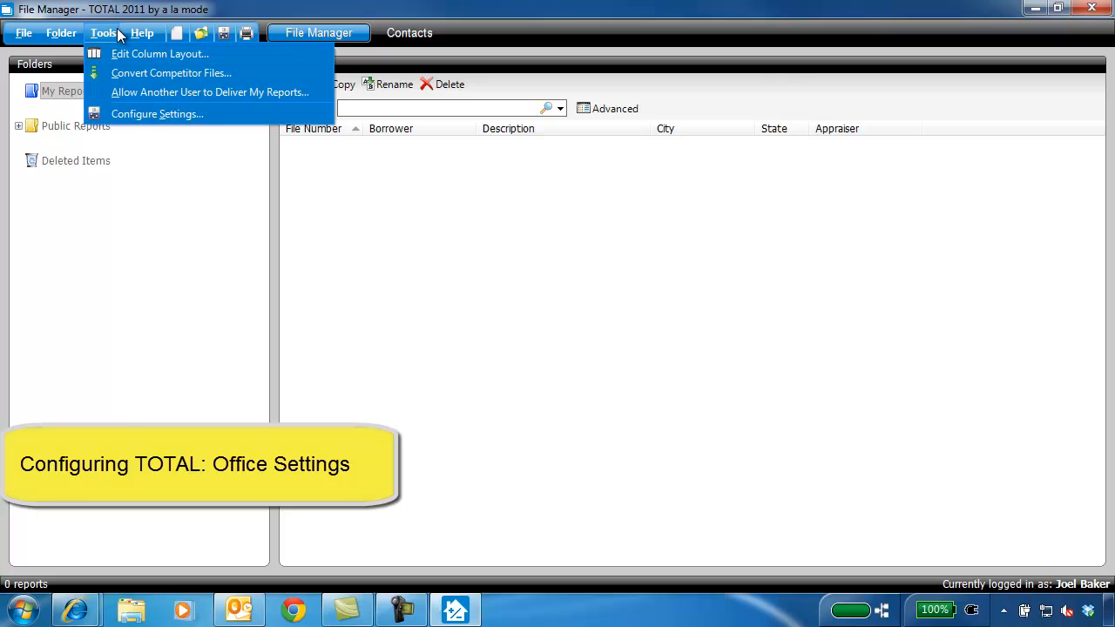
left_click(157, 113)
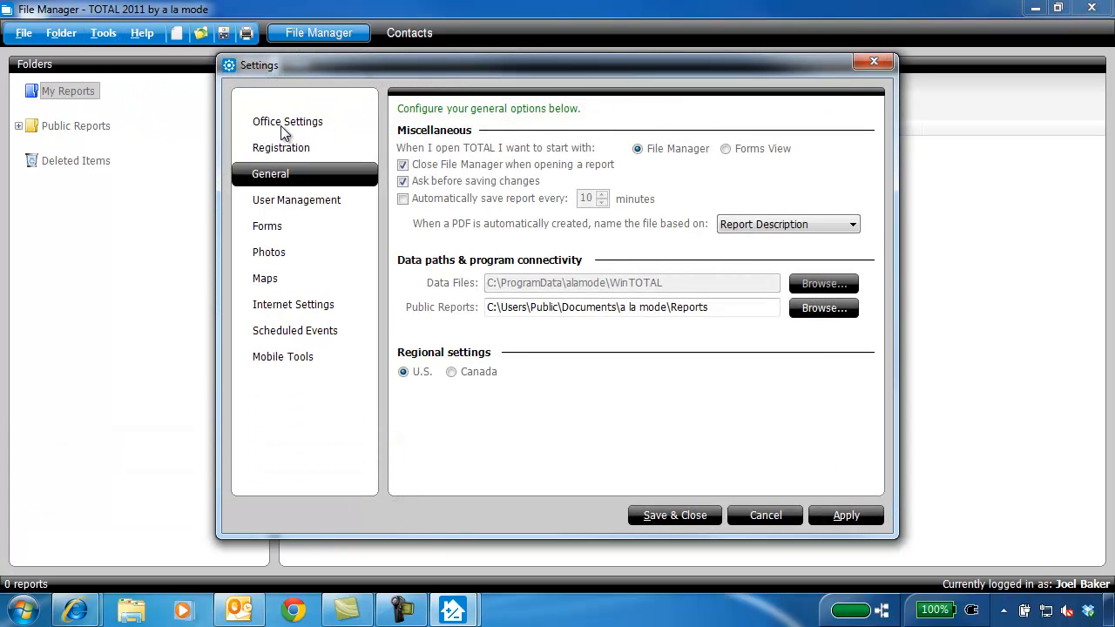
left_click(287, 122)
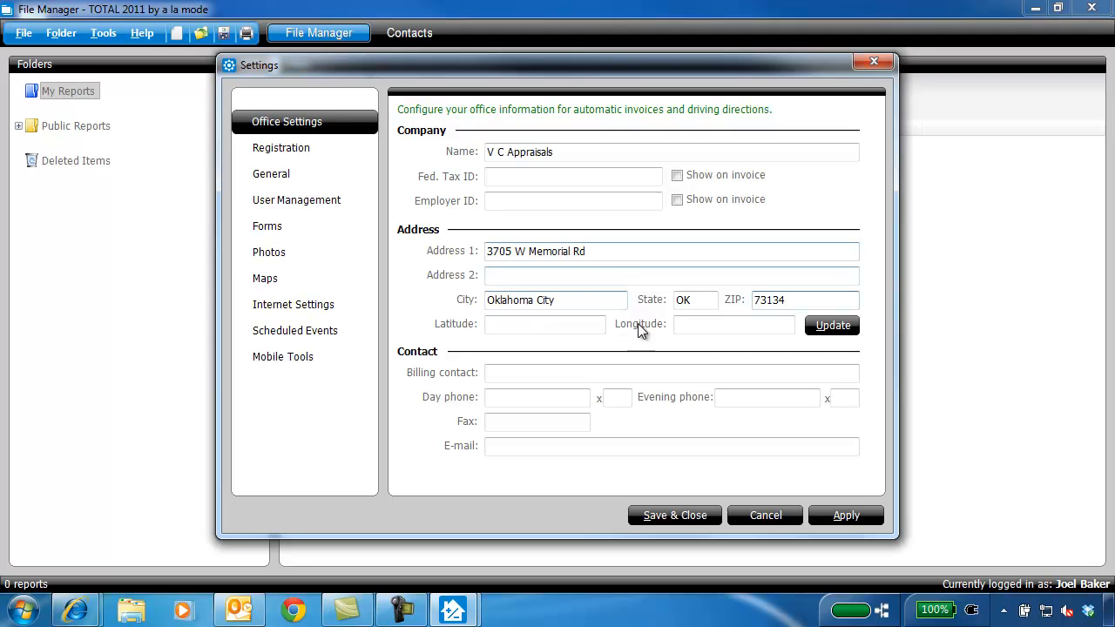
left_click(831, 326)
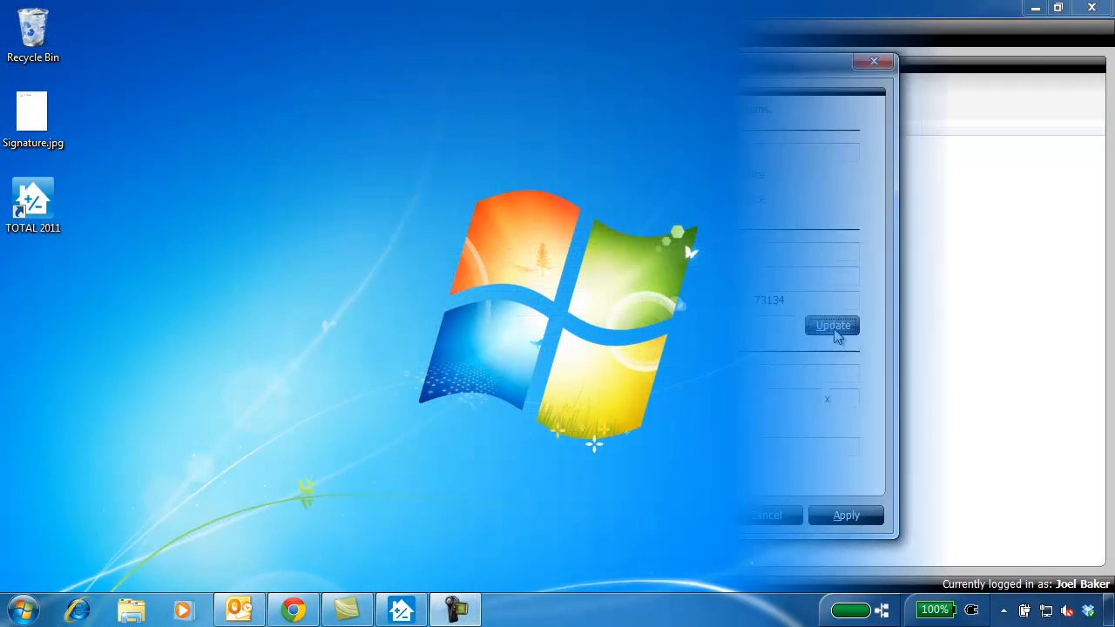
Close the signature image in IrfanView and show the Open with options for Signature.jpg.
left_click(832, 326)
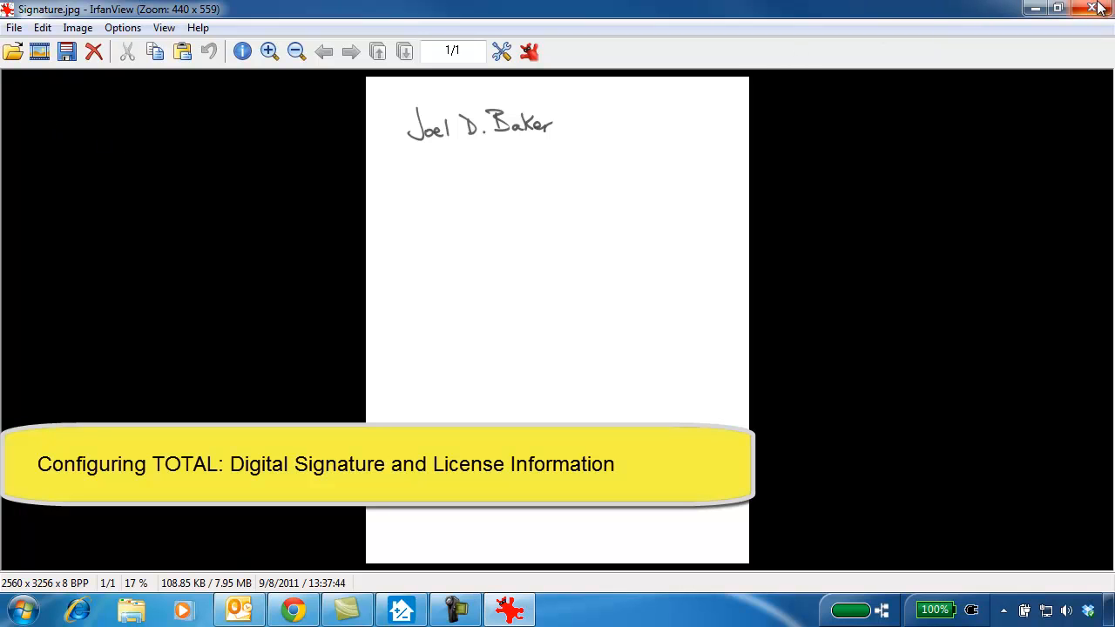
left_click(1090, 7)
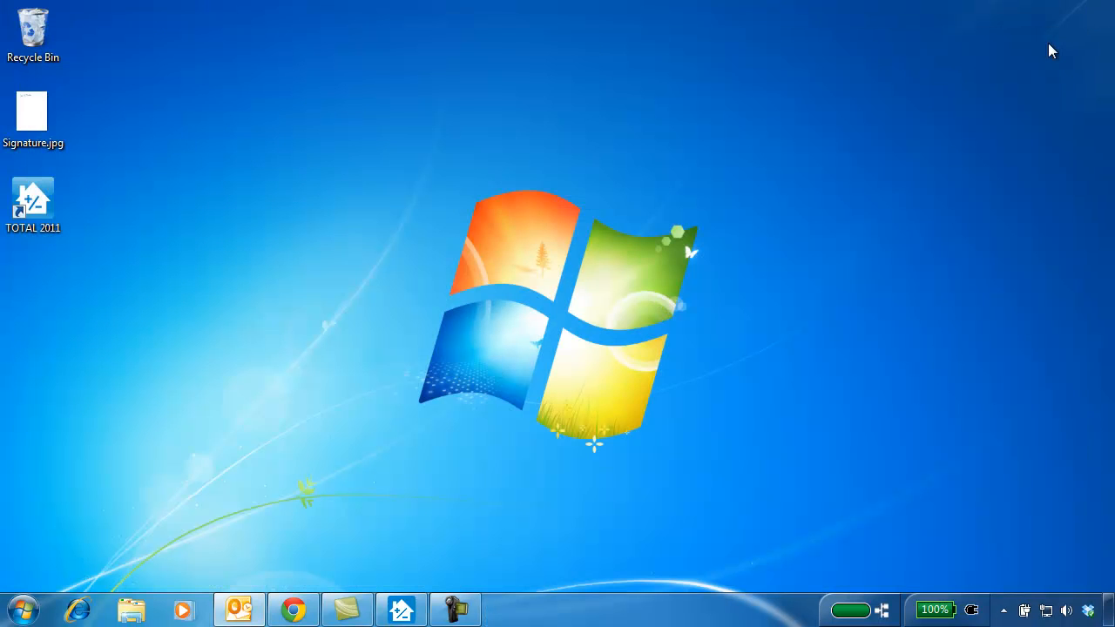
right_click(31, 112)
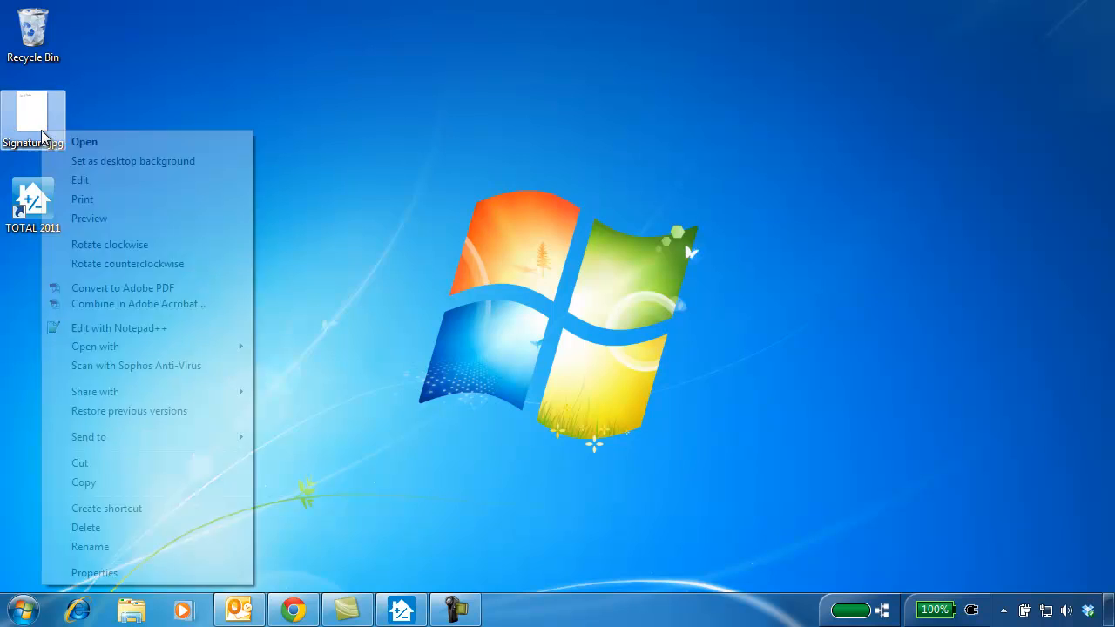
mouse_move(157, 248)
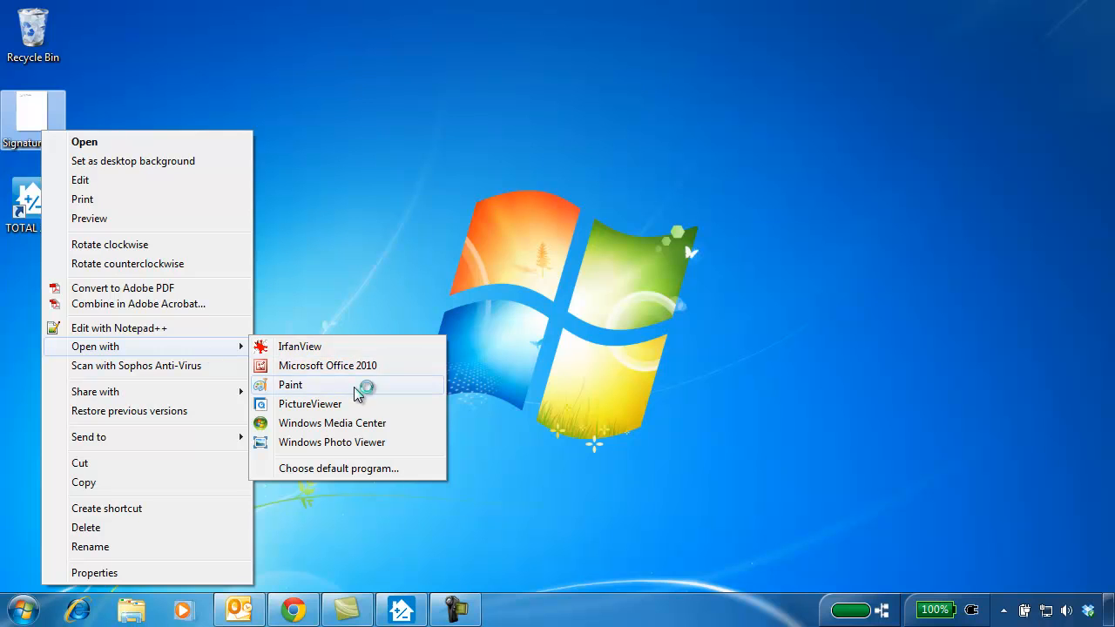
In Paint, select the area around the handwritten signature and crop the image to it.
left_click(289, 384)
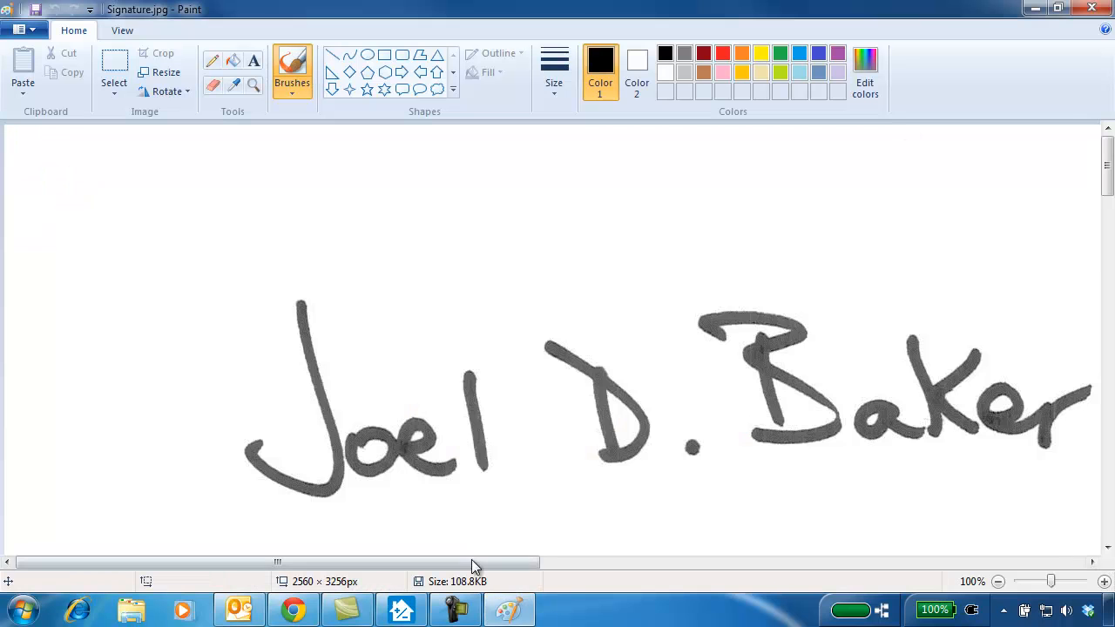
left_click_drag(474, 561, 357, 561)
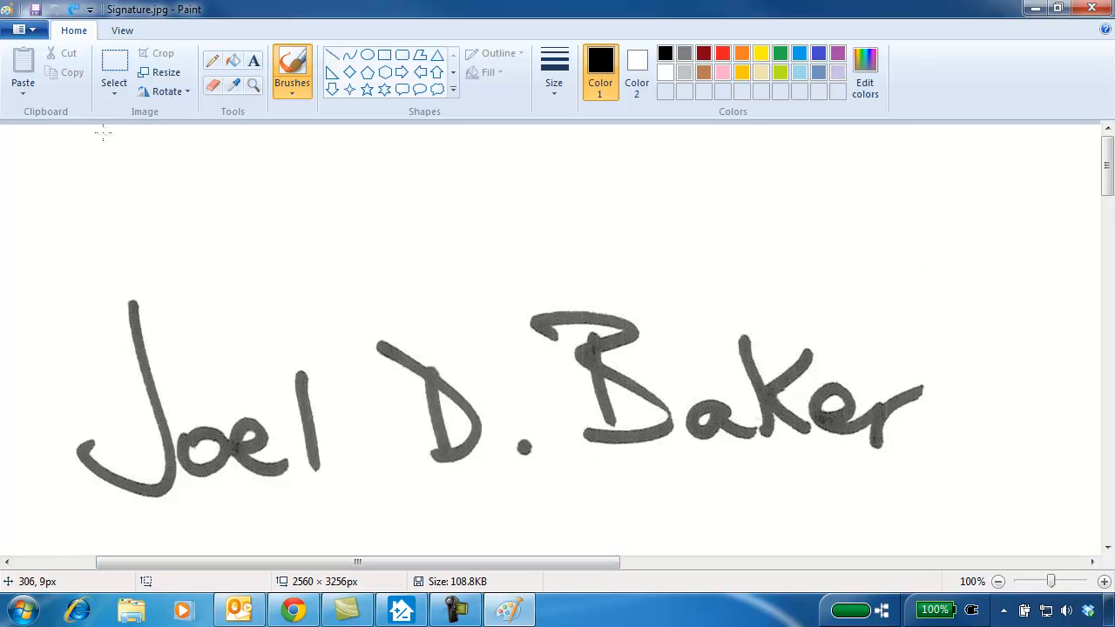
left_click(115, 88)
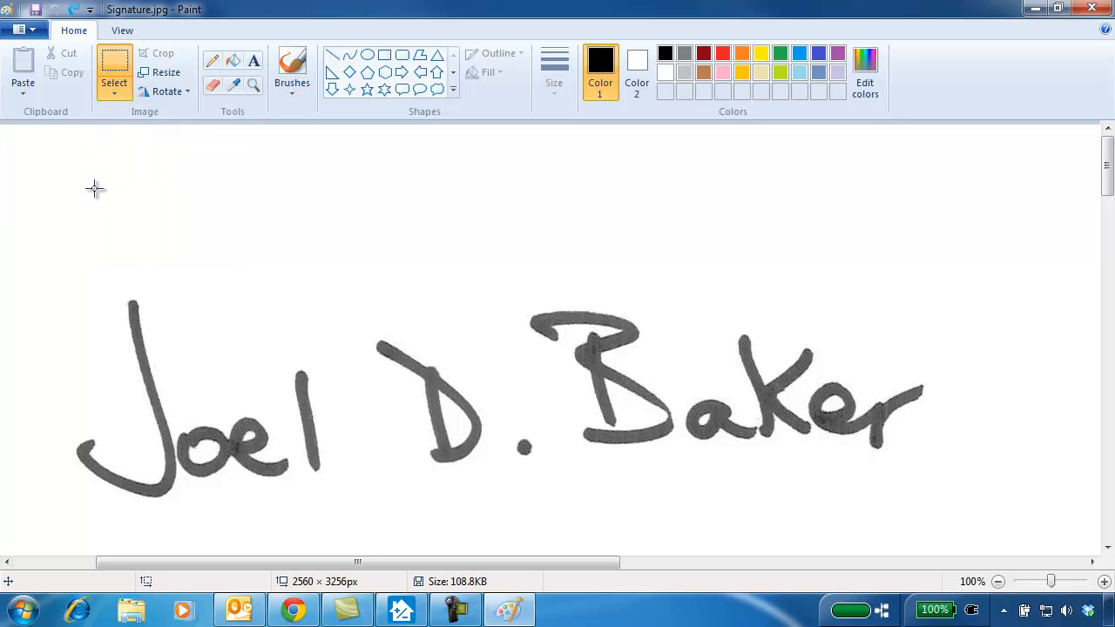
left_click_drag(34, 251, 864, 499)
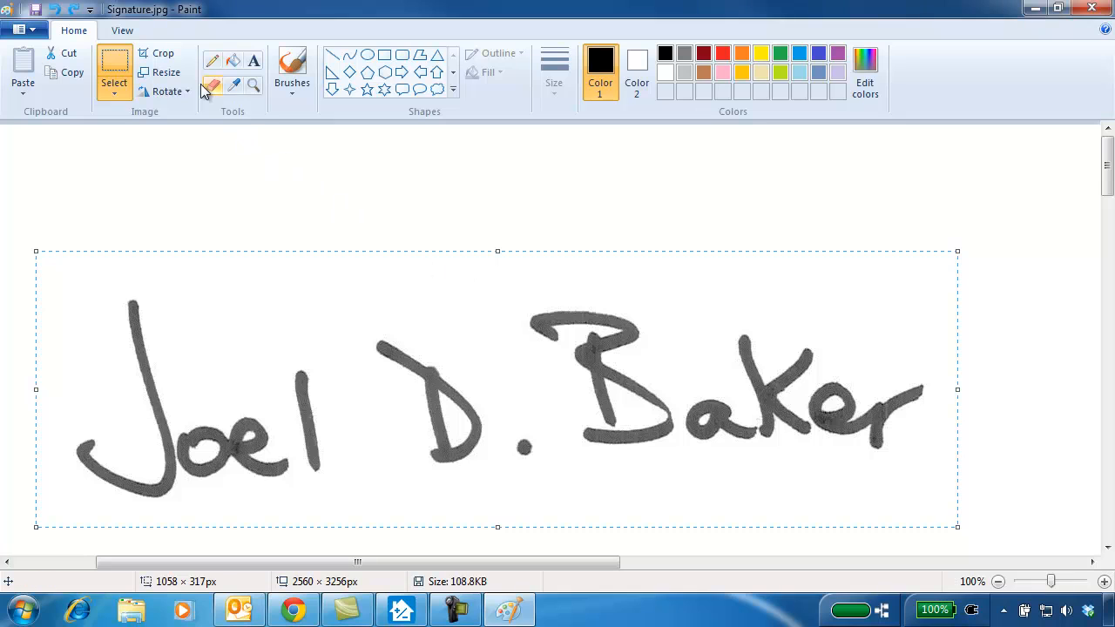
left_click(162, 52)
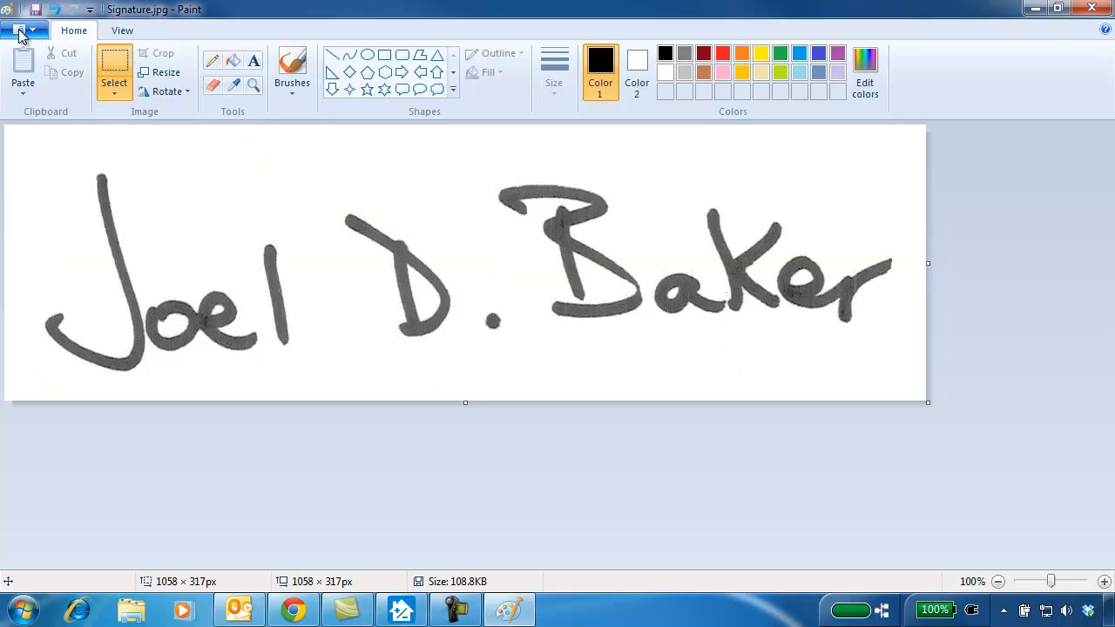
Save the cropped image over the original Signature.jpg.
left_click(21, 31)
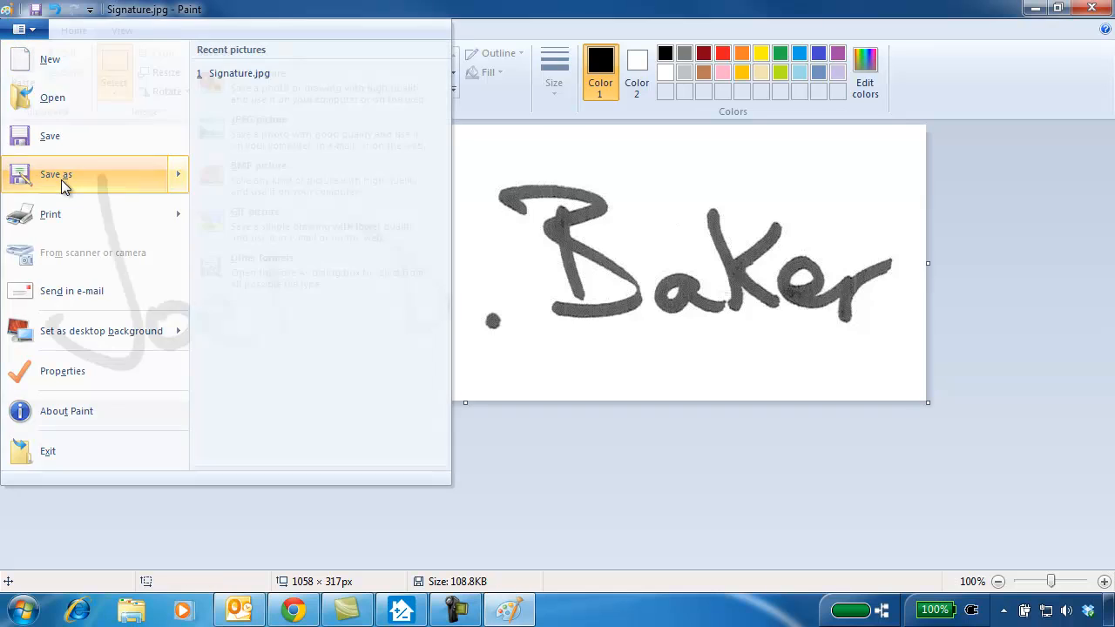
left_click(55, 174)
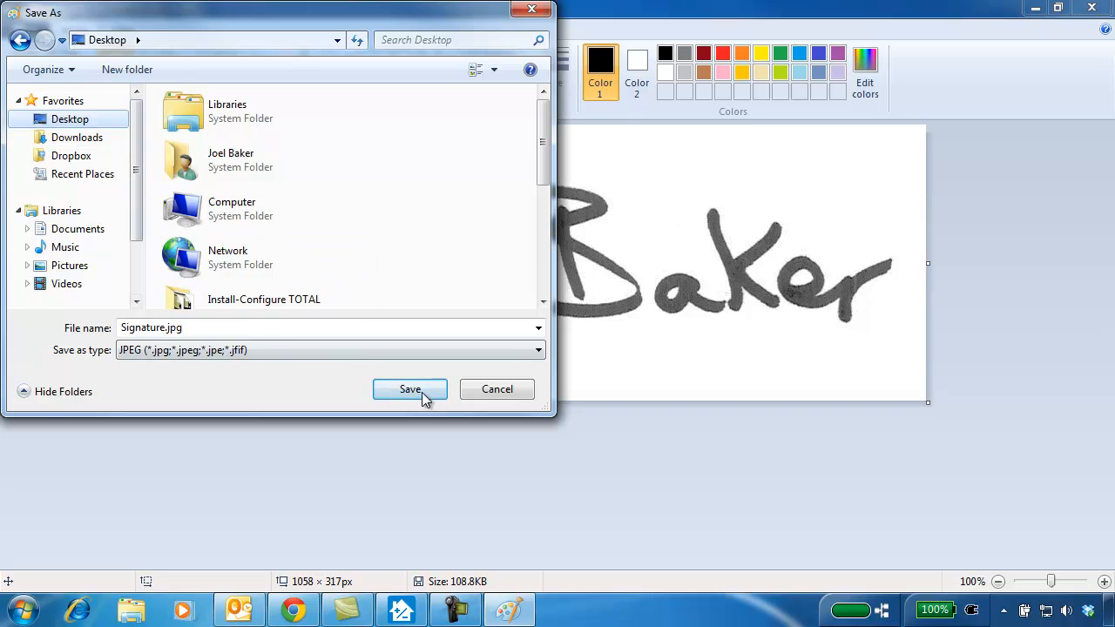
left_click(410, 390)
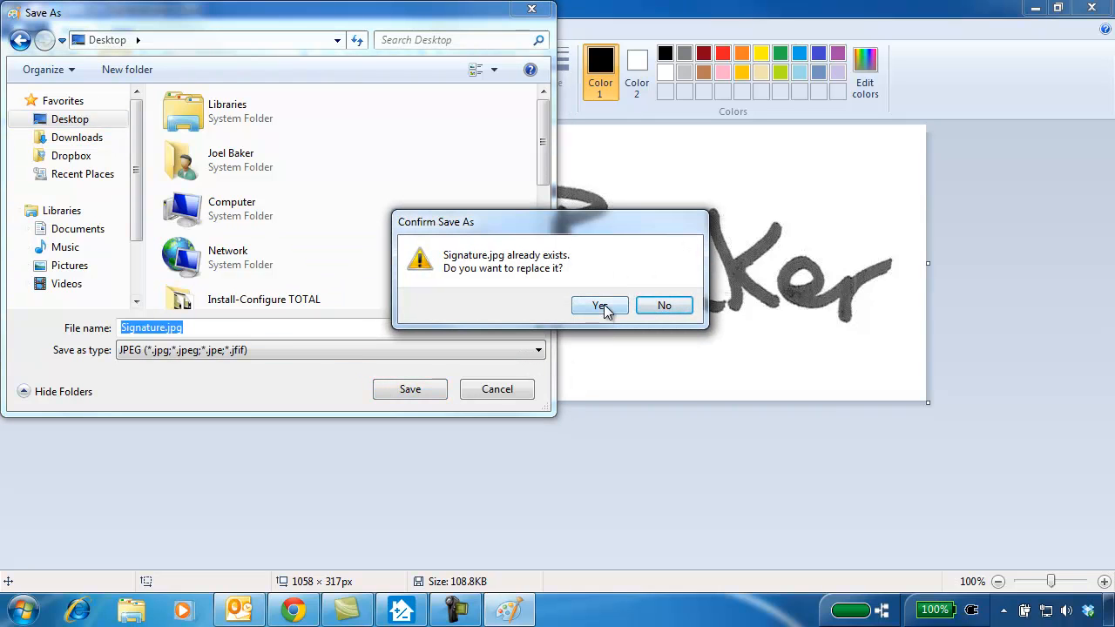
left_click(599, 305)
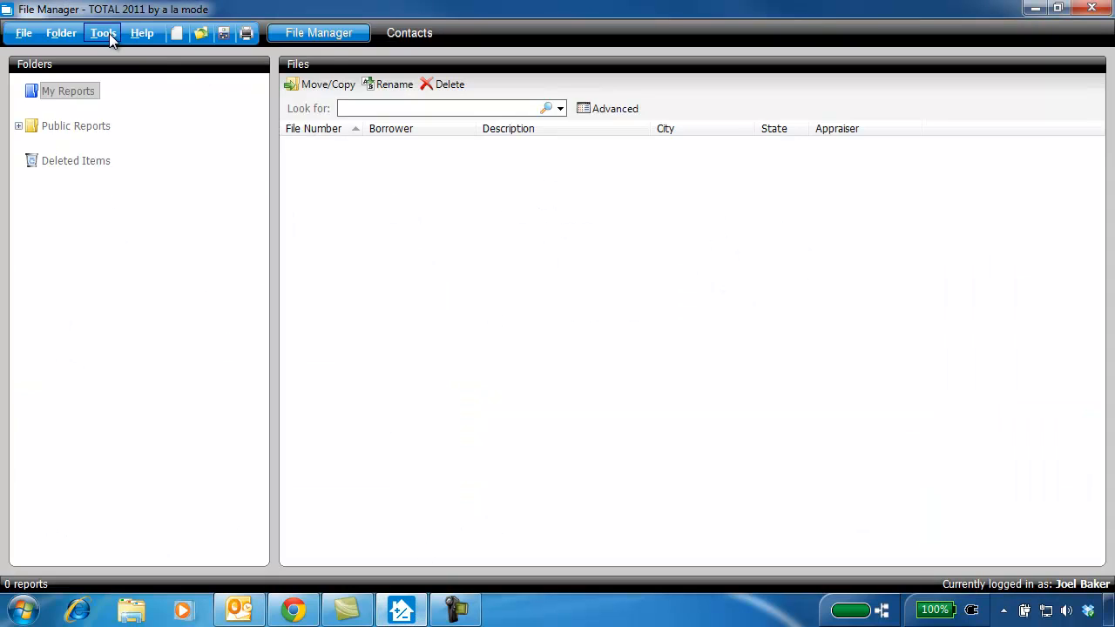
left_click(103, 31)
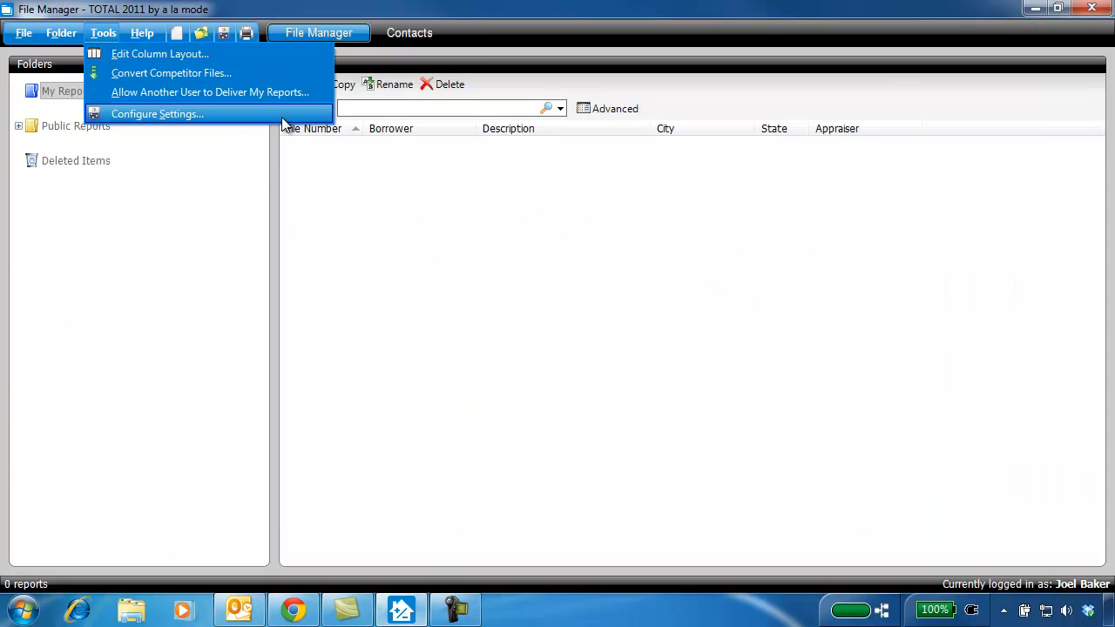
left_click(157, 113)
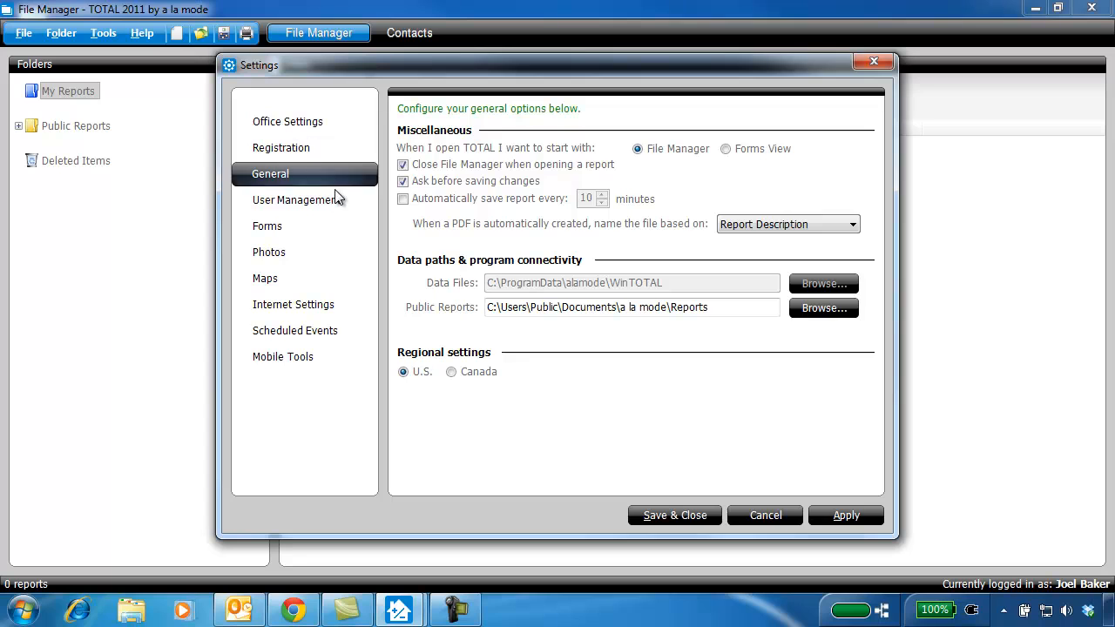
left_click(296, 198)
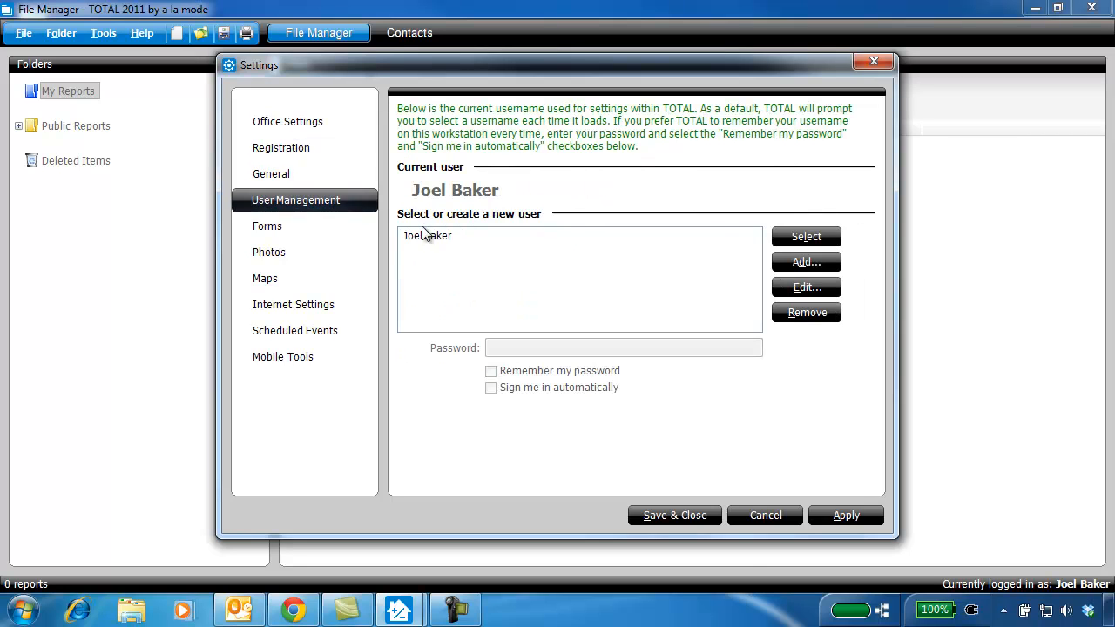
left_click(426, 235)
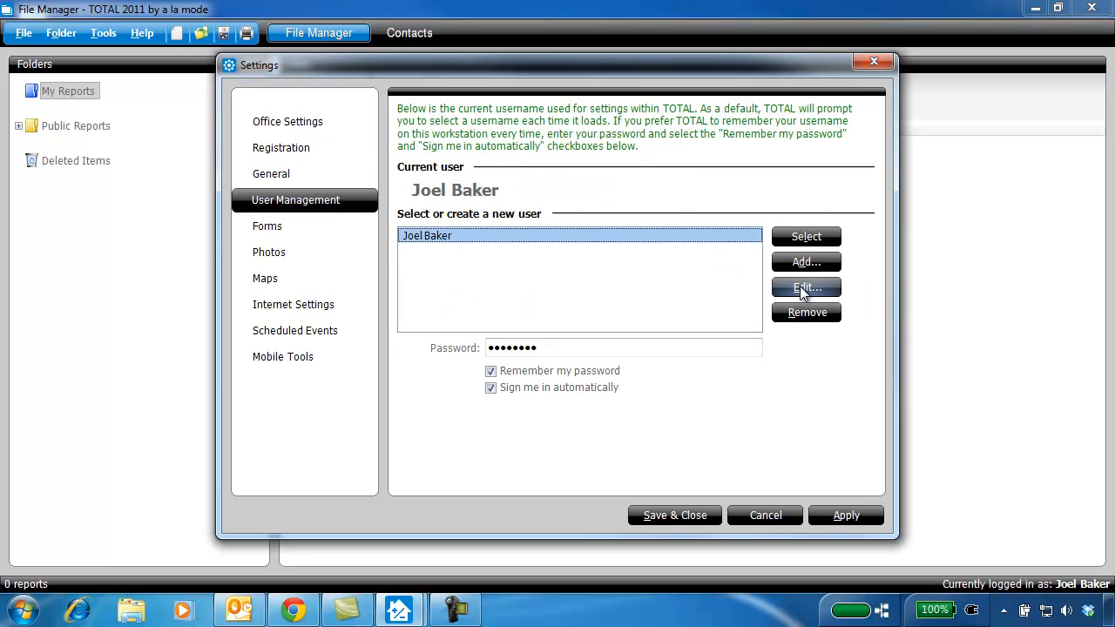
left_click(805, 287)
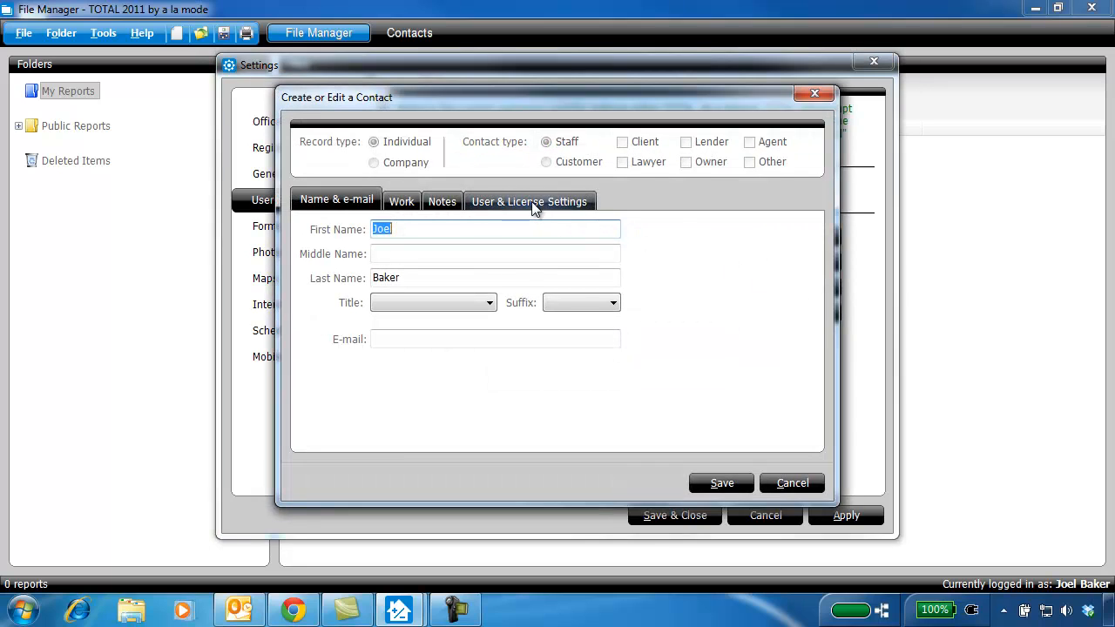
left_click(530, 198)
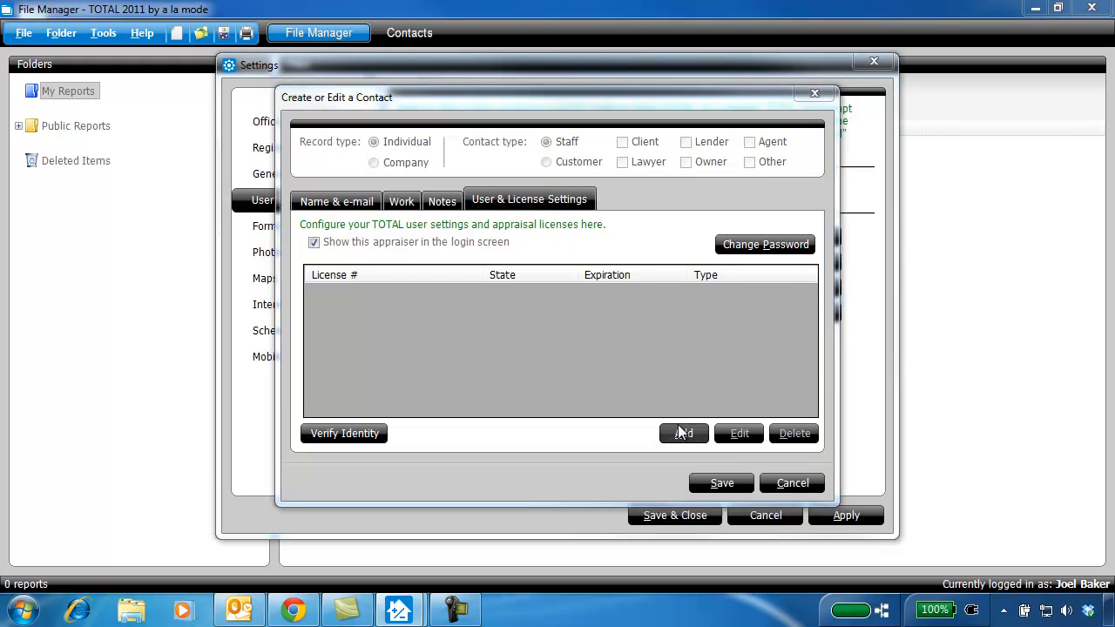
Add license 123456 for OK, expiring 09/08/2011, with Signature.jpg attached.
left_click(683, 432)
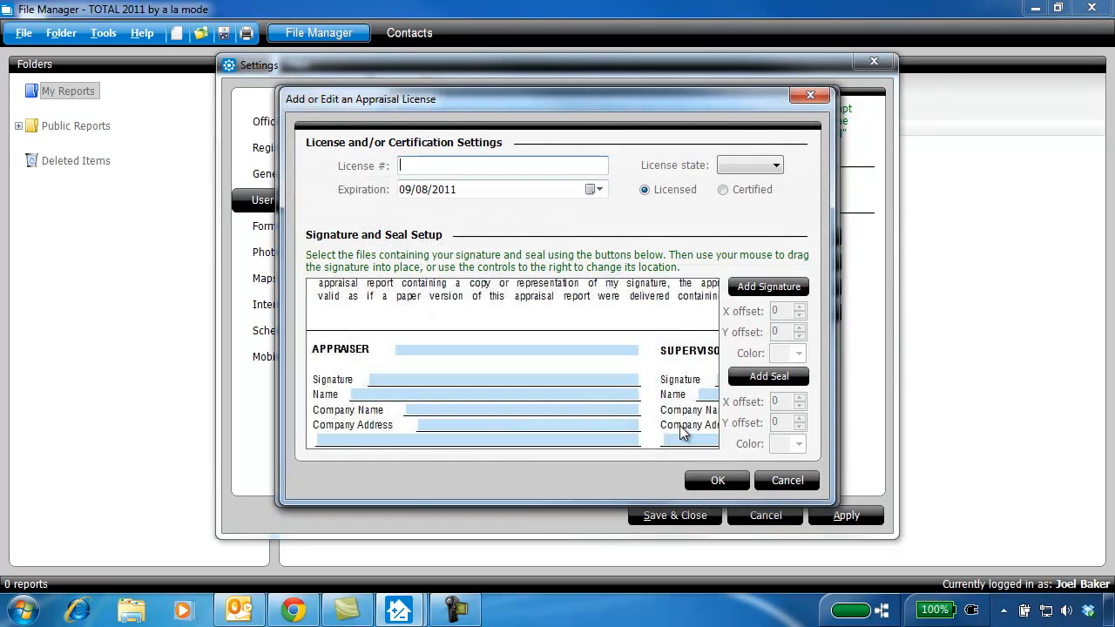
left_click(773, 166)
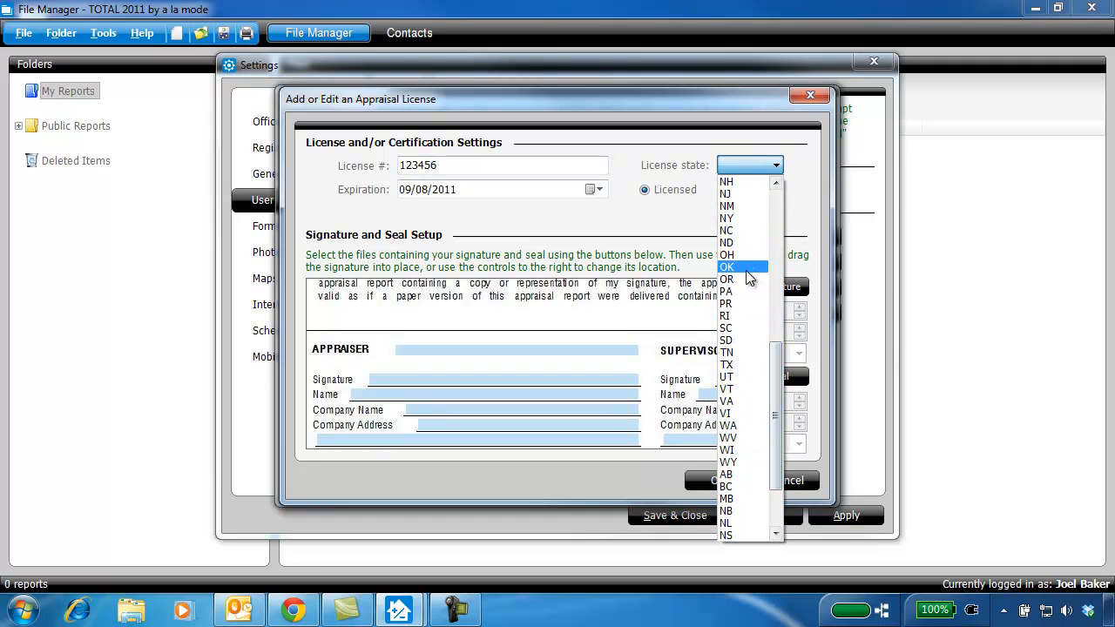
left_click(727, 267)
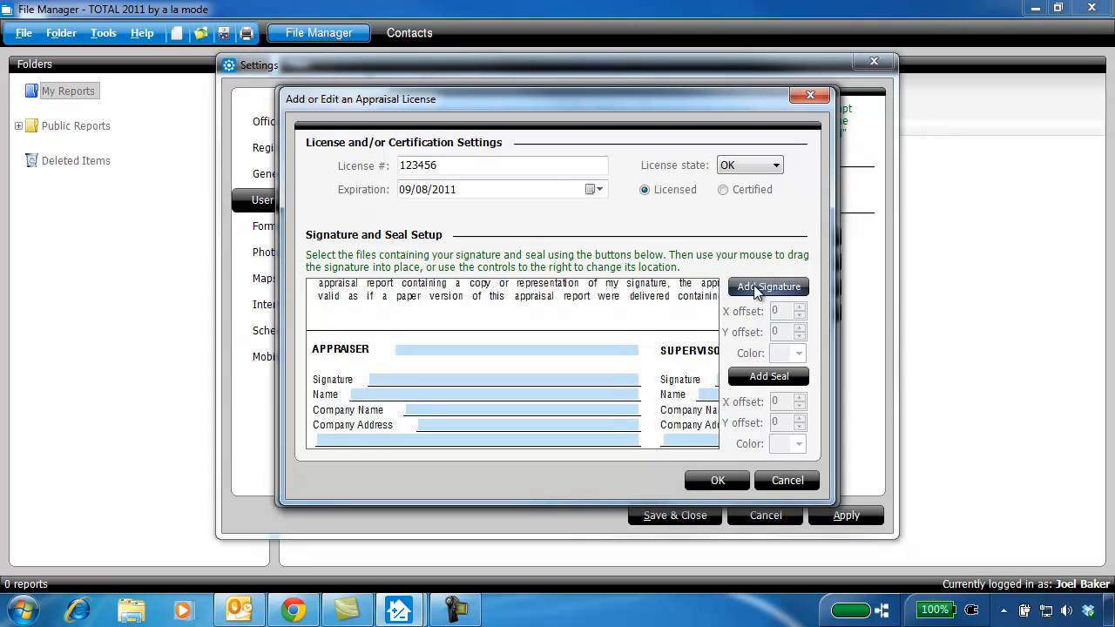
left_click(768, 286)
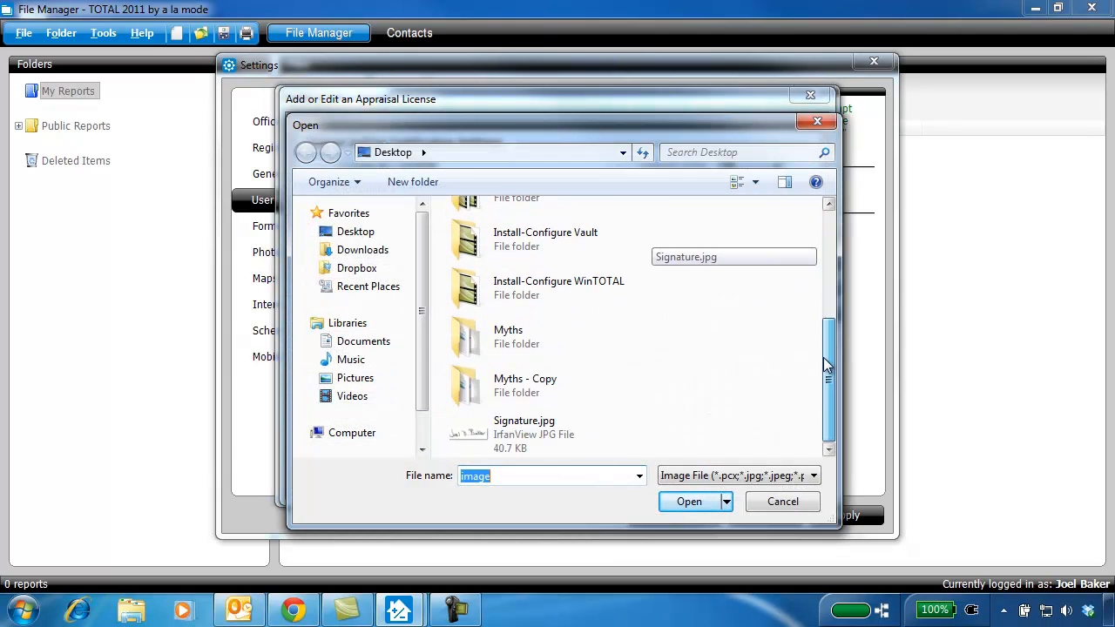
left_click(689, 501)
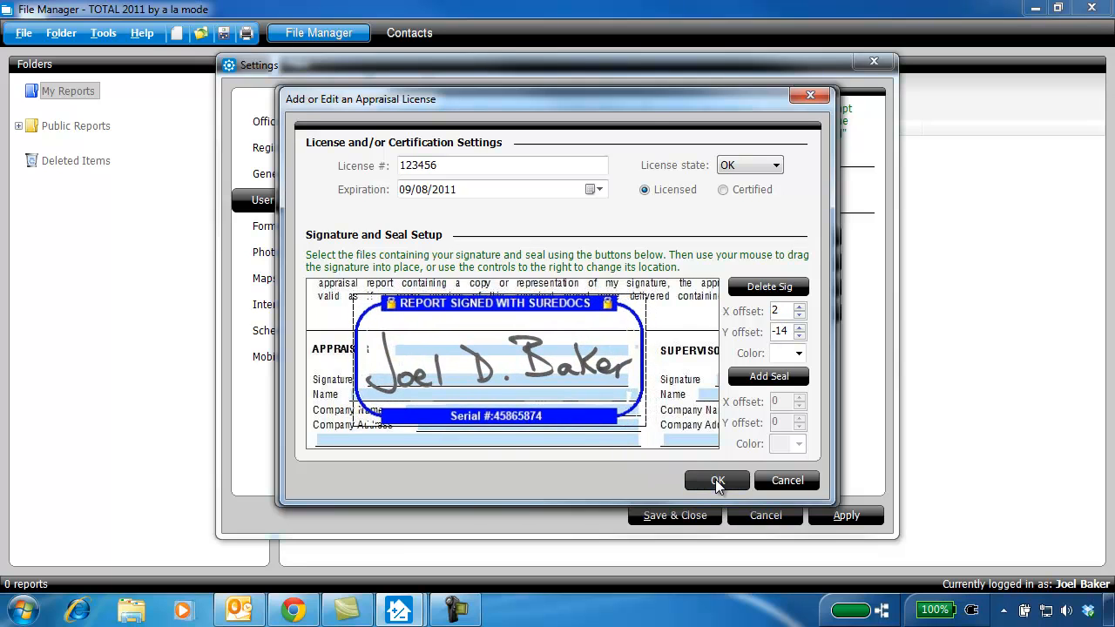
left_click(717, 480)
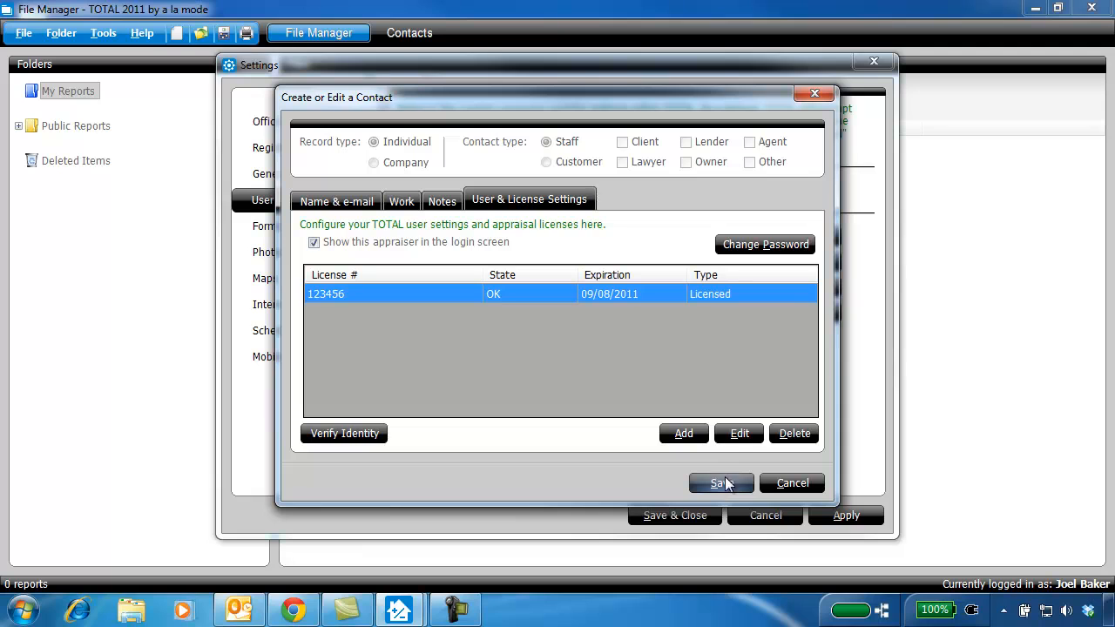
Add a second license 654321 for TX with the Signature.jpg signature attached.
left_click(739, 432)
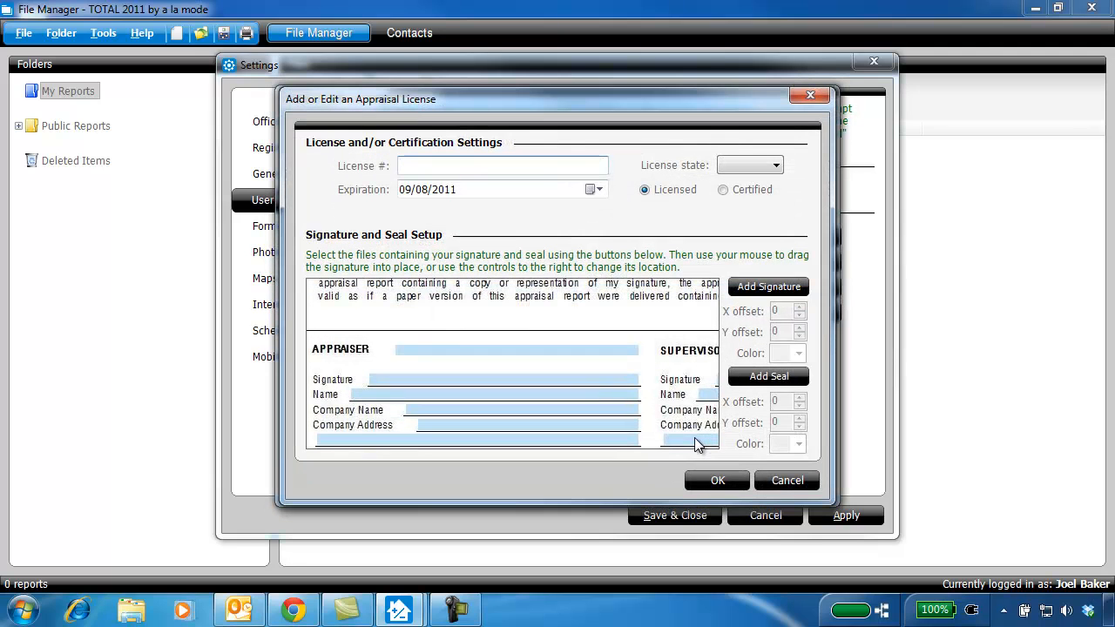
type("654321")
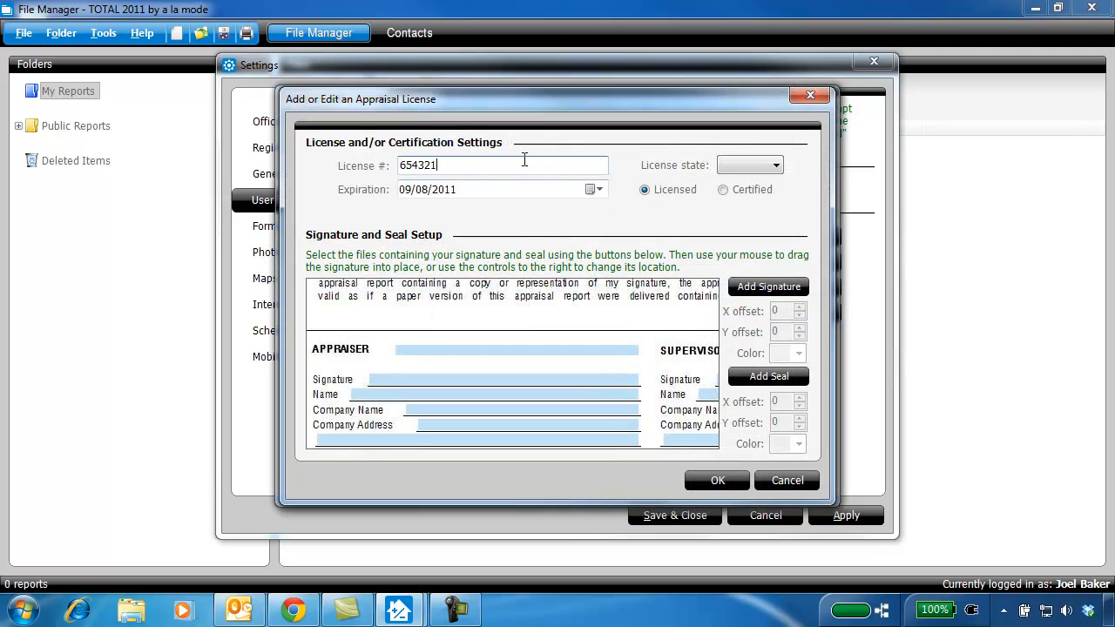
left_click(774, 163)
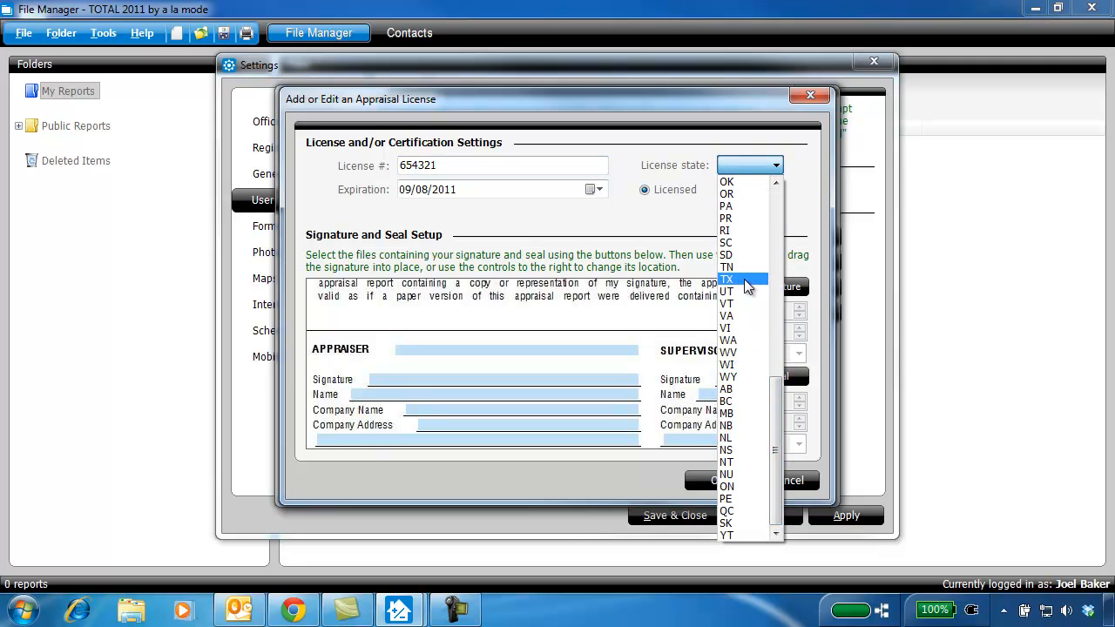
left_click(742, 279)
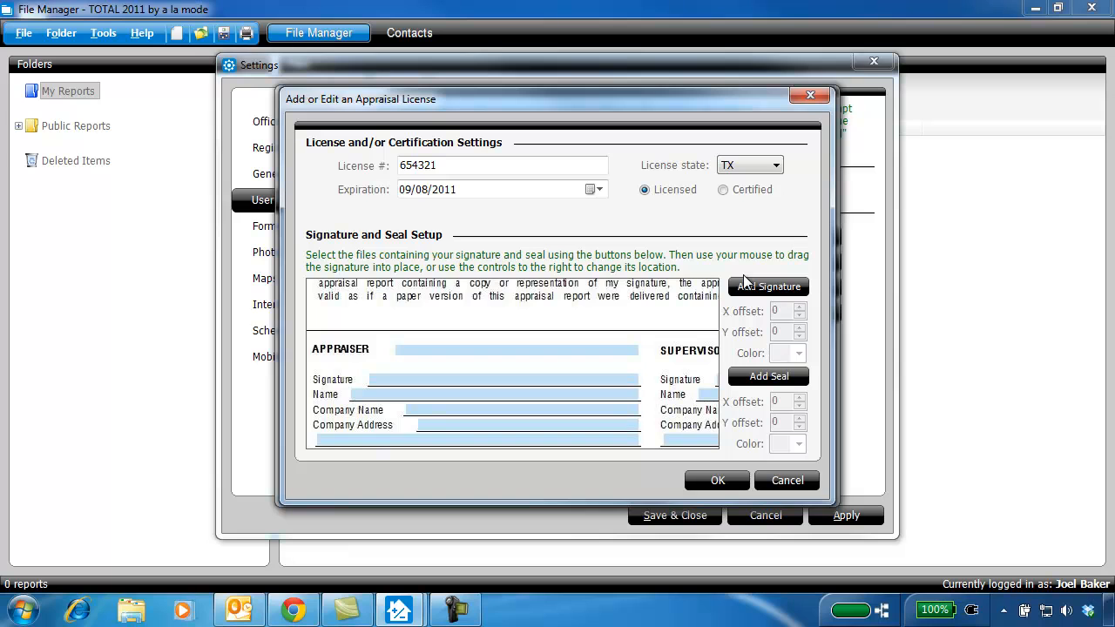
left_click(768, 285)
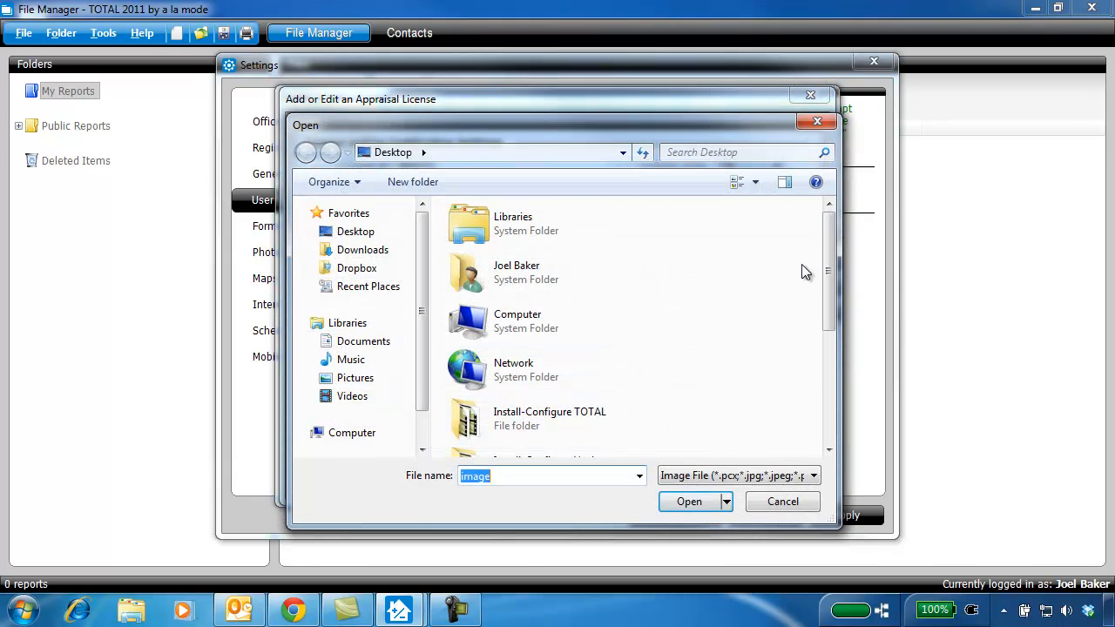
left_click(690, 502)
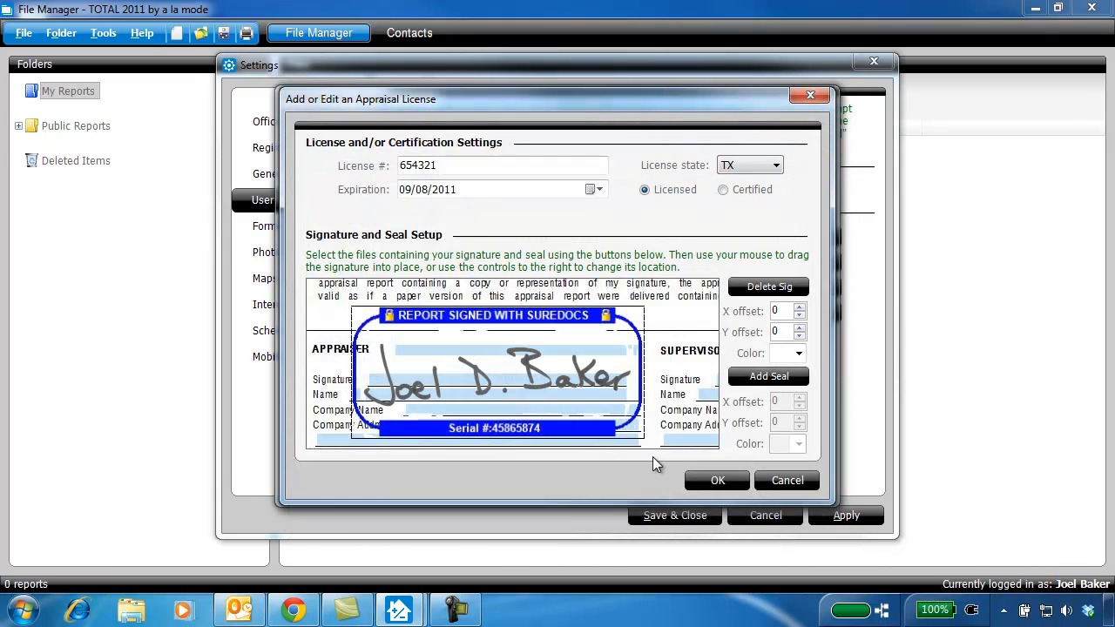
left_click(717, 481)
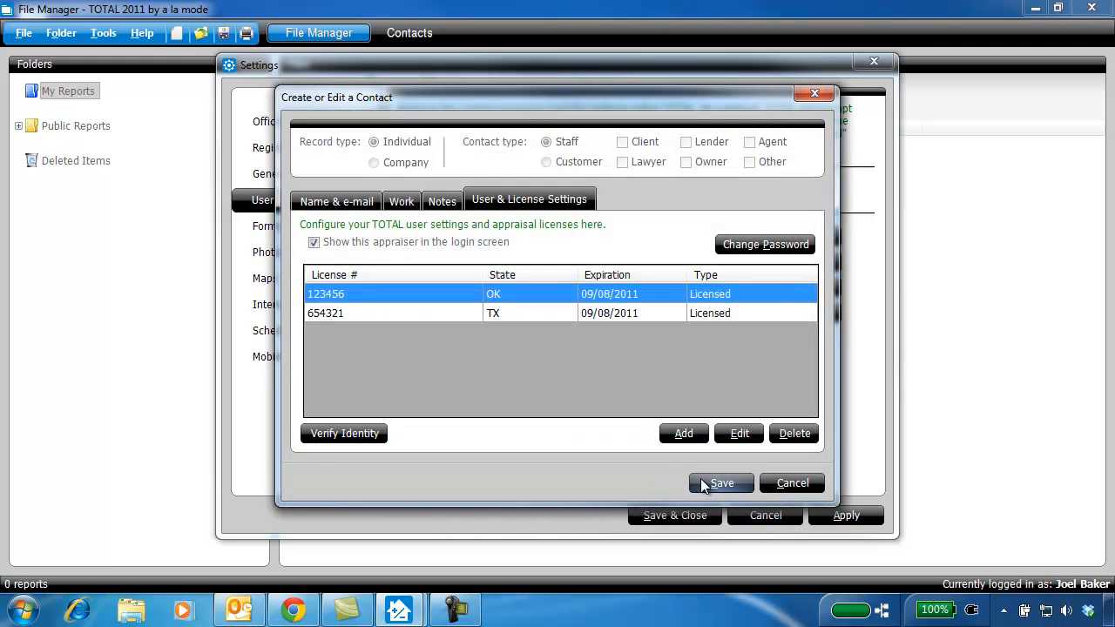
left_click(721, 482)
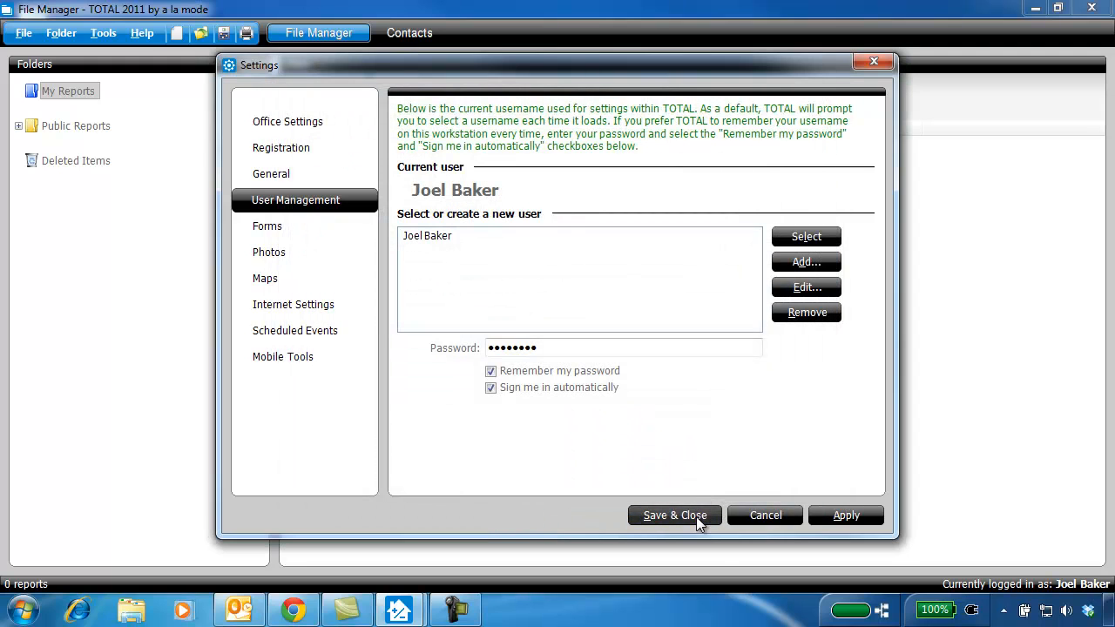
left_click(674, 515)
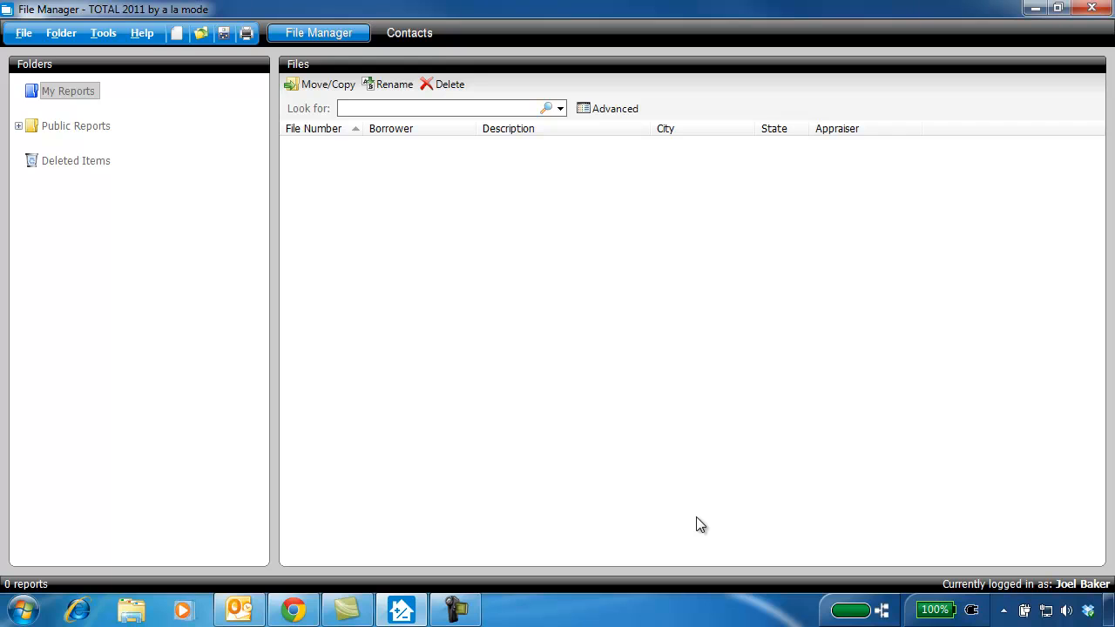
Create the In Progress folder under Public Reports and start its staff subfolders.
left_click(76, 125)
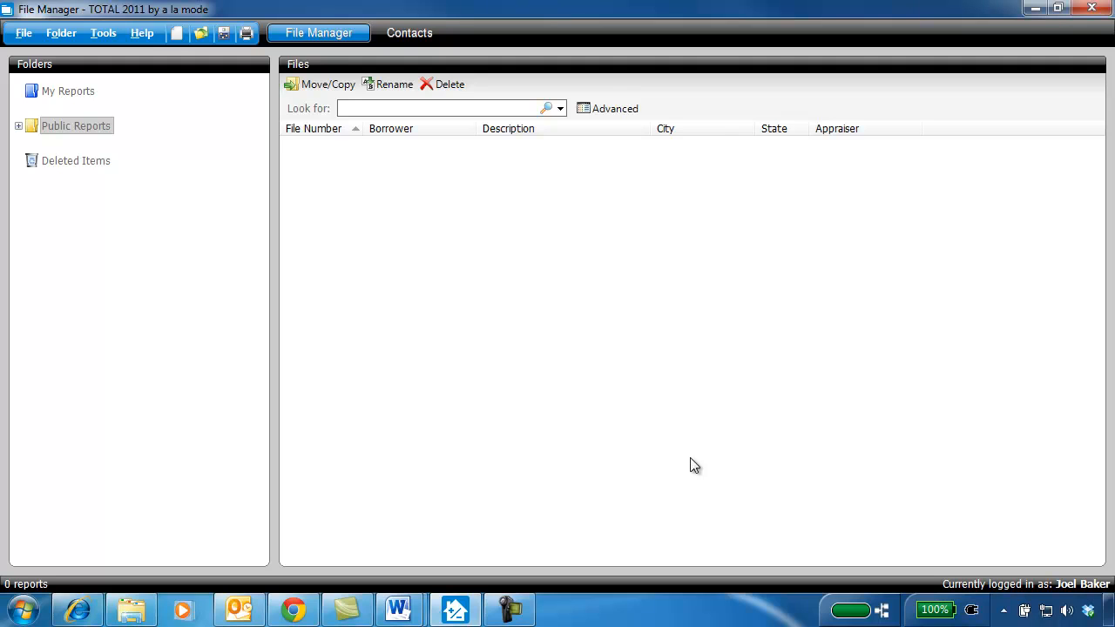
left_click(17, 125)
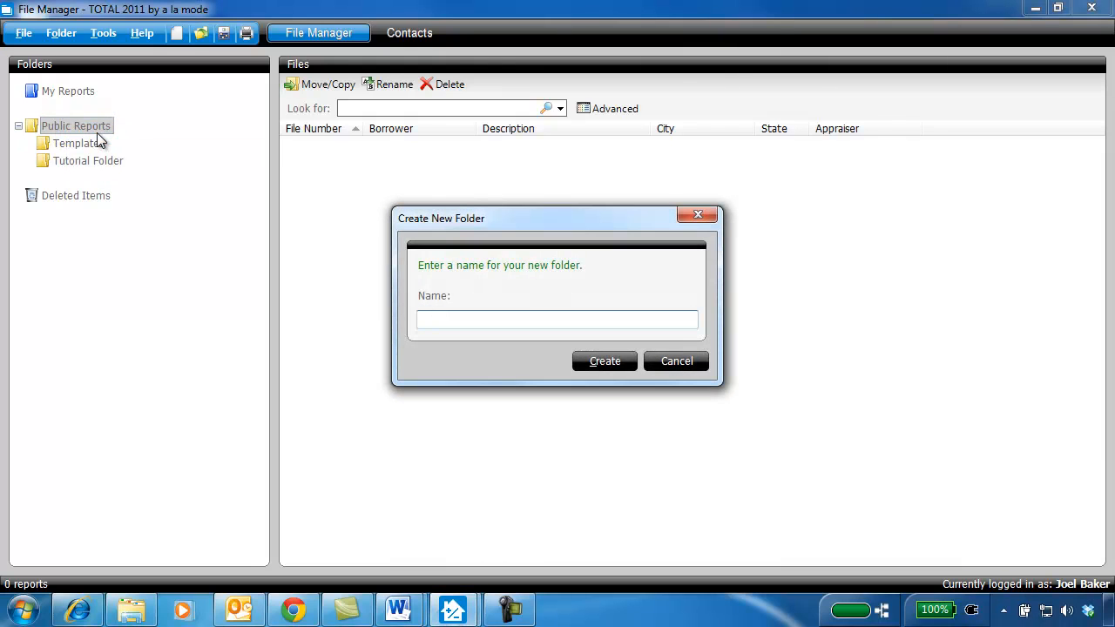
type("In Progr")
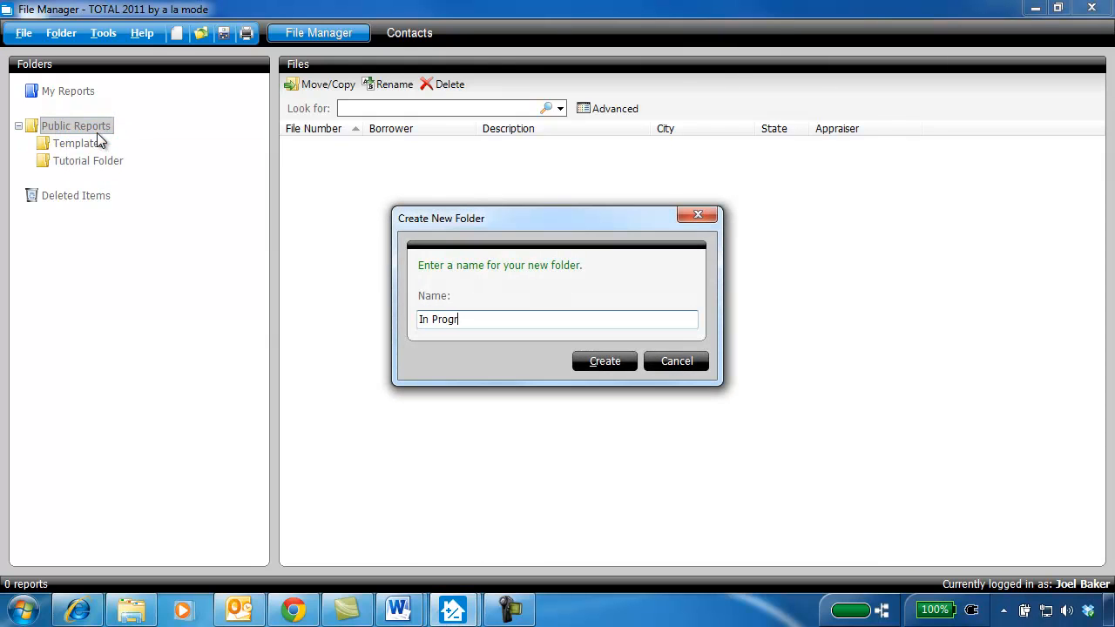
left_click(605, 360)
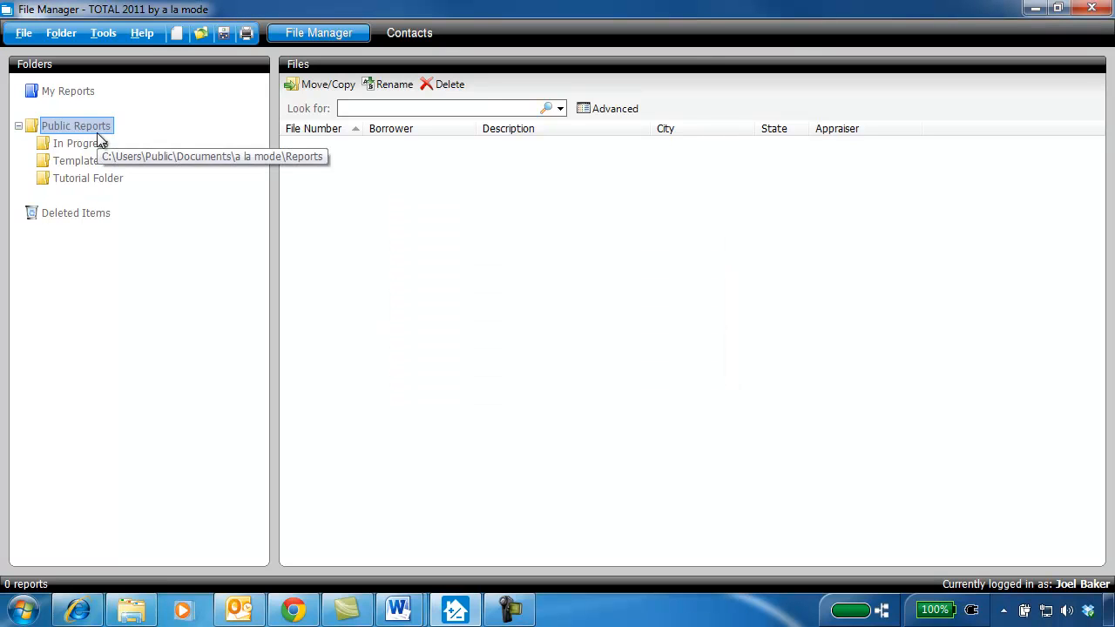
right_click(81, 143)
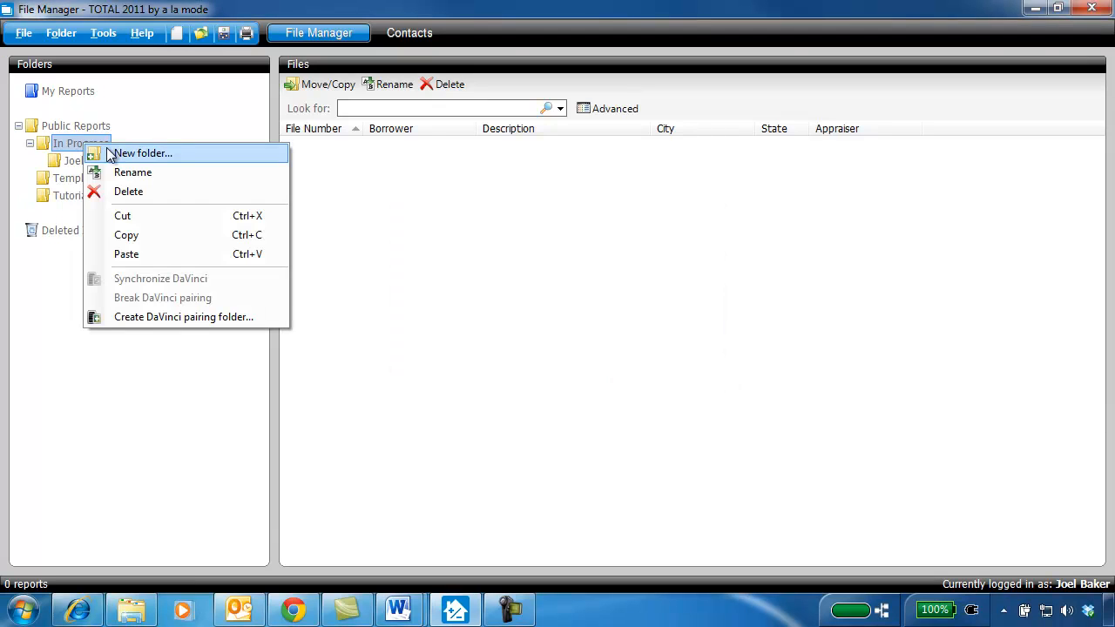
left_click(143, 153)
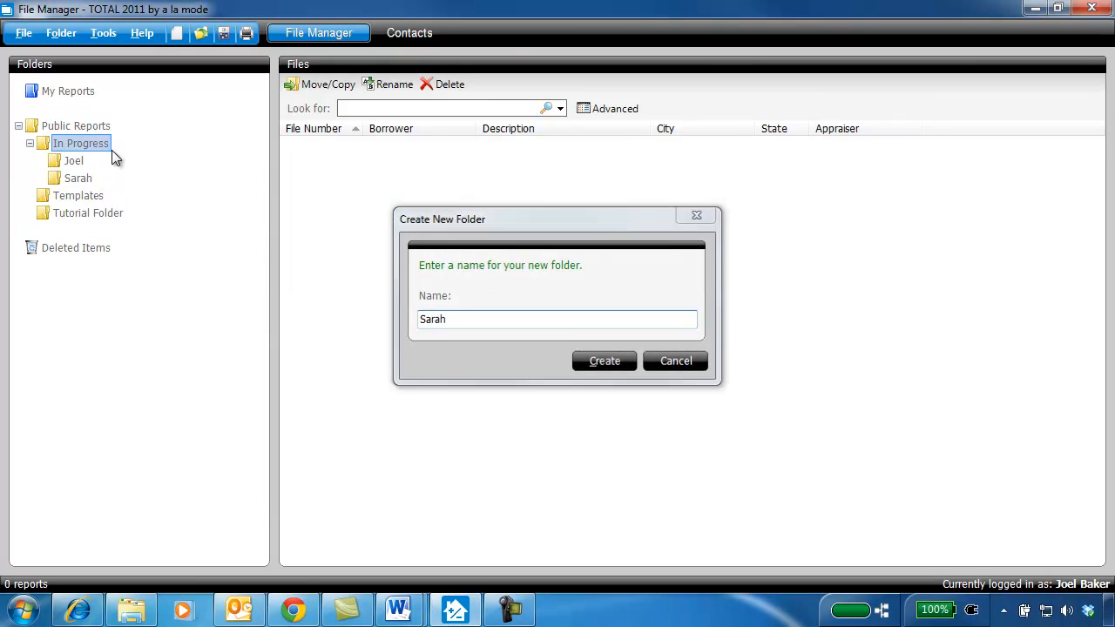
Create the year folders under Public Reports with Joel and Sarah subfolders.
right_click(77, 125)
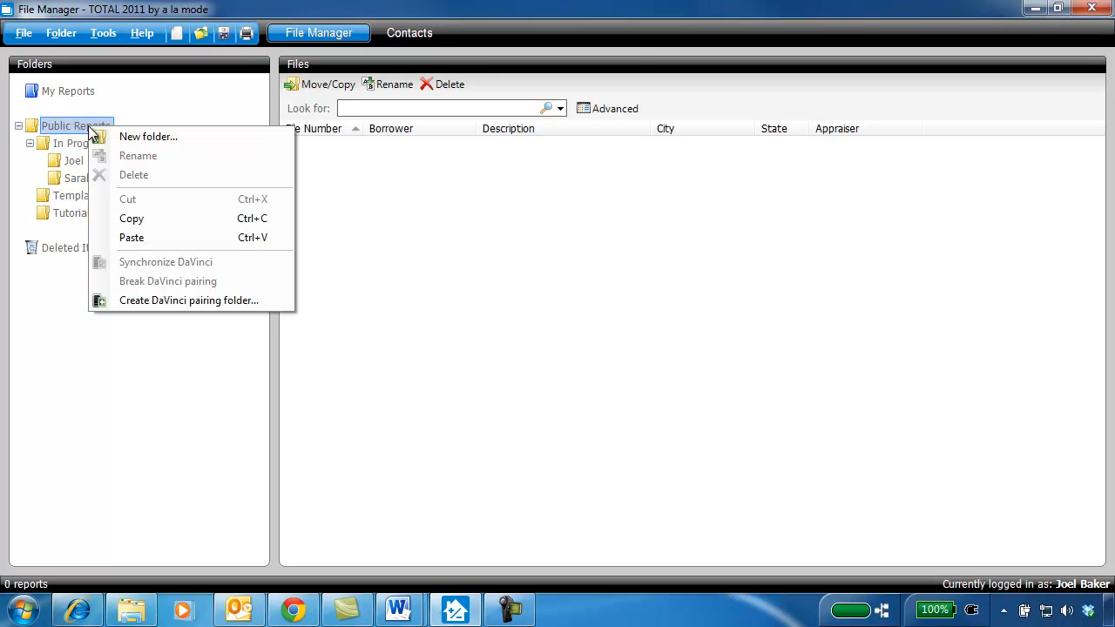
left_click(146, 136)
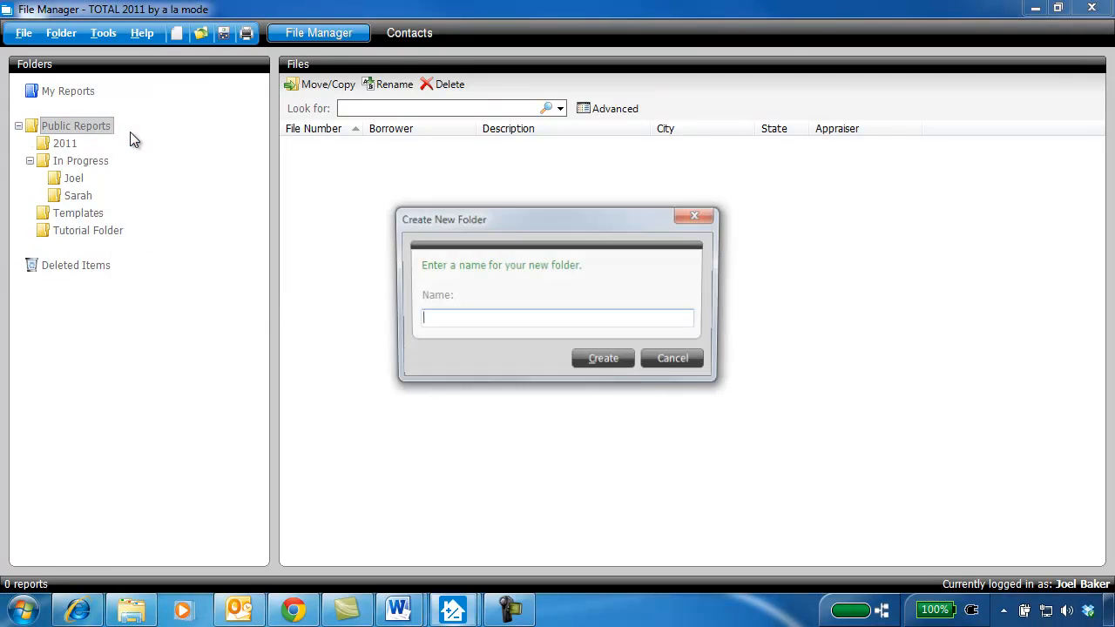
left_click(602, 359)
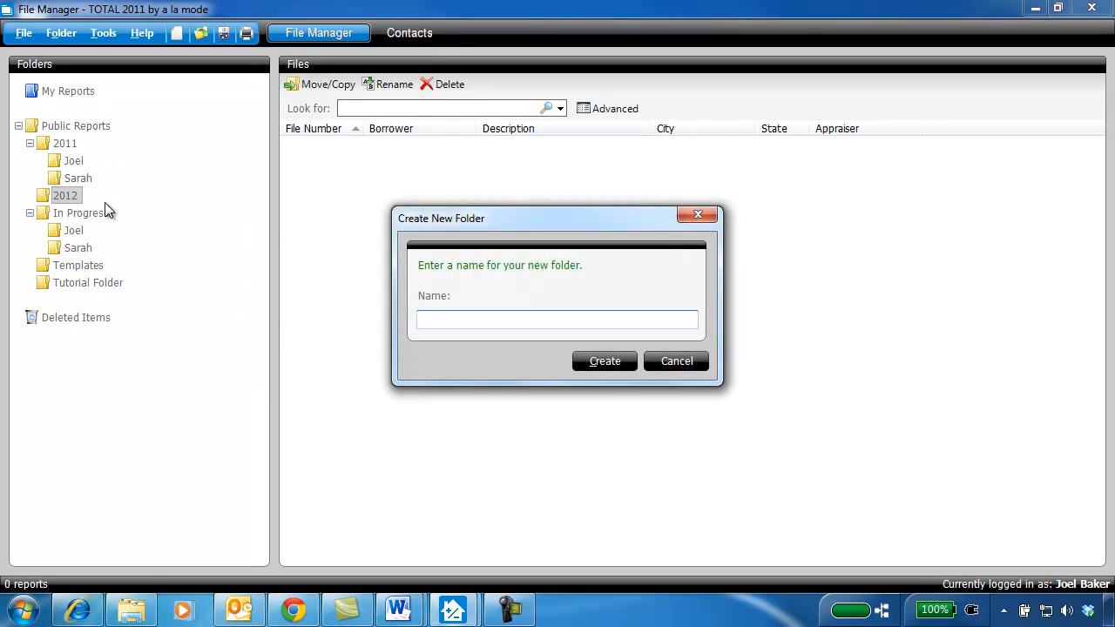
type("Joel")
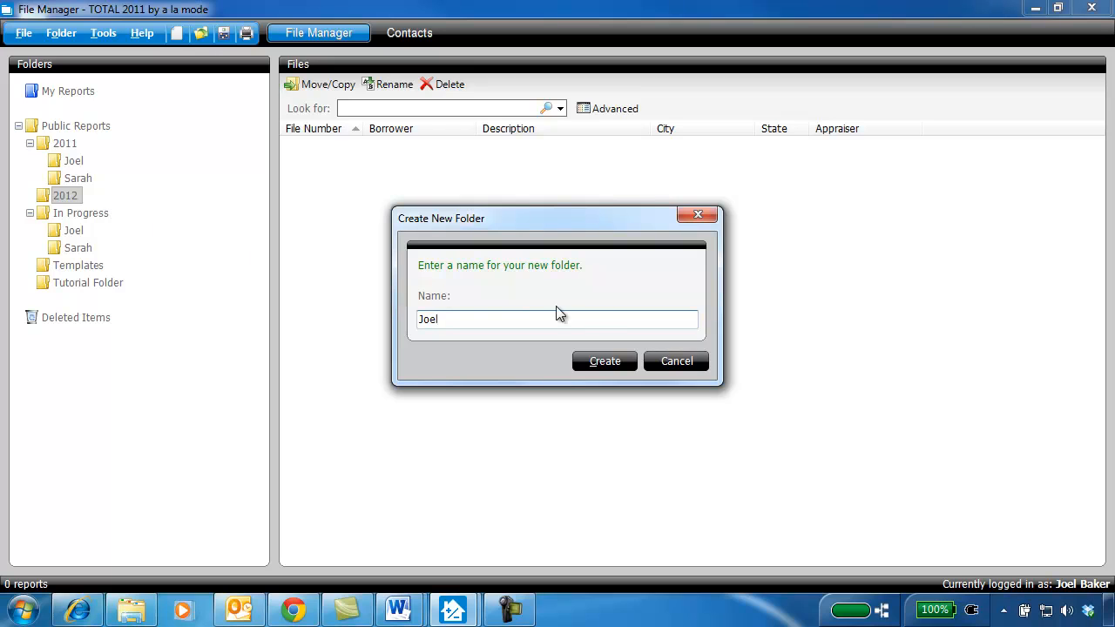
left_click(604, 361)
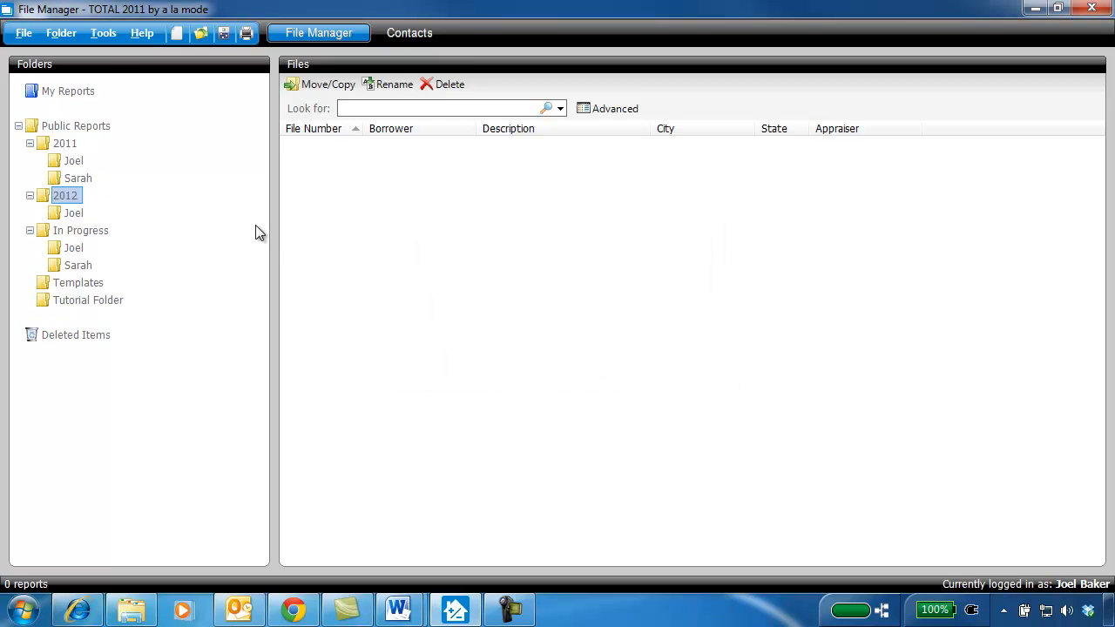
type("Sarah")
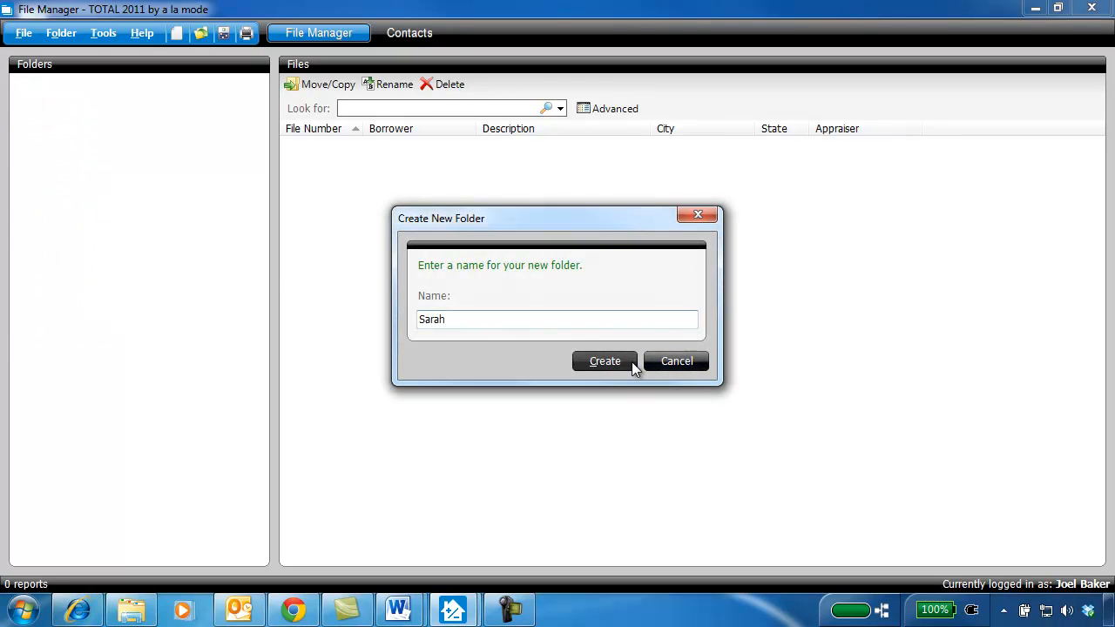
left_click(605, 360)
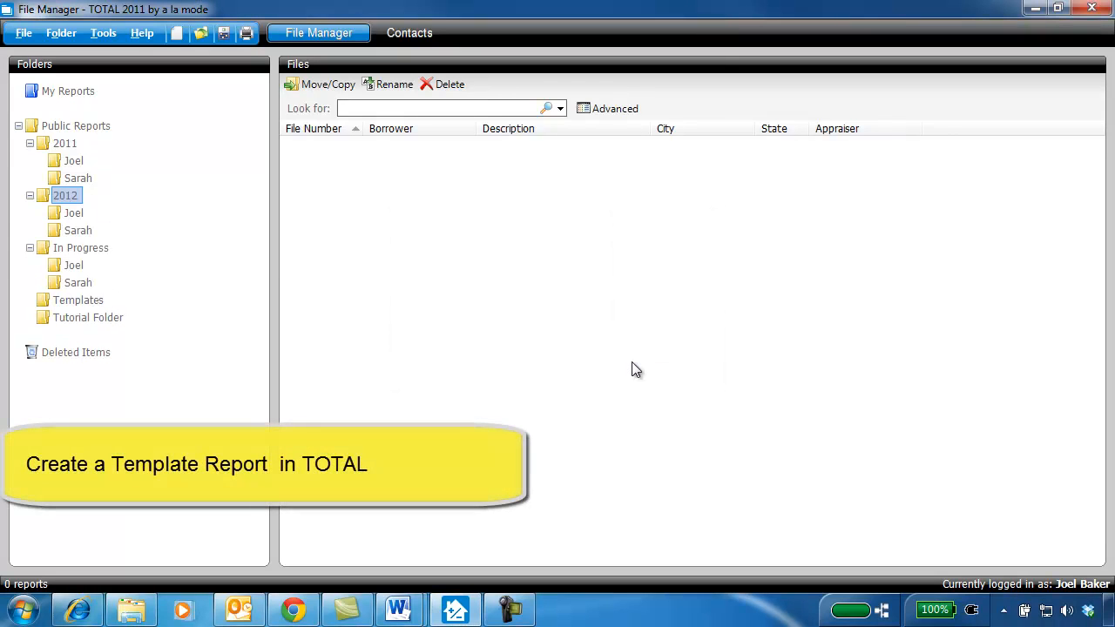
mouse_move(613, 355)
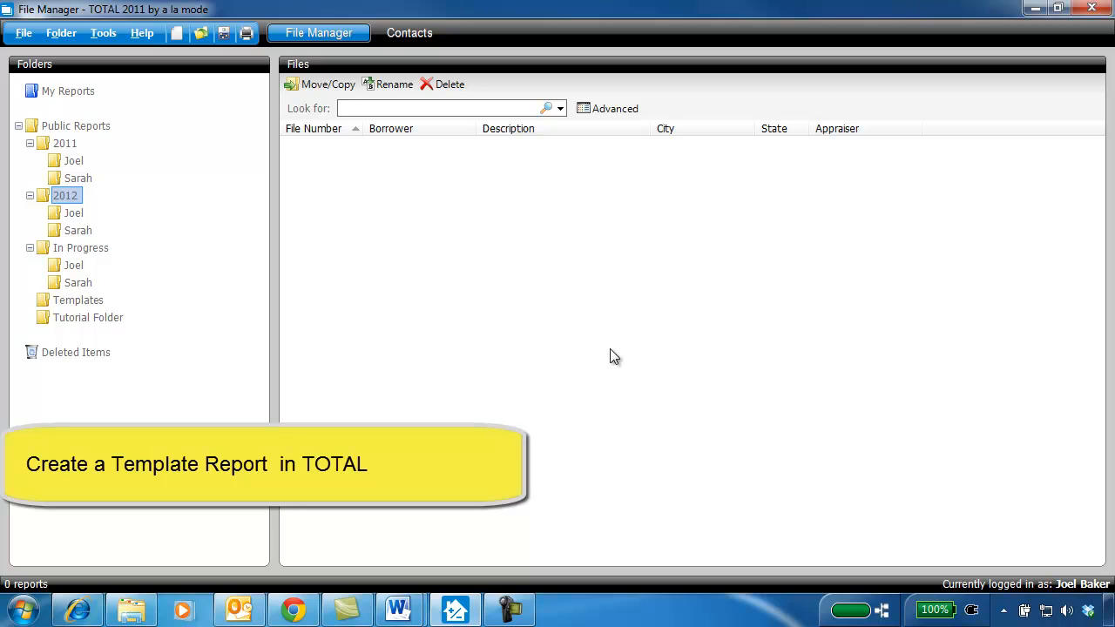
Start a new report in the Templates folder described as 1004 UAD and open it.
left_click(79, 300)
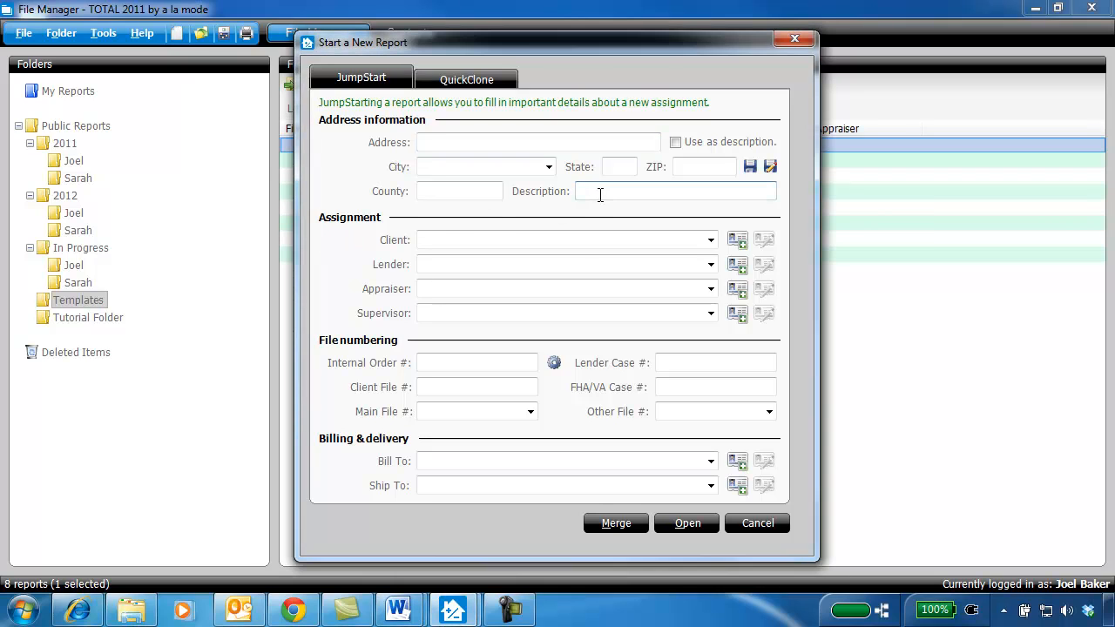
type("1")
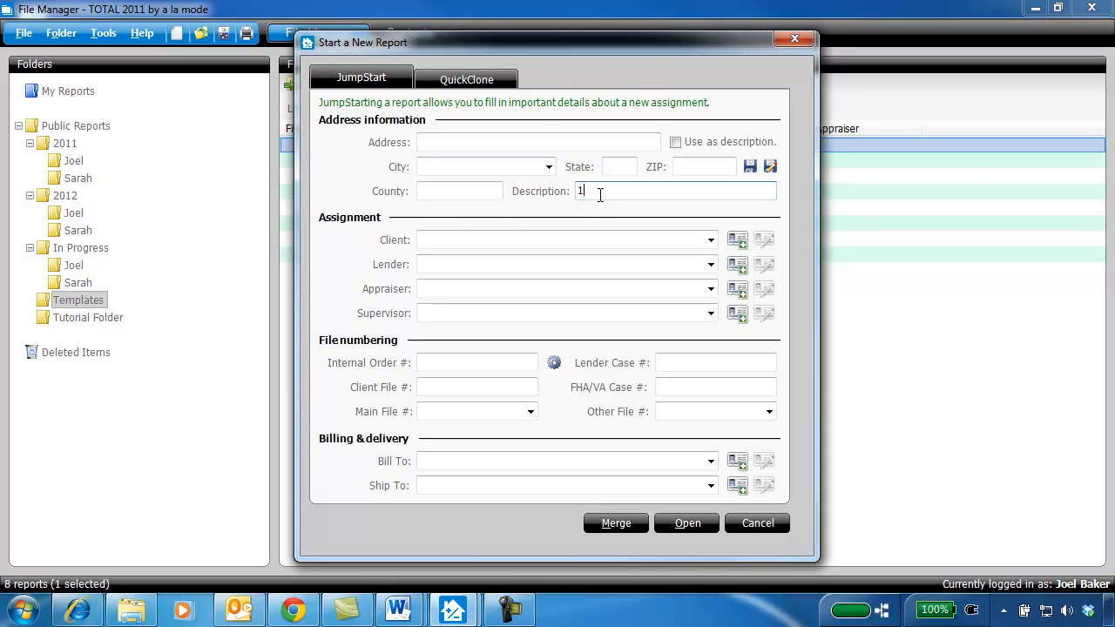
type("004 UAD")
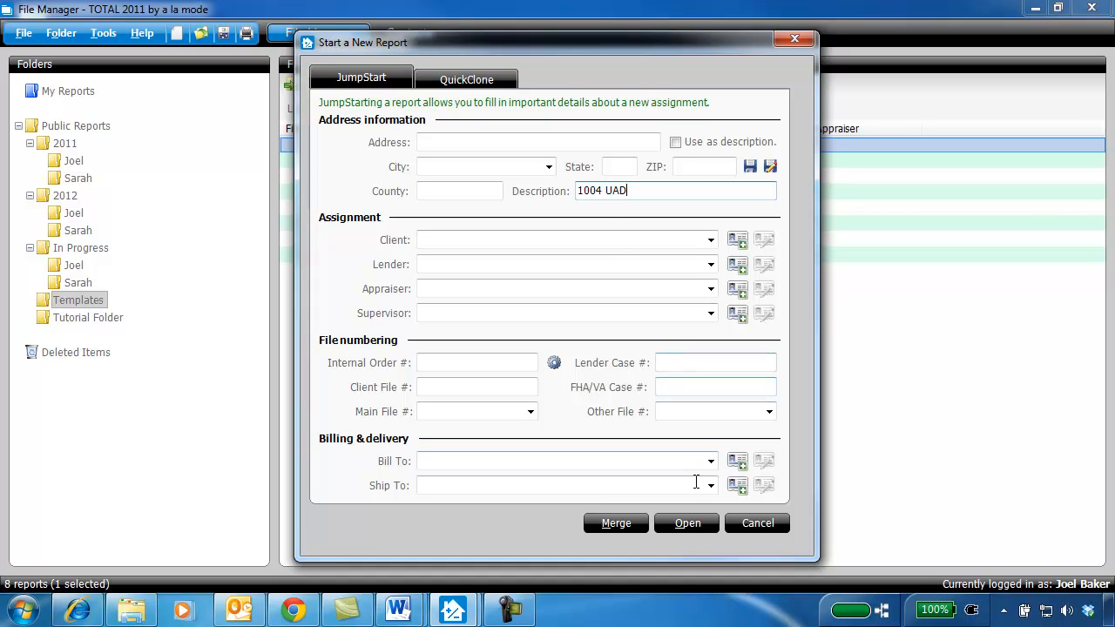
left_click(687, 522)
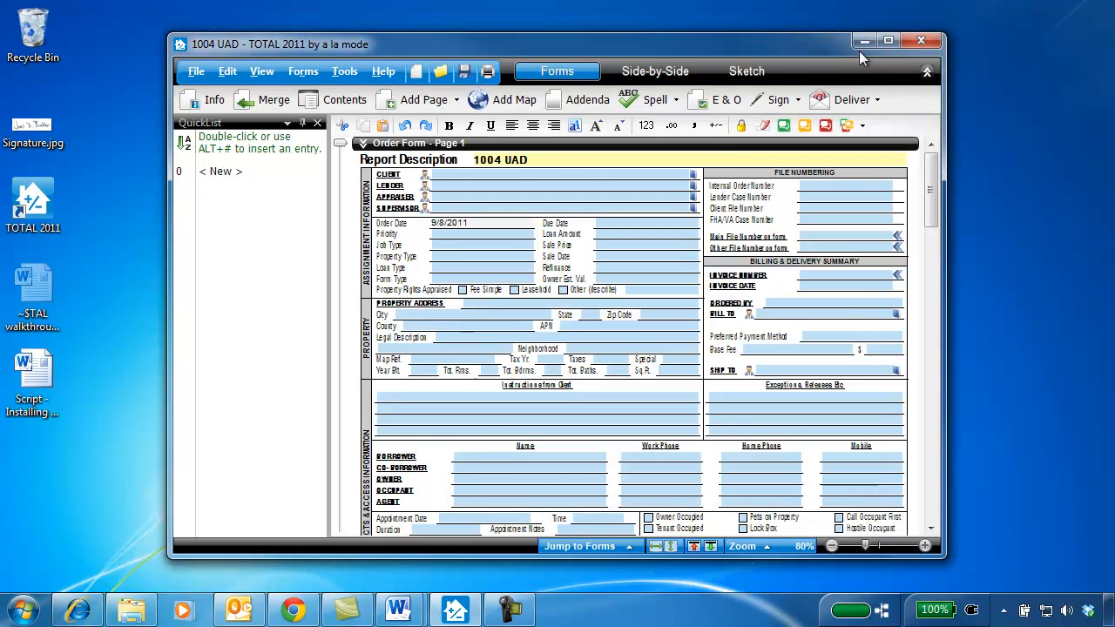
Add the URAR [UAD Version 9/2011] form and UAD Definitions Addendum to the report contents.
left_click(888, 42)
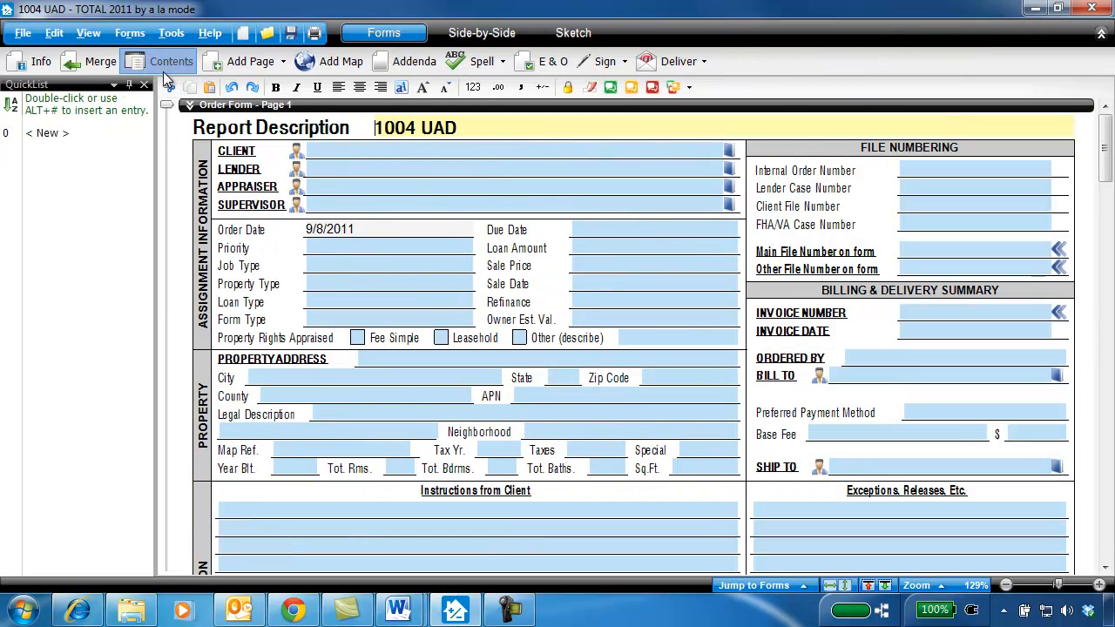
left_click(170, 61)
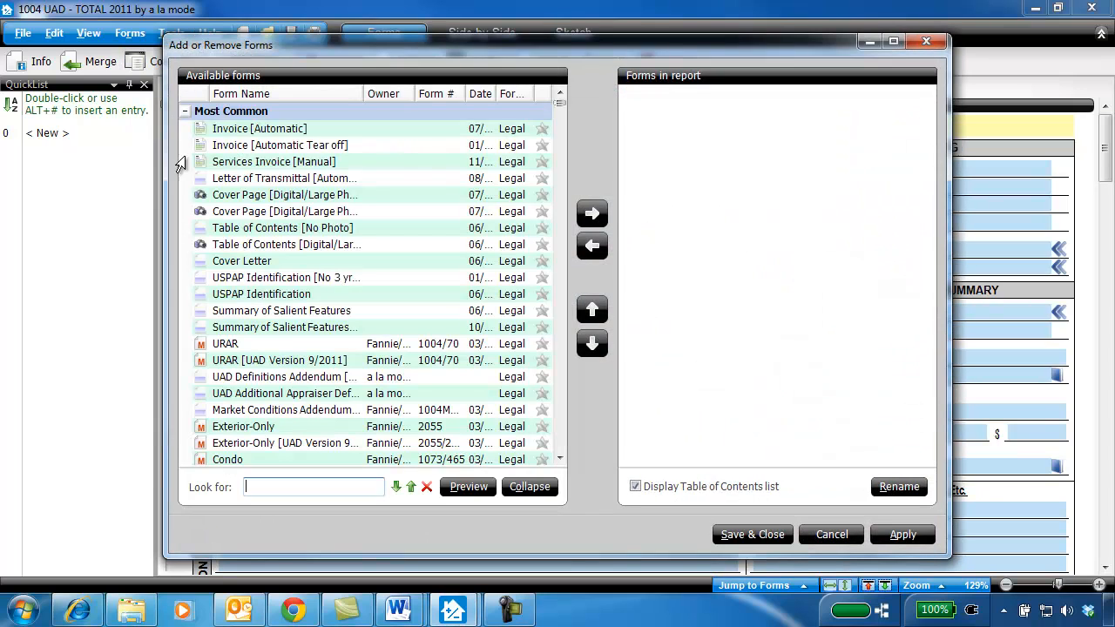
left_click(278, 359)
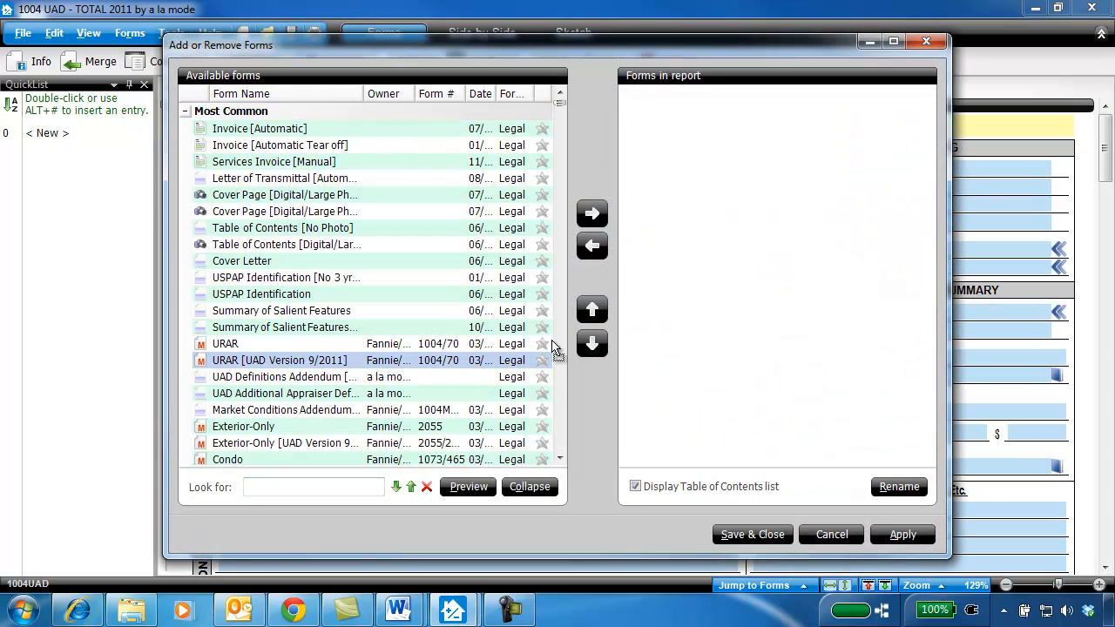
left_click(593, 212)
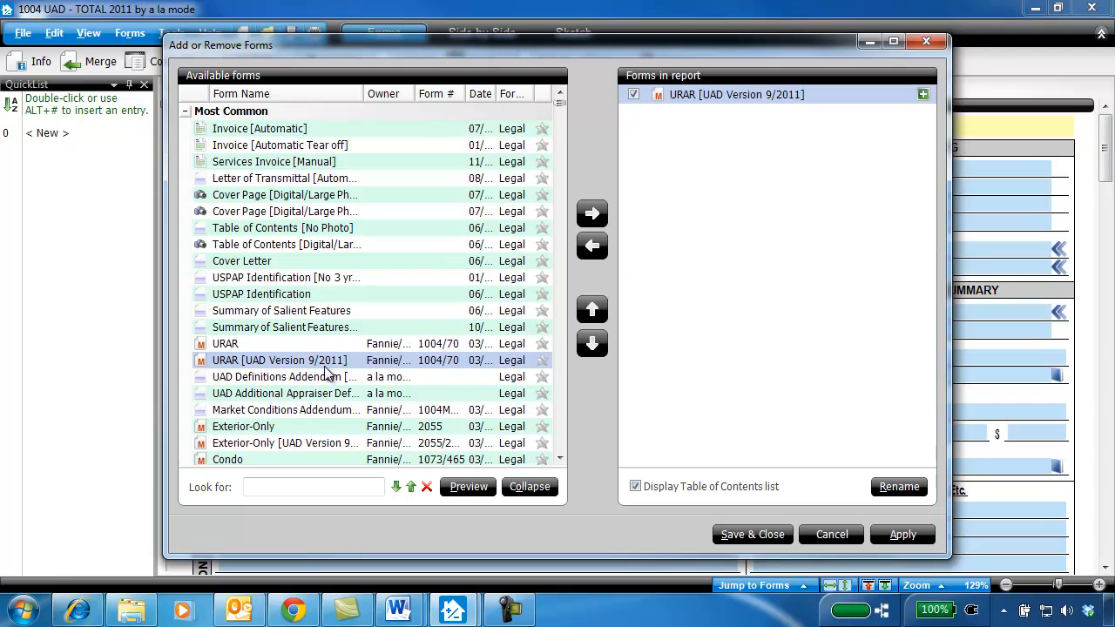
double_click(283, 377)
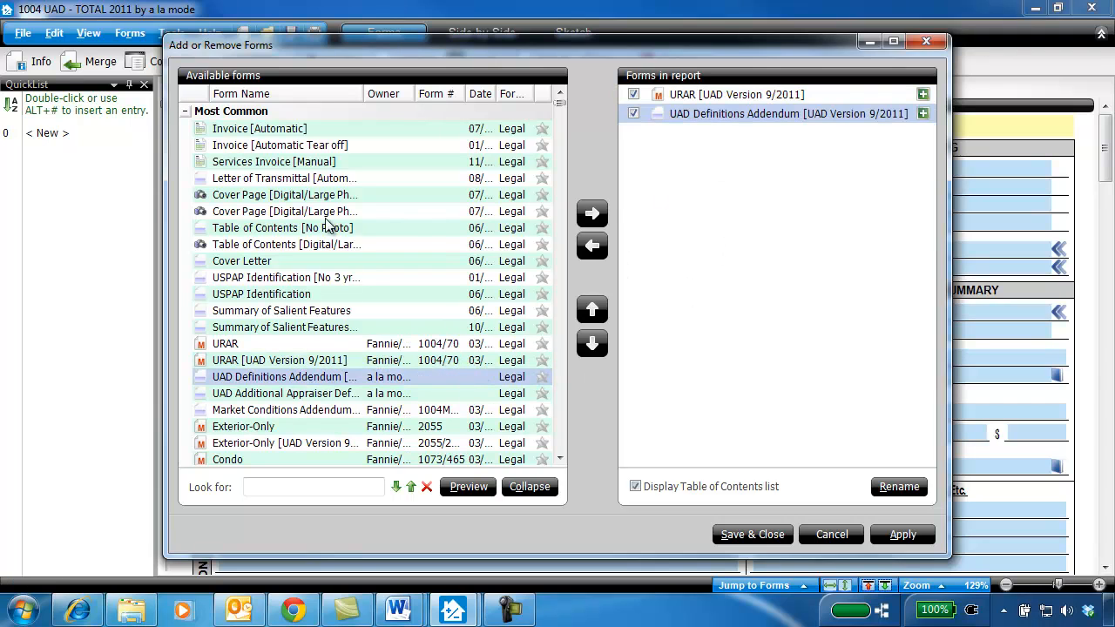
mouse_move(305, 223)
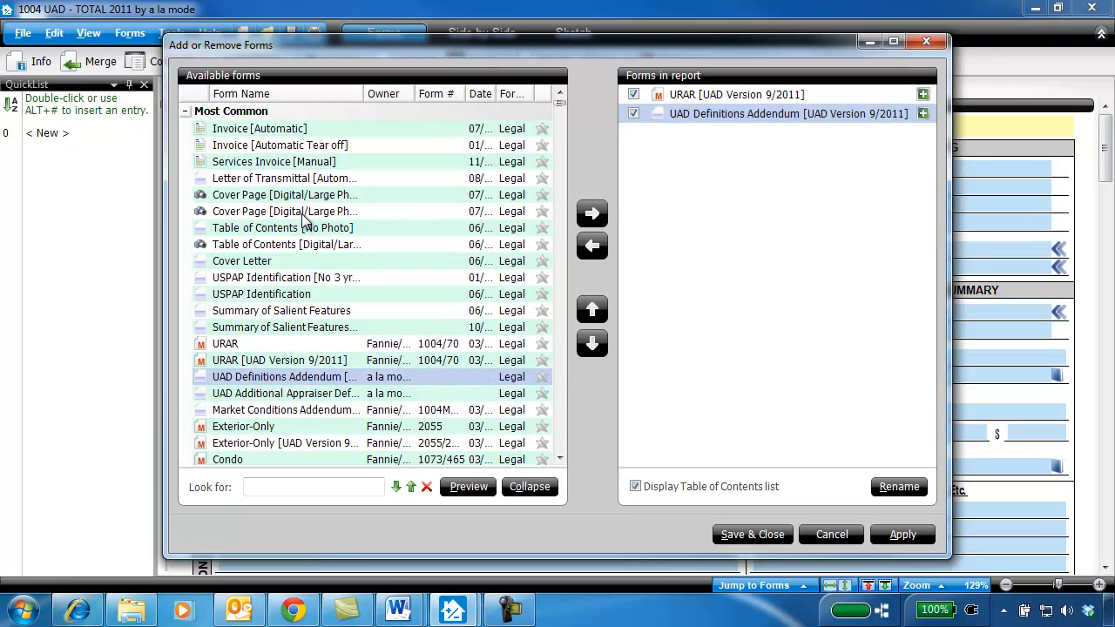
Add a large-photo cover page and the remaining forms, then keep the chosen contents.
left_click(286, 211)
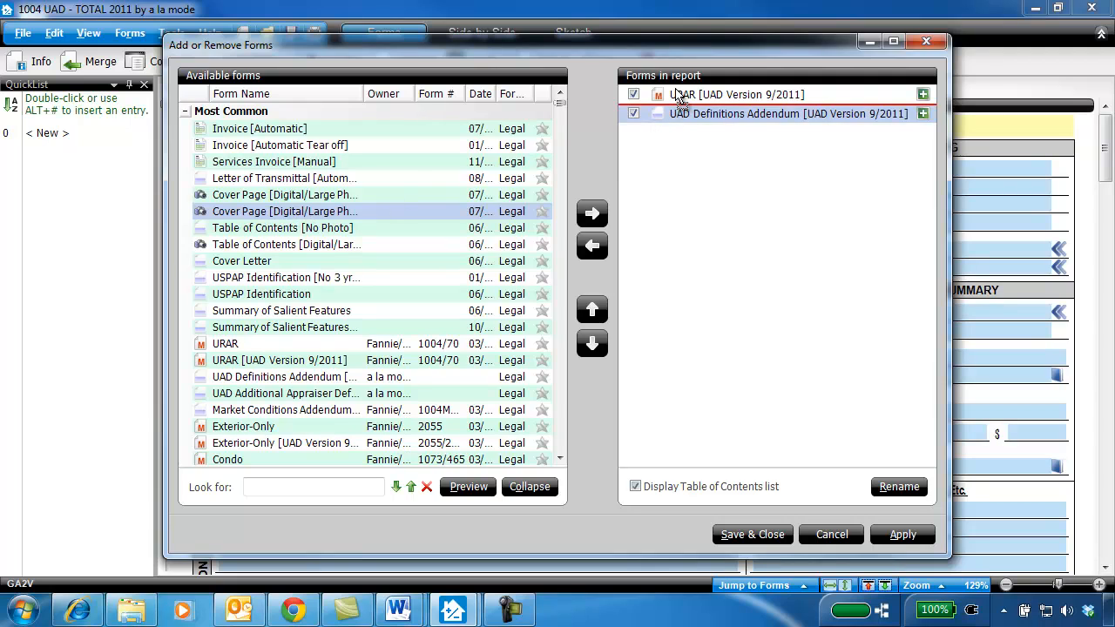
left_click(592, 212)
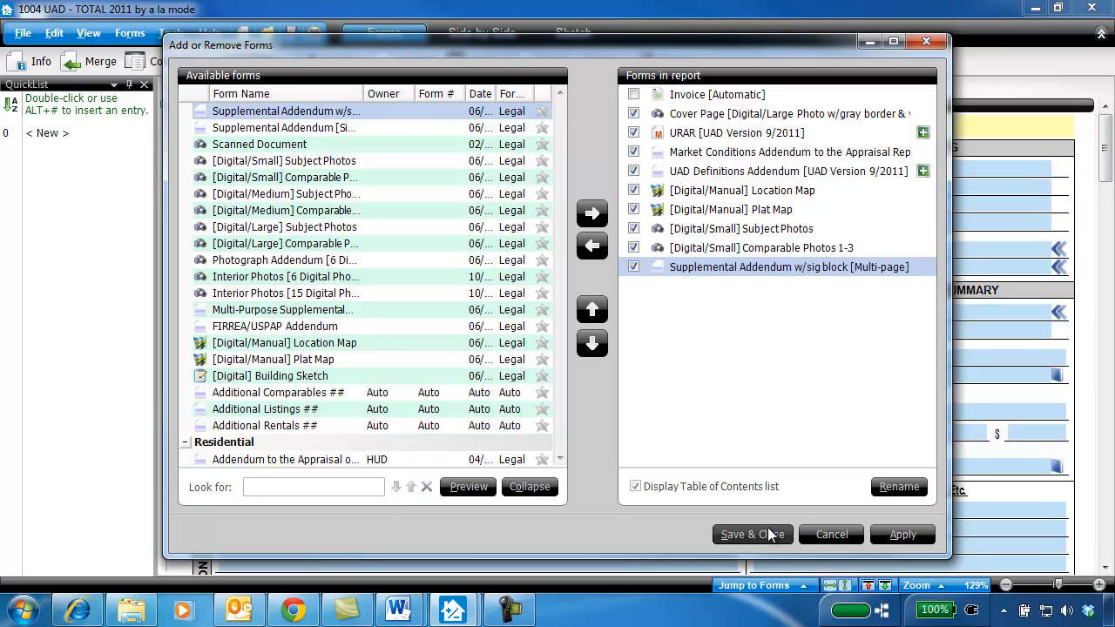
left_click(752, 533)
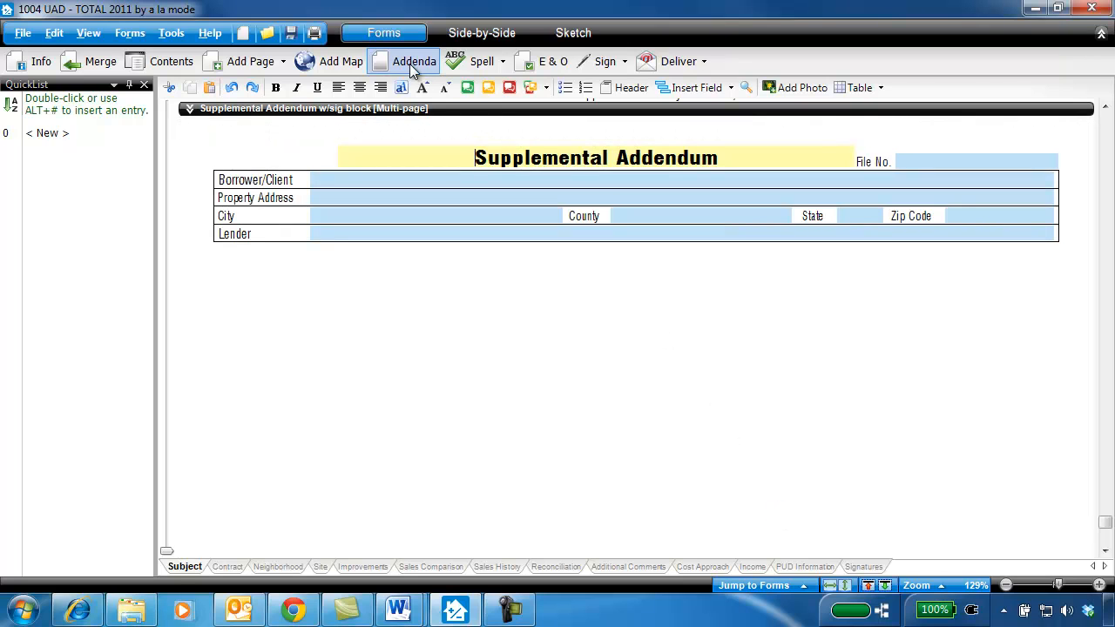
Enter 'This is my standard text ... 1004 UAD report.' into the Supplemental Addendum.
left_click(414, 61)
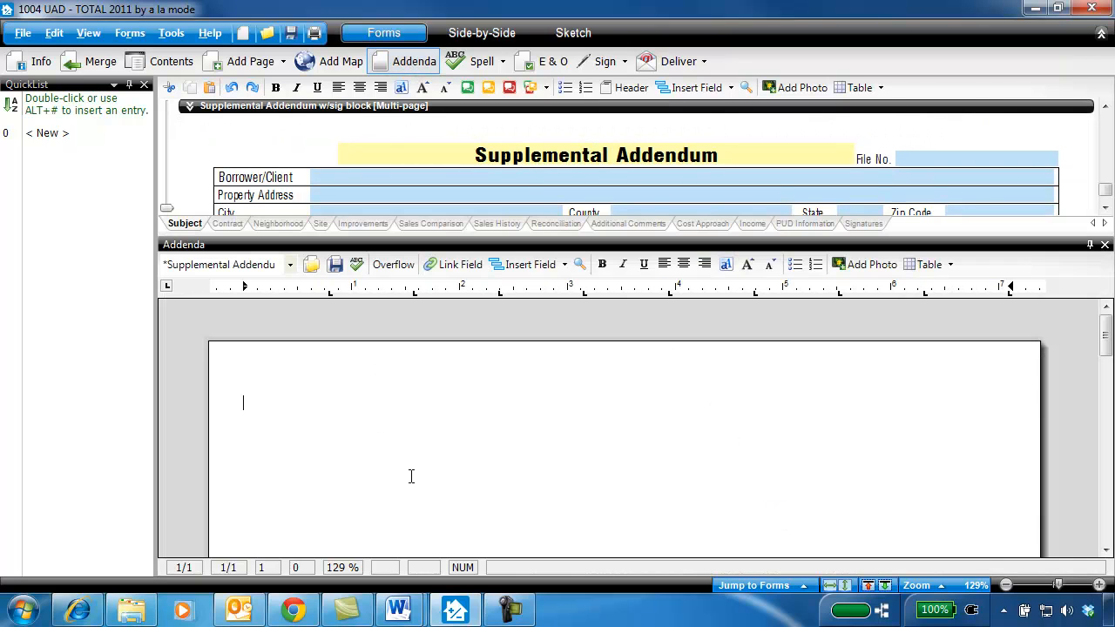
type("This is")
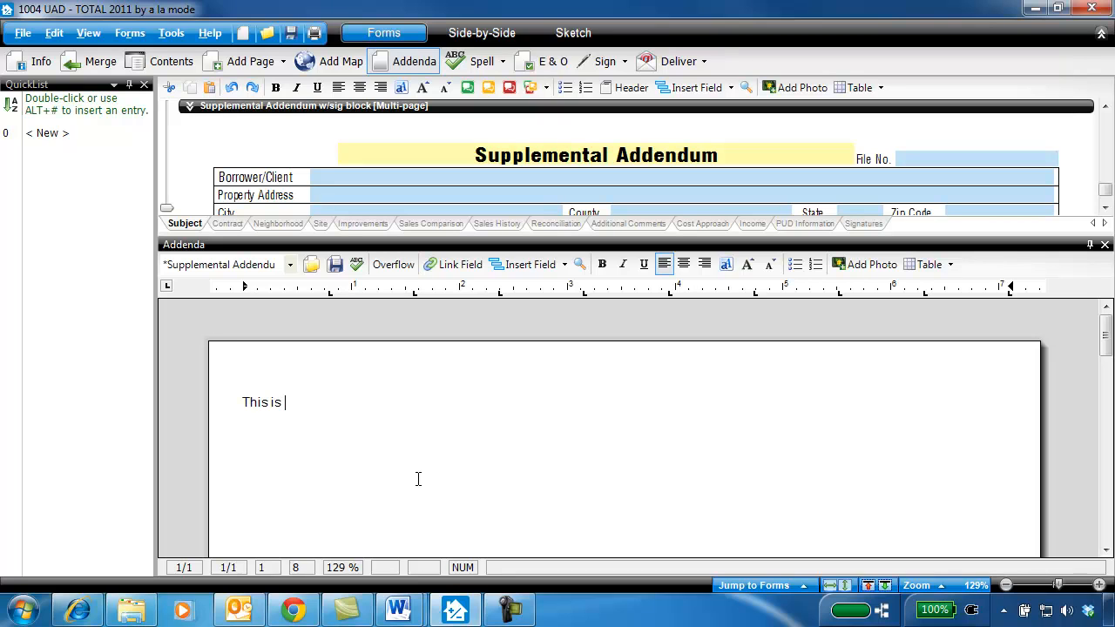
type("my stand")
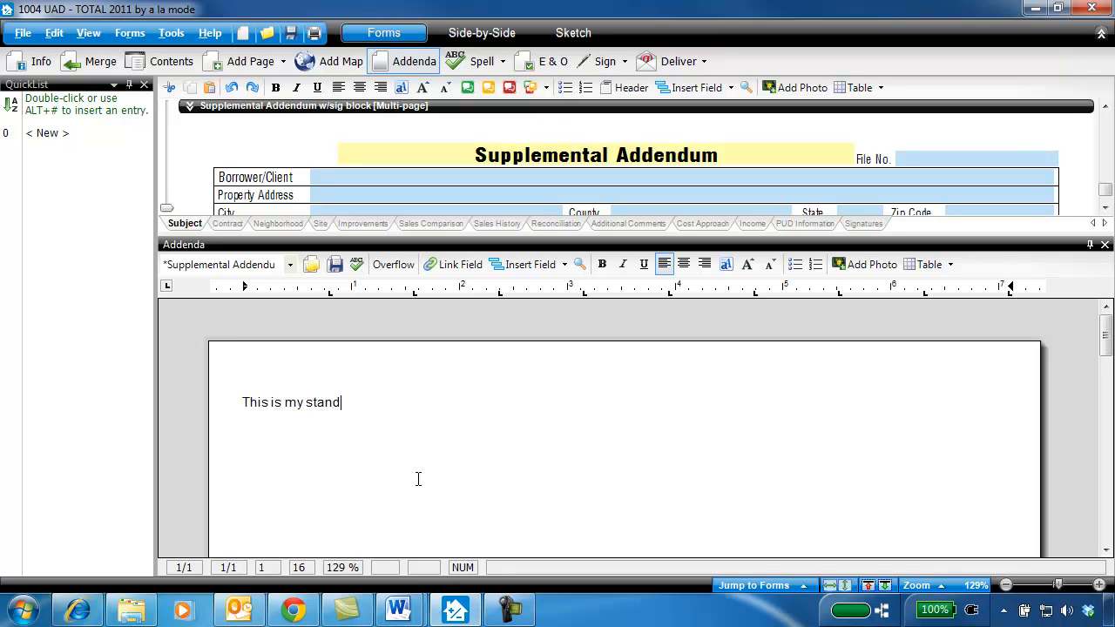
type("rd text to include with every")
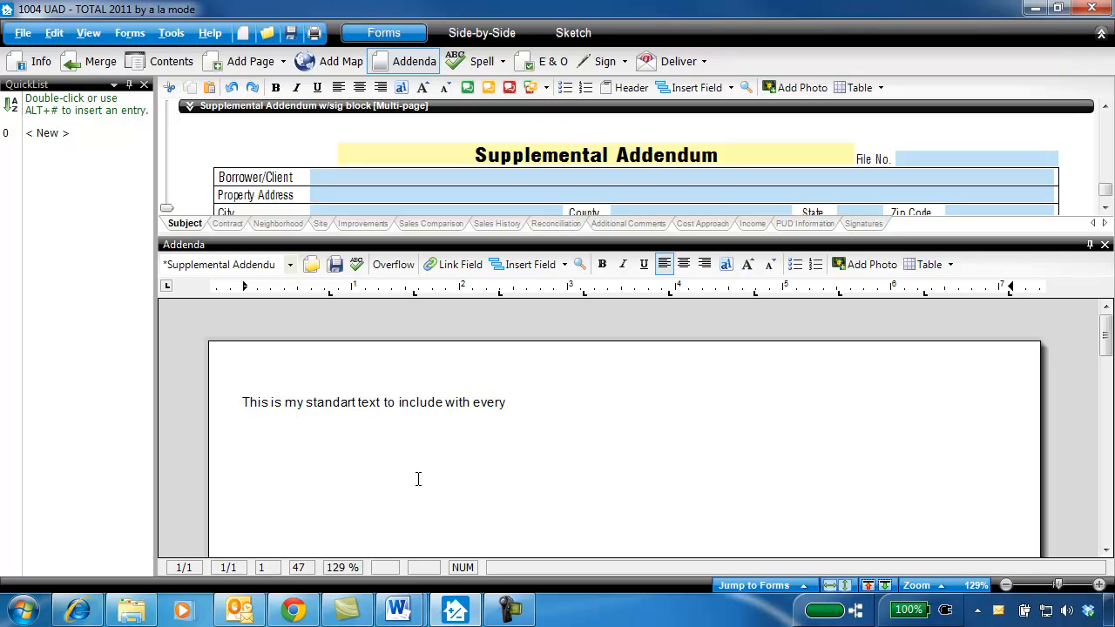
type("1004 UAD")
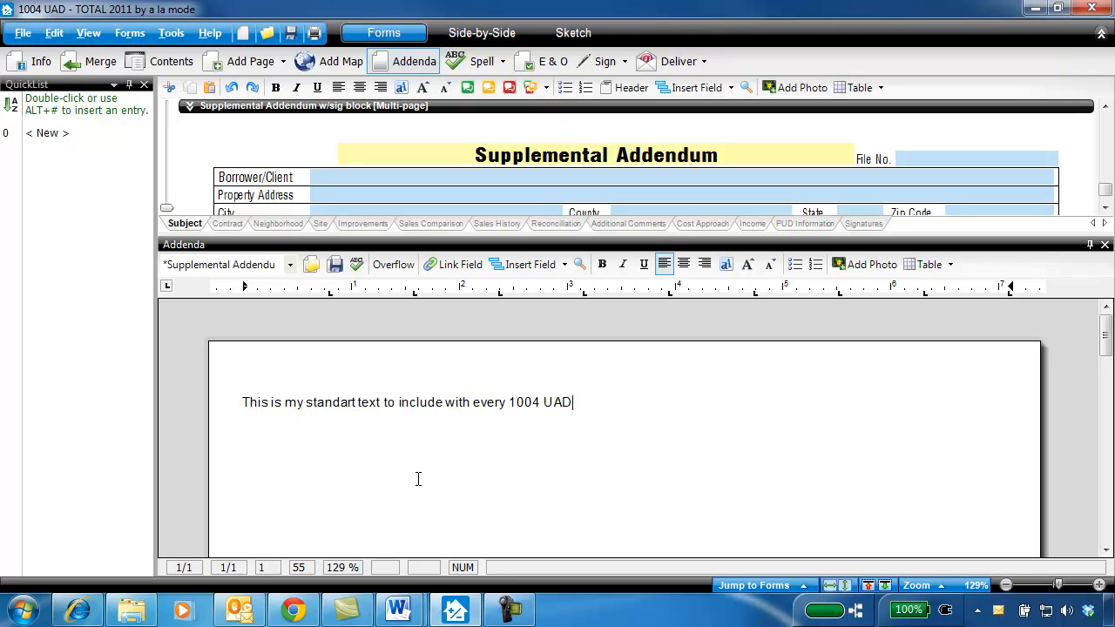
type("report.")
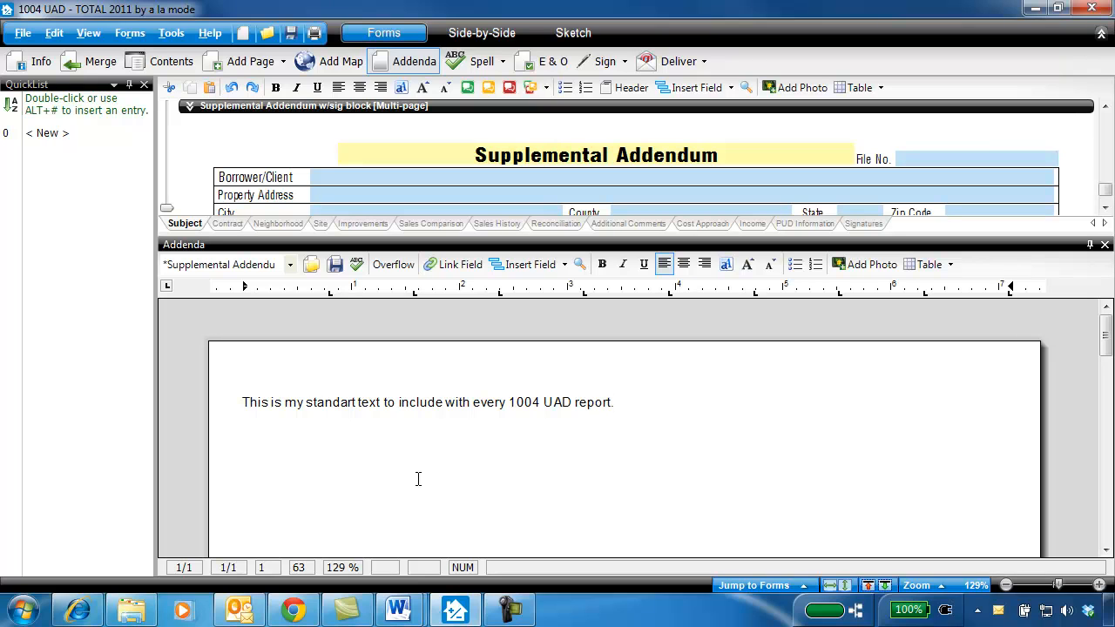
Save the 1004 UAD template report and close it back to File Manager.
left_click(22, 32)
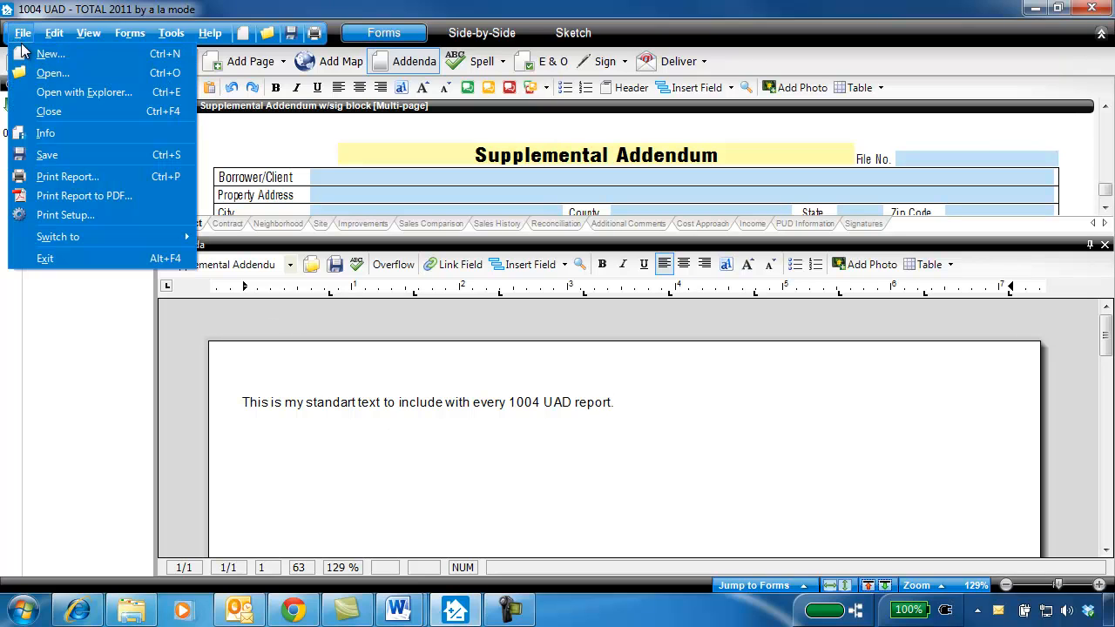
left_click(22, 31)
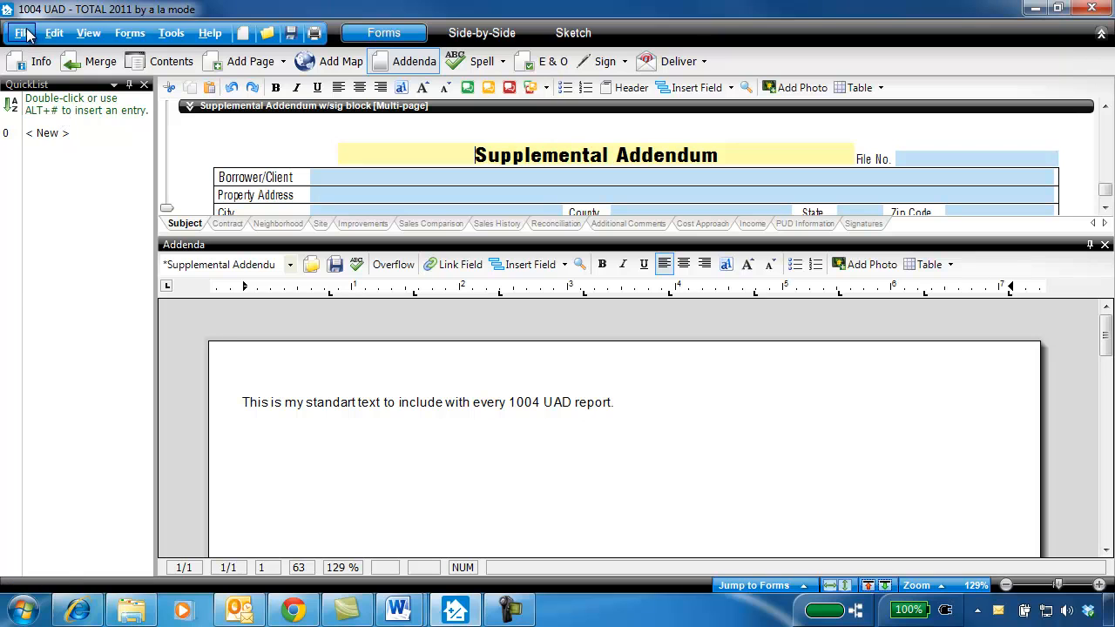
left_click(23, 33)
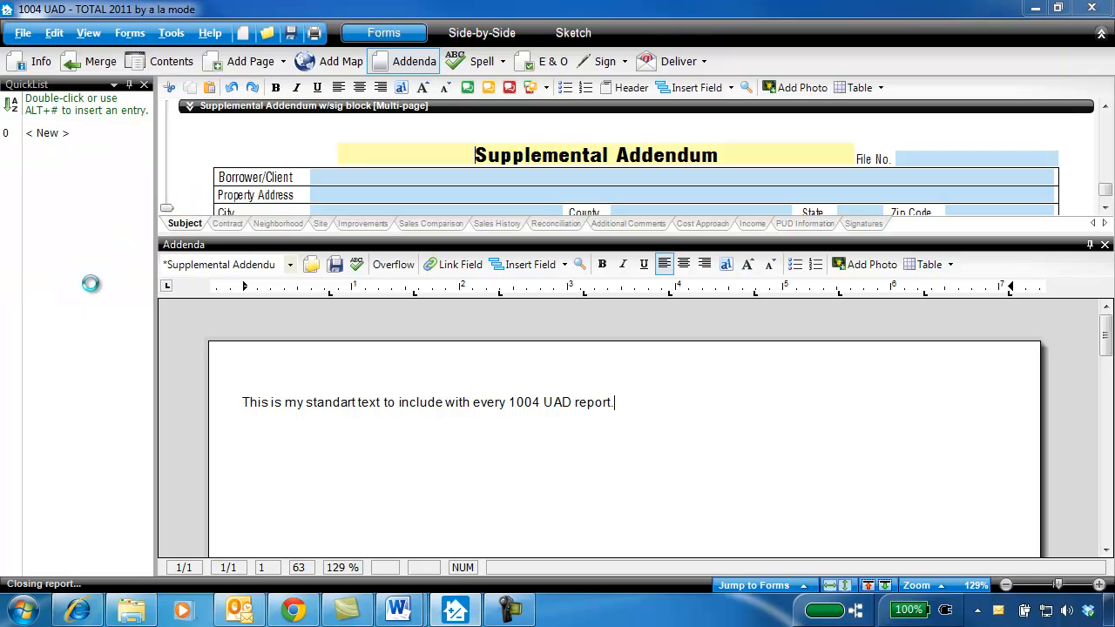
left_click(1090, 7)
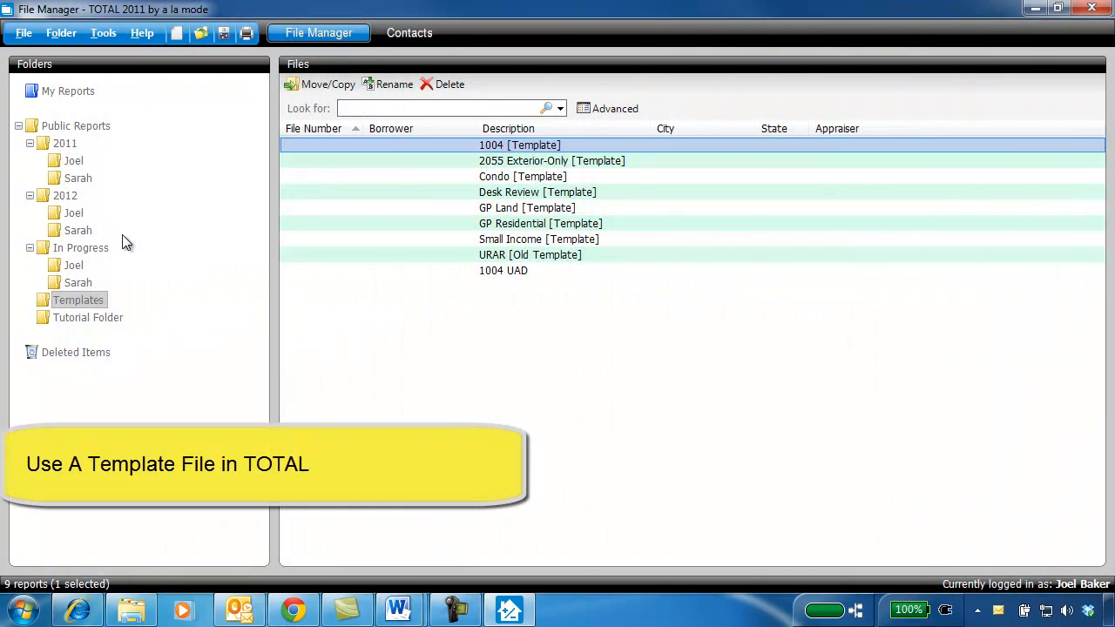
mouse_move(73, 265)
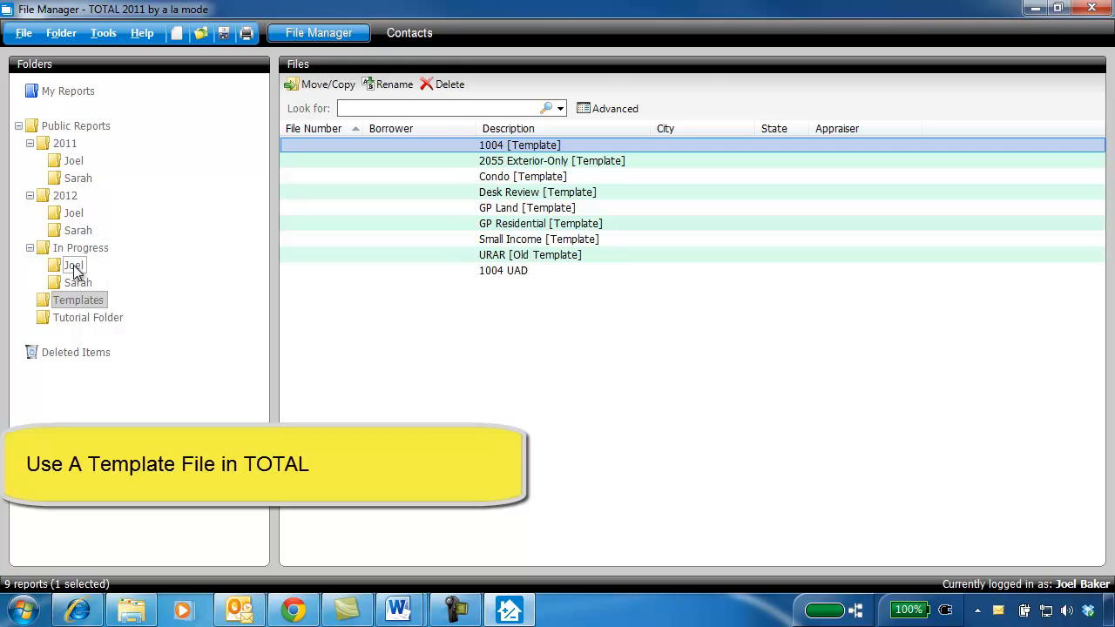
left_click(73, 265)
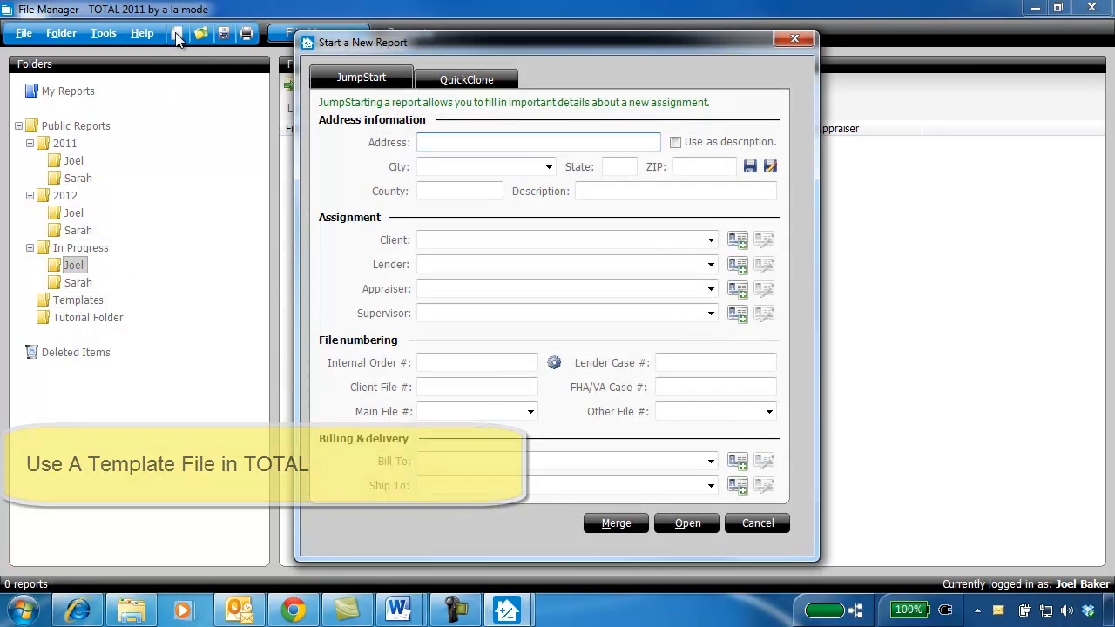
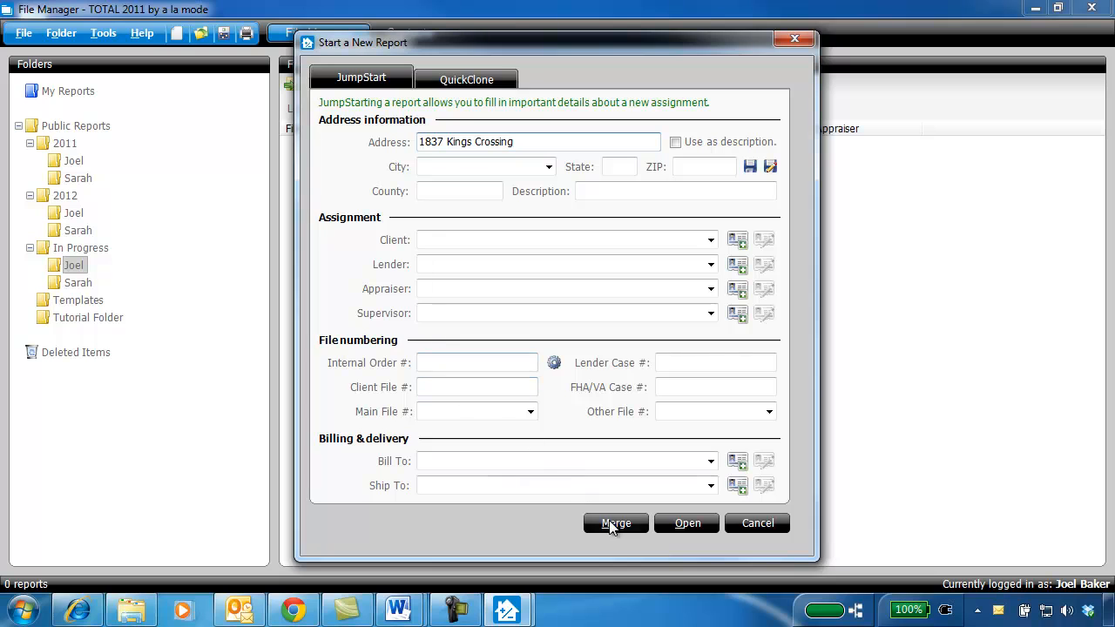
left_click(616, 522)
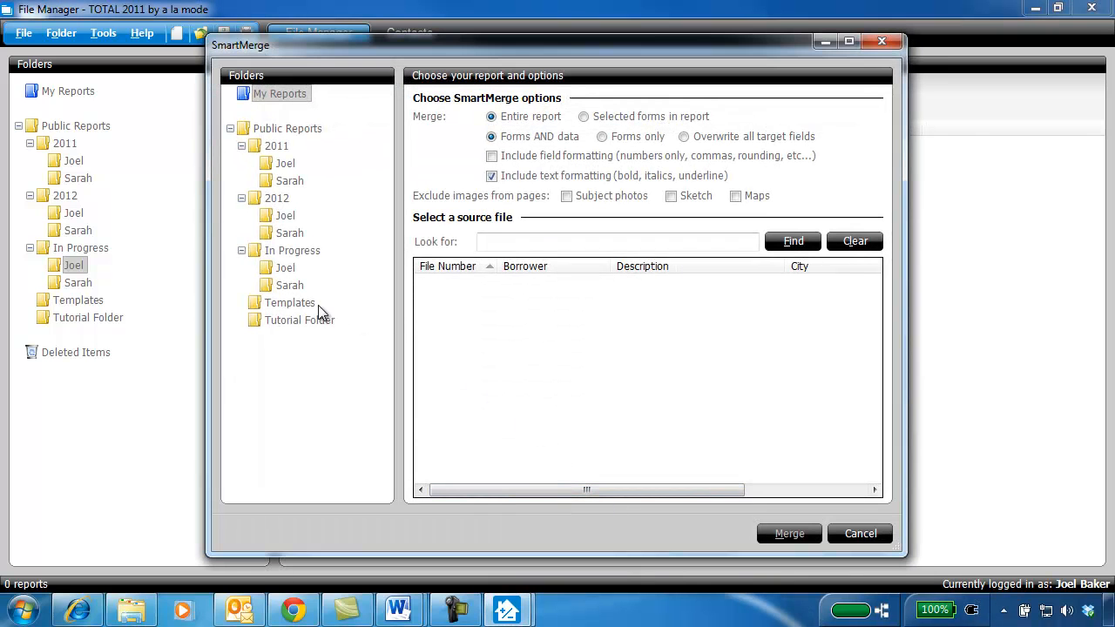
left_click(289, 303)
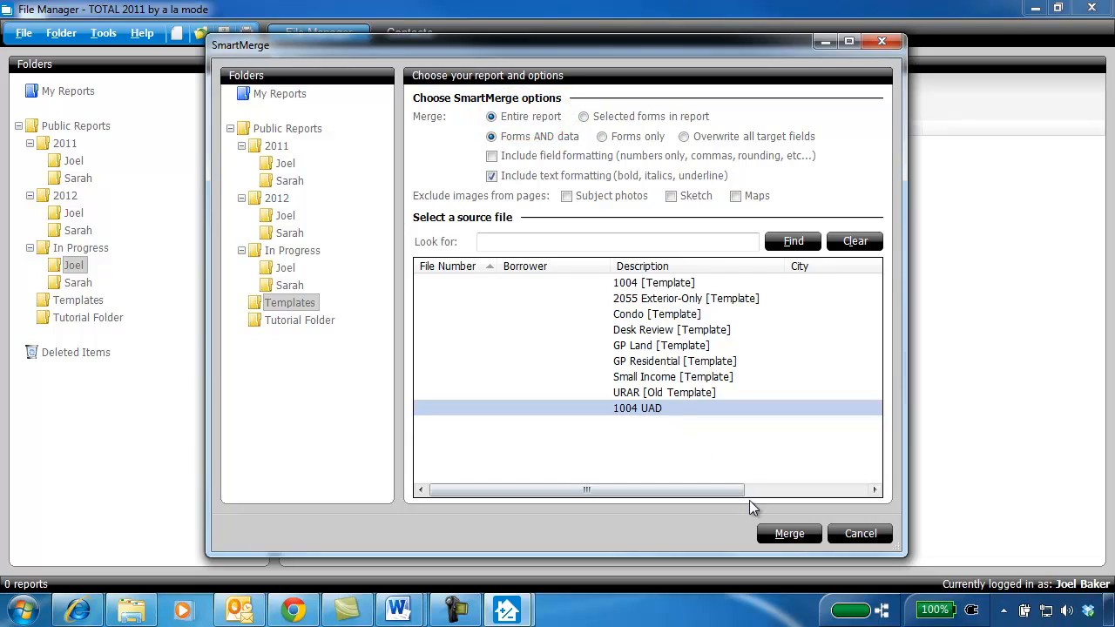
left_click(787, 533)
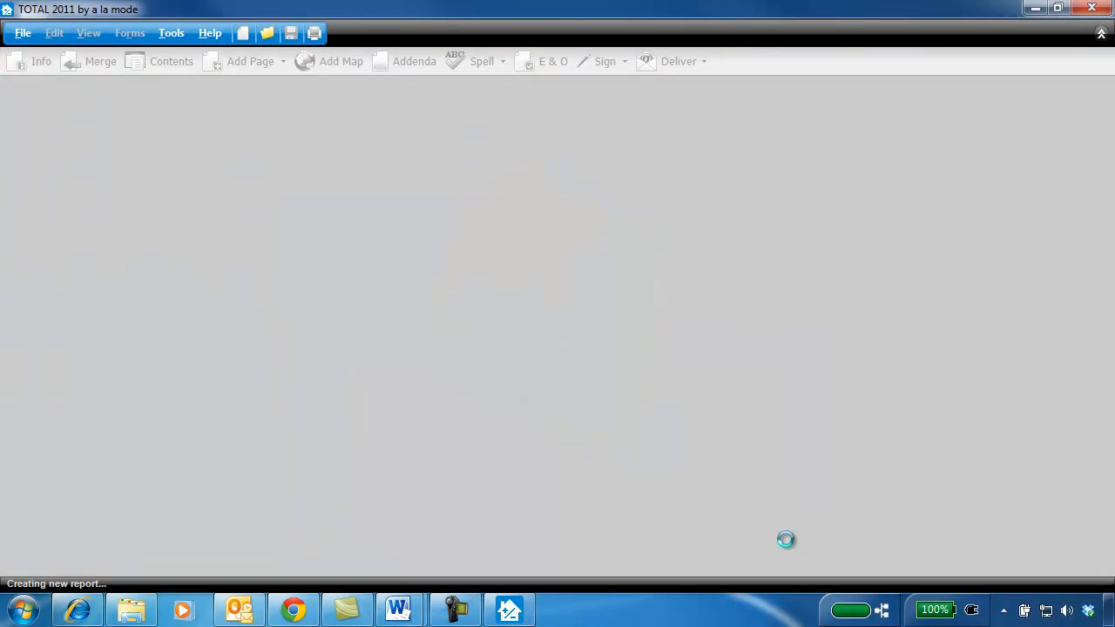